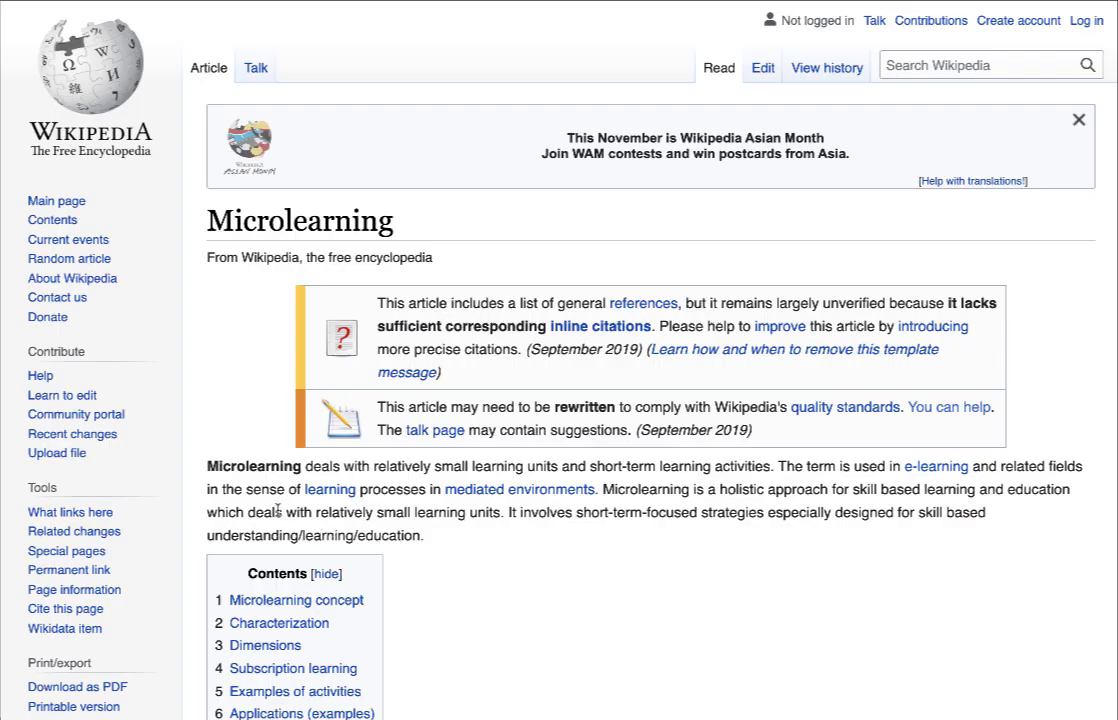
Read through the microlearning definition, then go to Manage Courses and the Software training course.
double_click(496, 468)
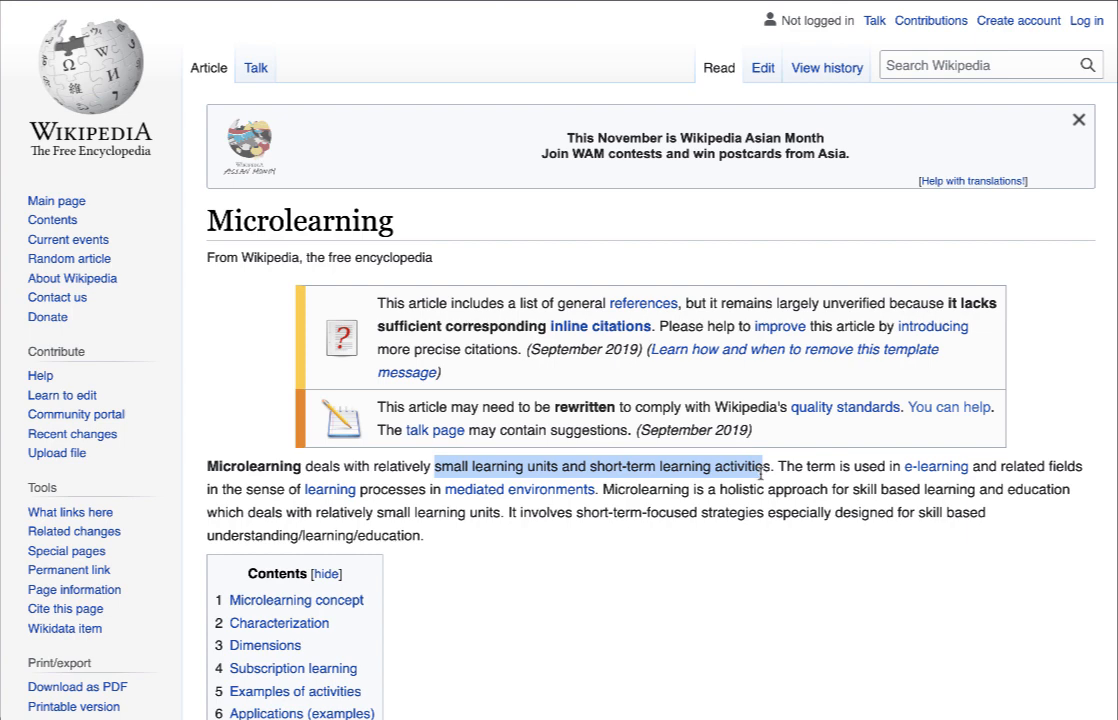
scroll("down", 3)
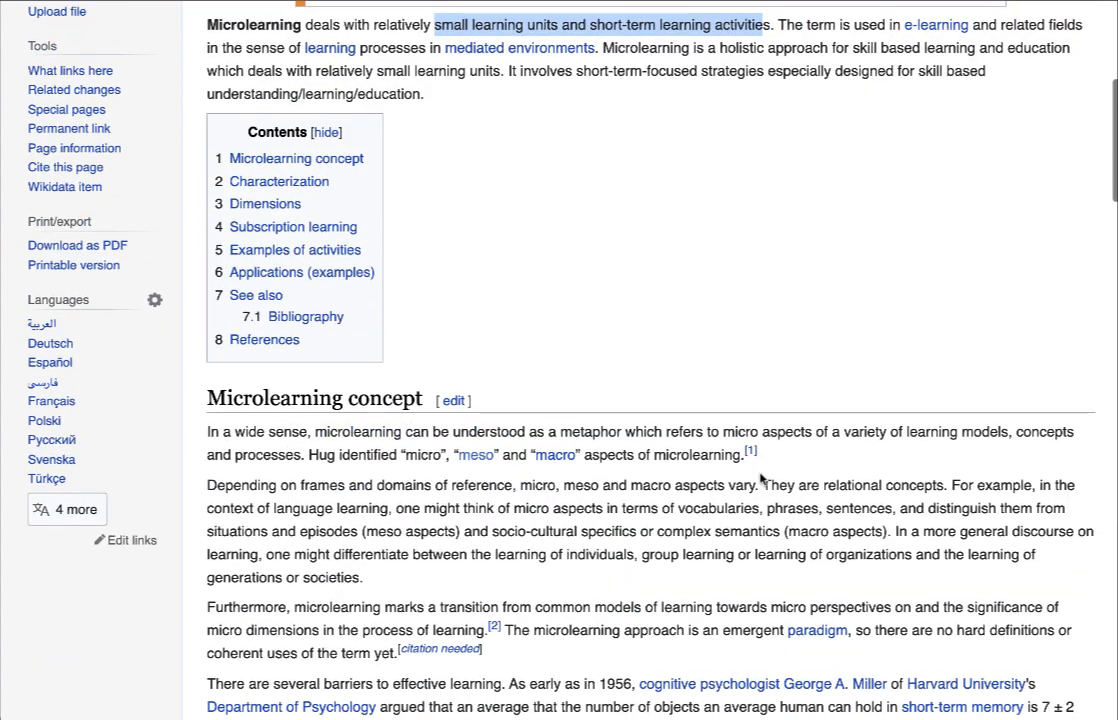
scroll("down", 3)
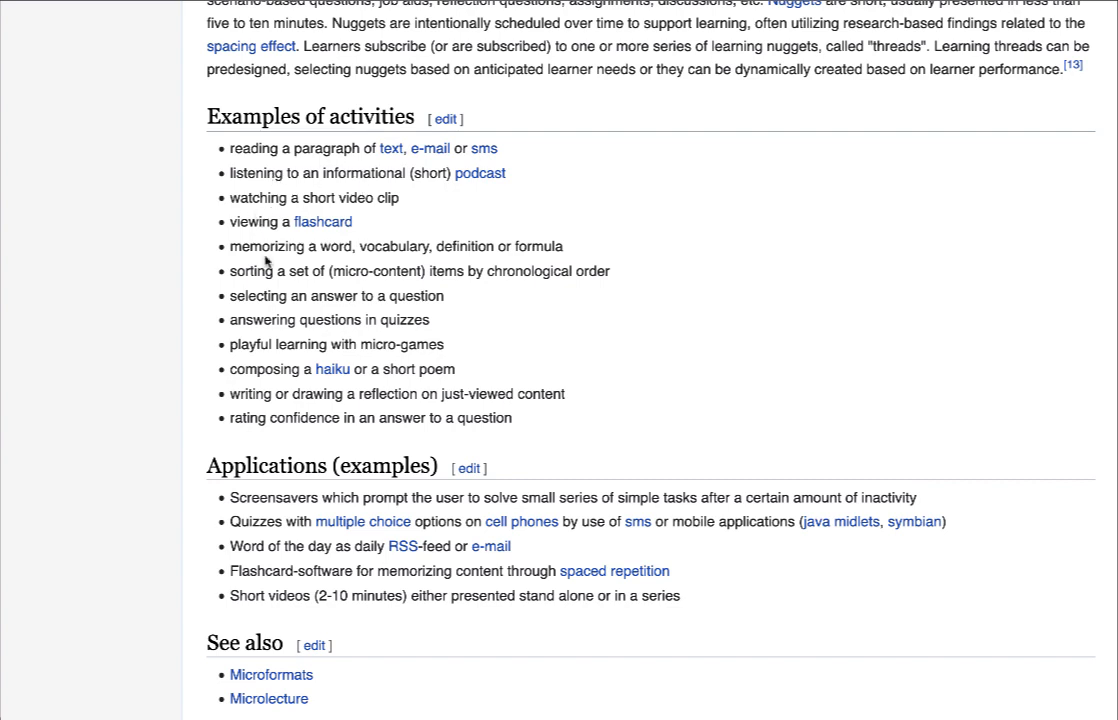
mouse_move(228, 572)
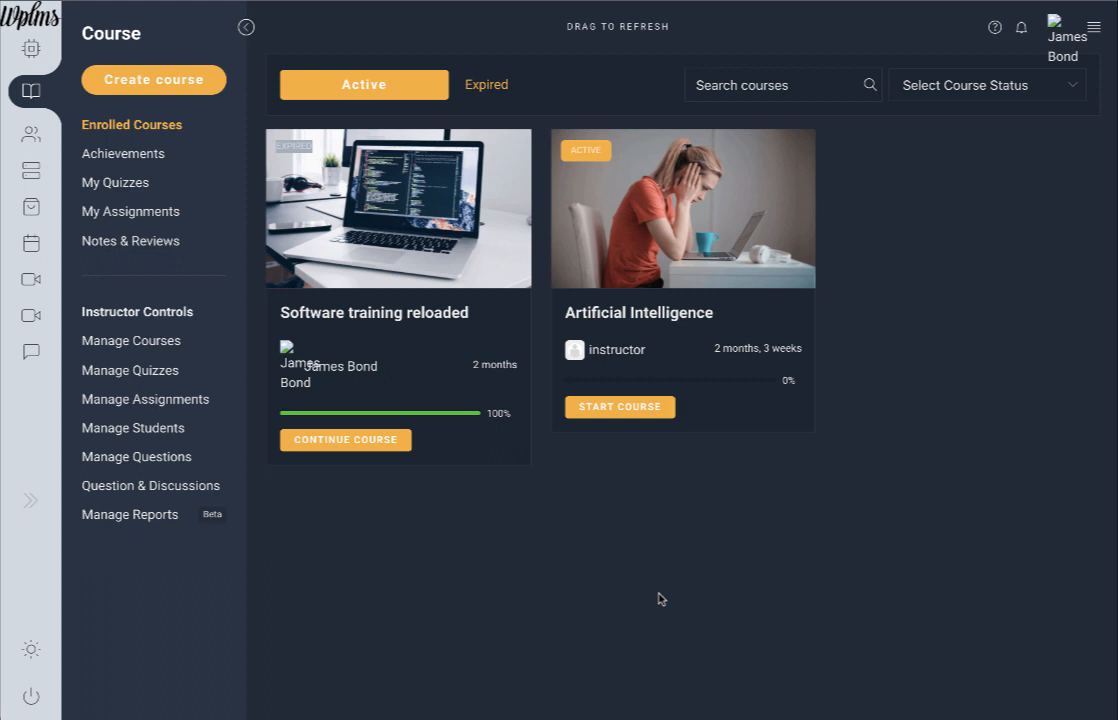
mouse_move(616, 366)
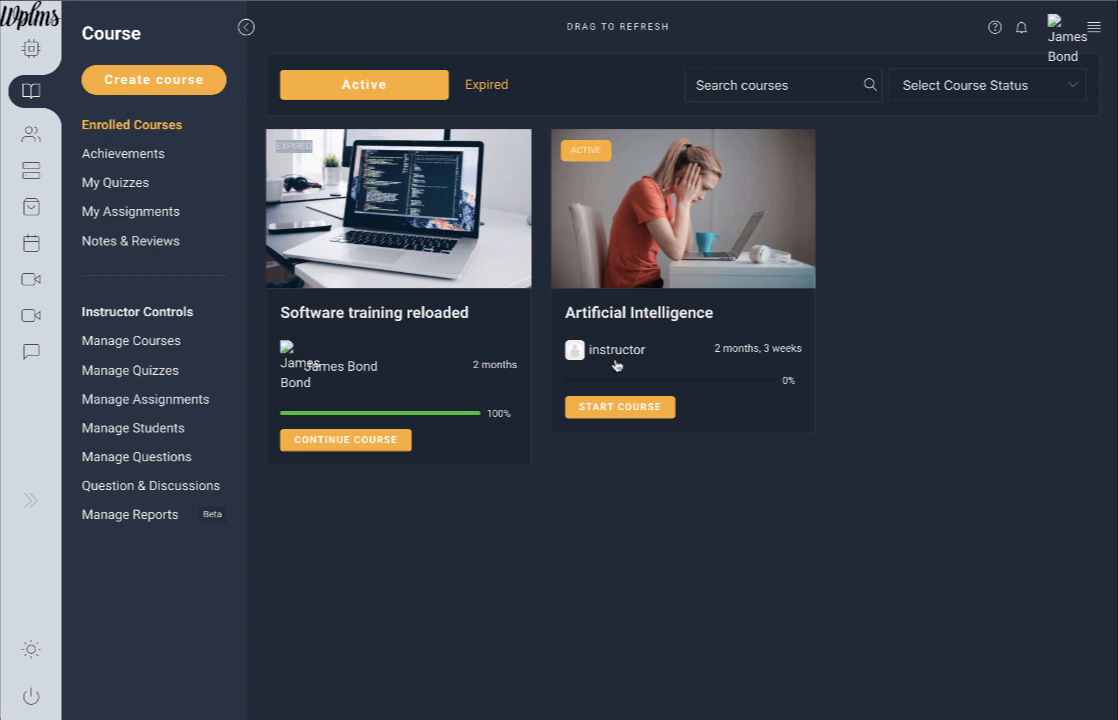
mouse_move(462, 112)
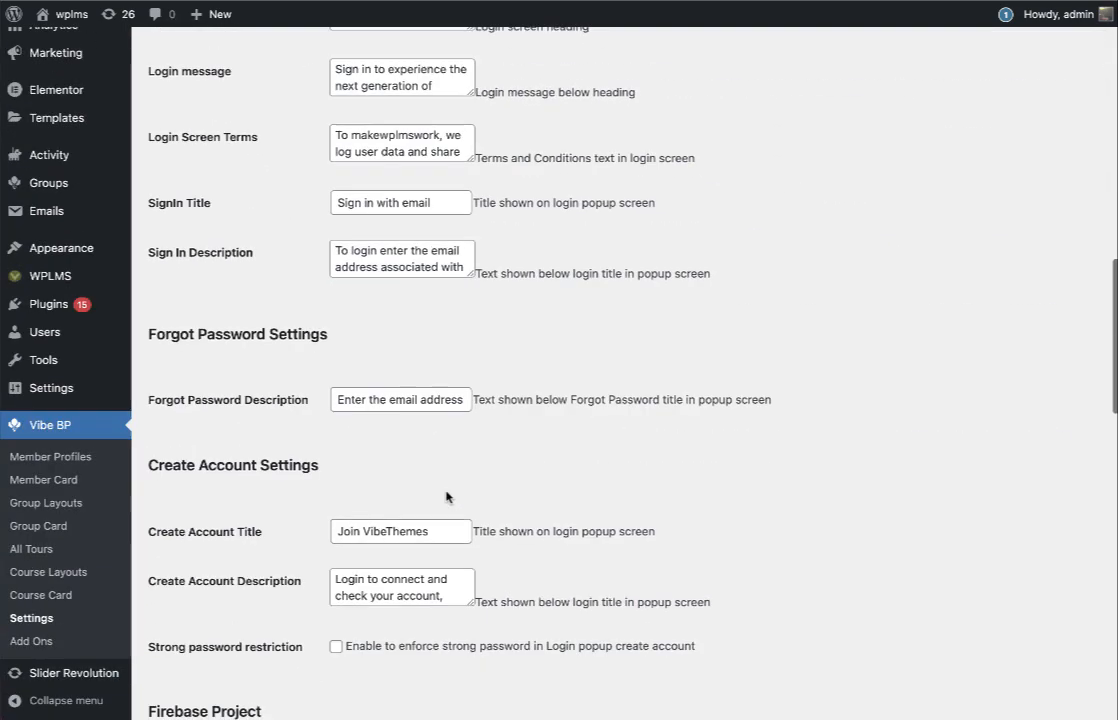
scroll("down", 3)
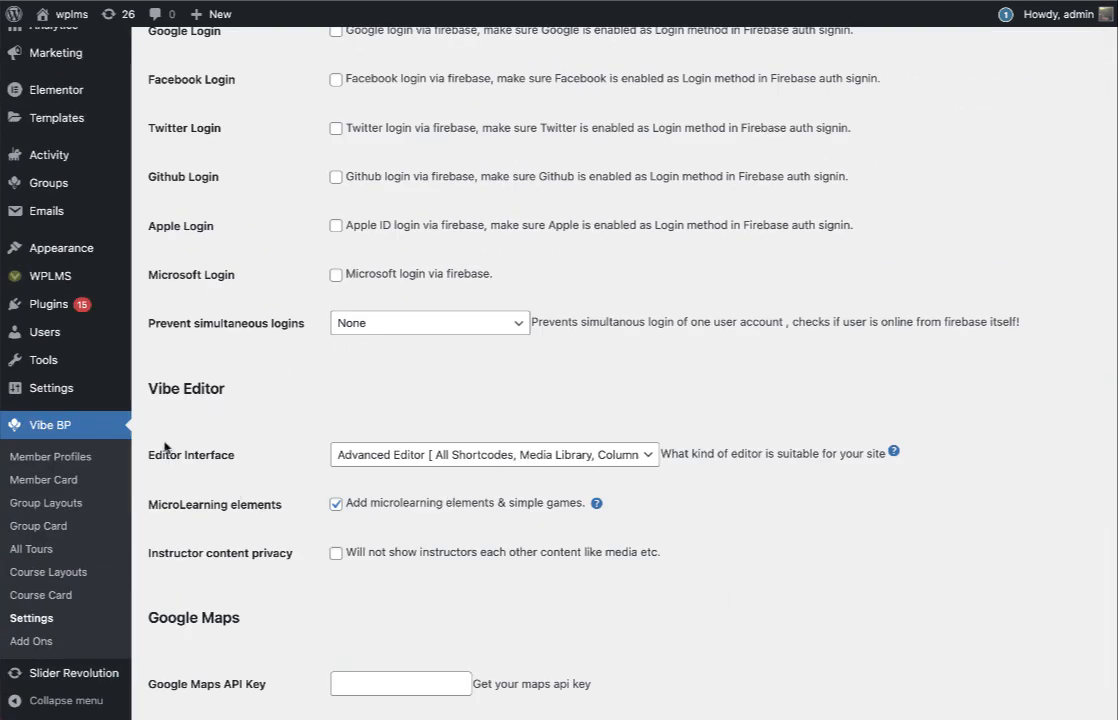
double_click(186, 388)
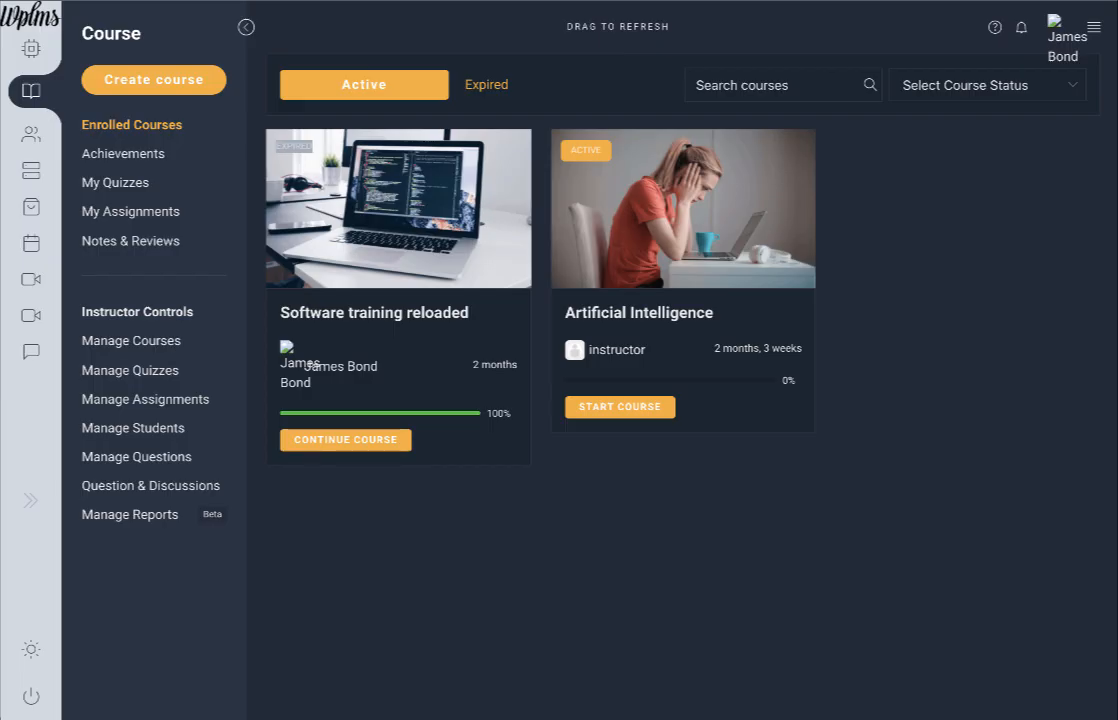
left_click(132, 340)
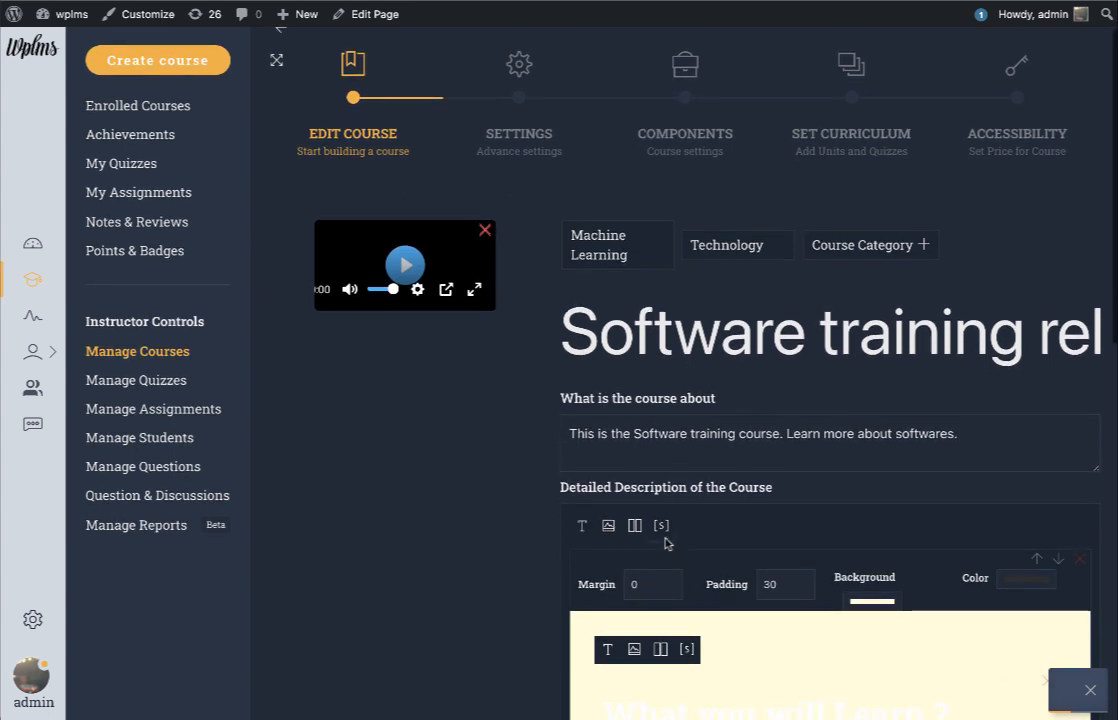
Bring up the Advance Elements palette in the Detailed Description editor.
left_click(660, 524)
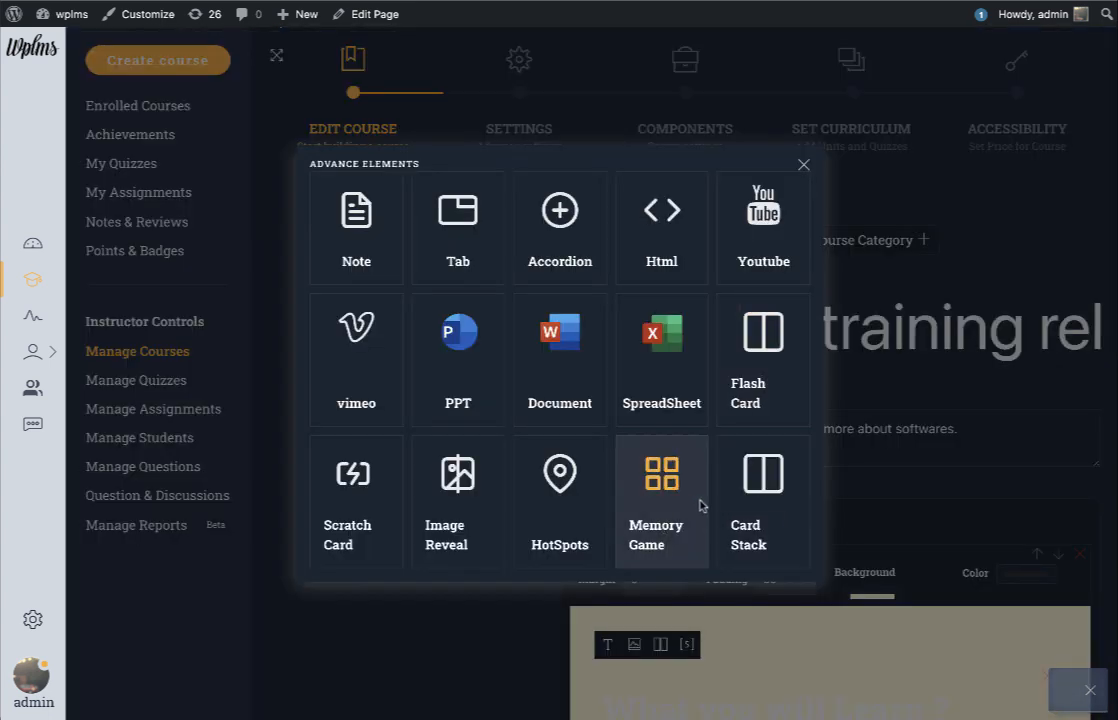
mouse_move(560, 500)
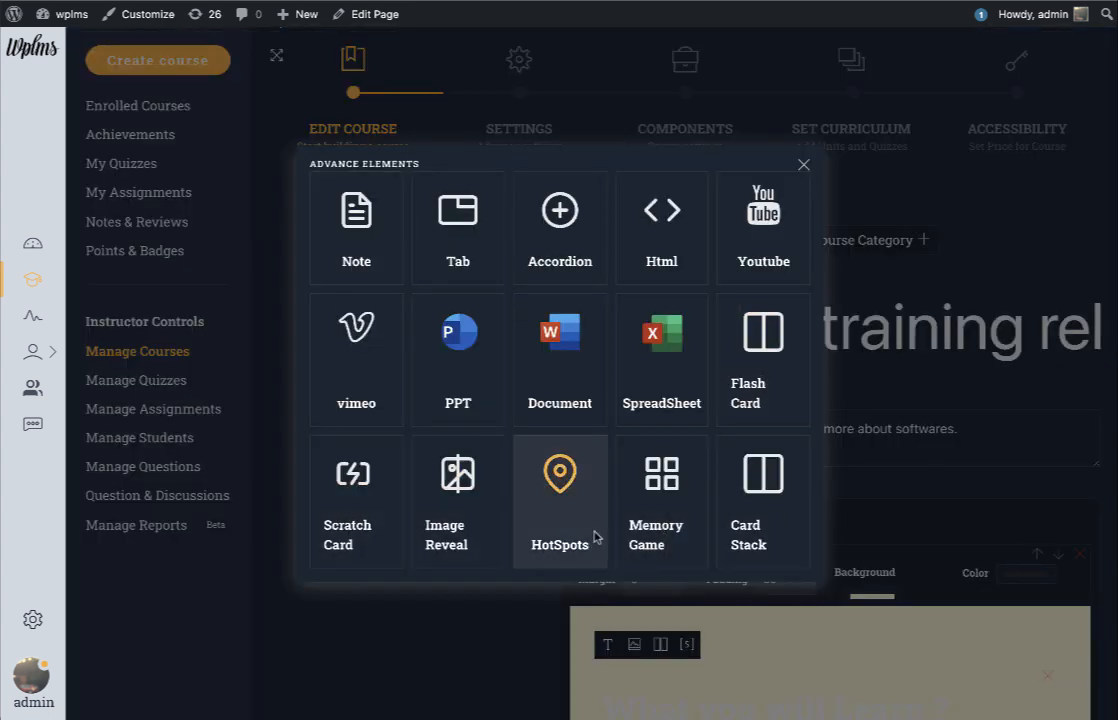
mouse_move(764, 360)
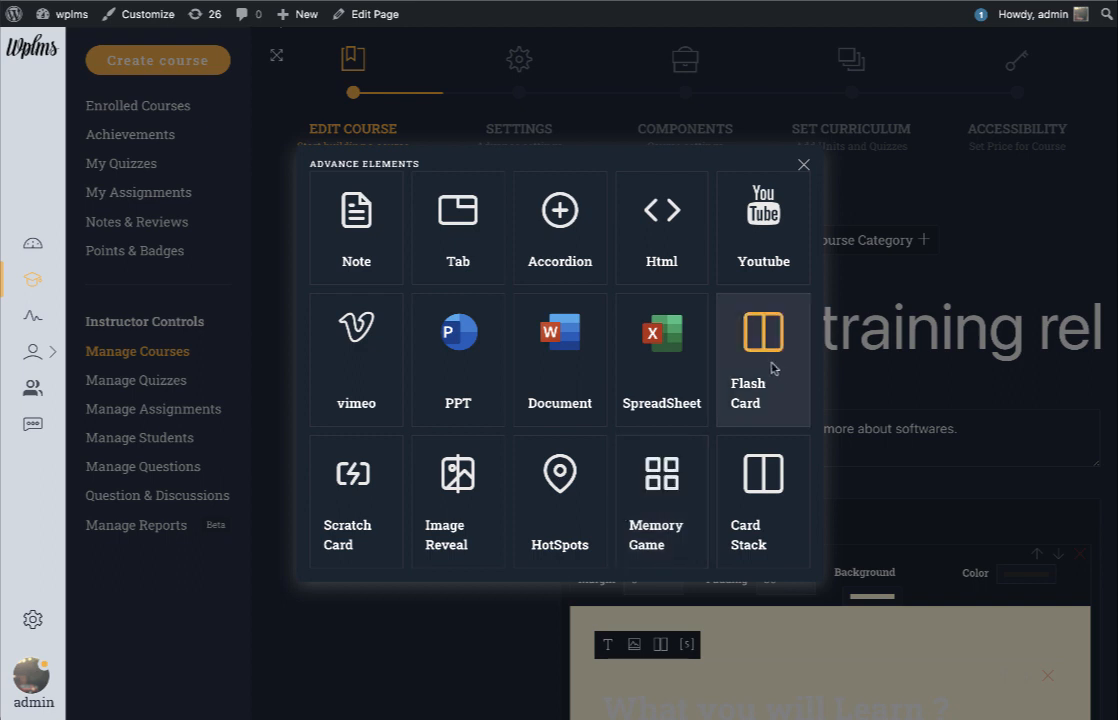
mouse_move(356, 500)
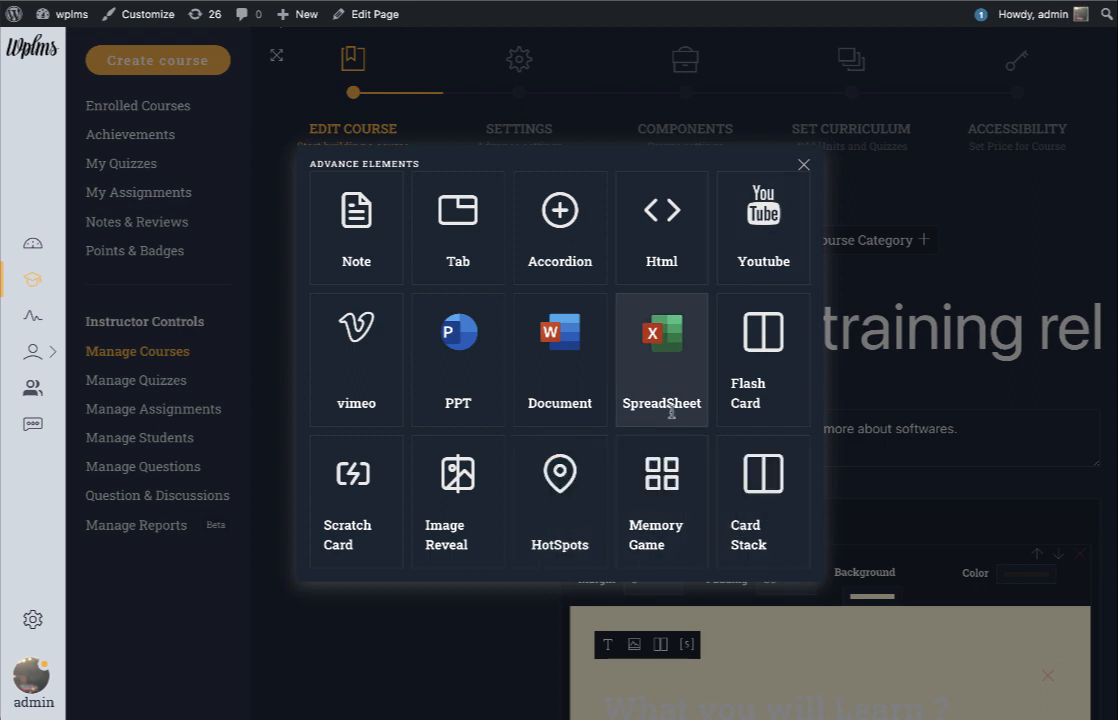
mouse_move(376, 498)
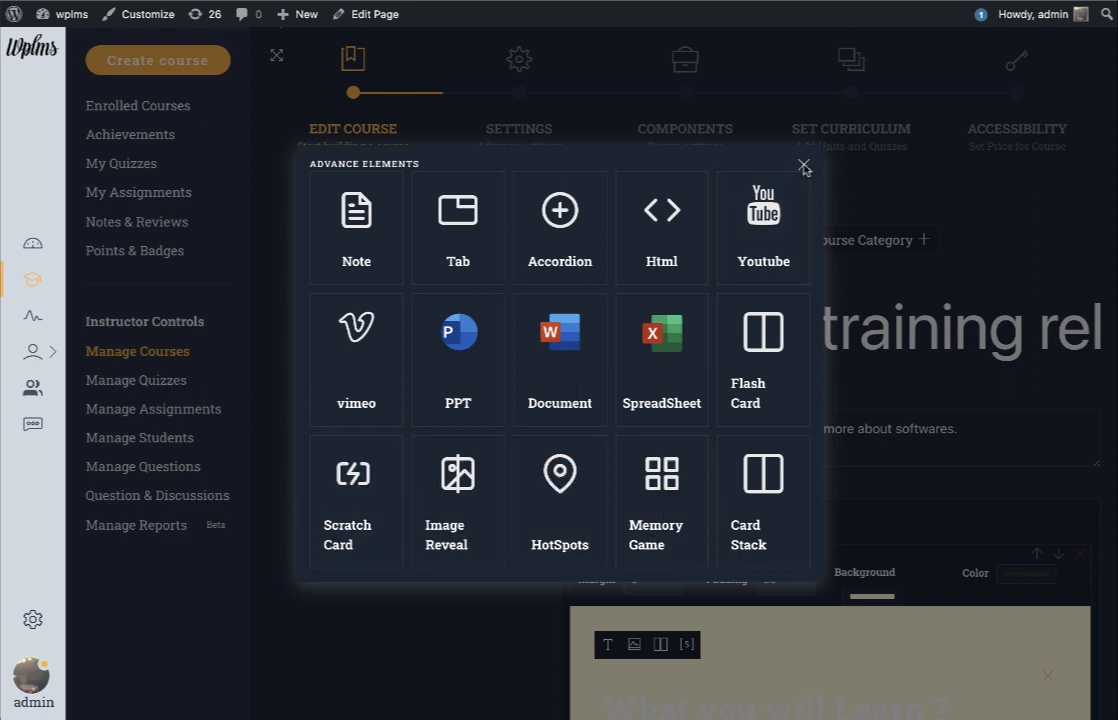
Dismiss the palette, open UI/UX Basics and differences and go to Set Curriculum.
left_click(804, 164)
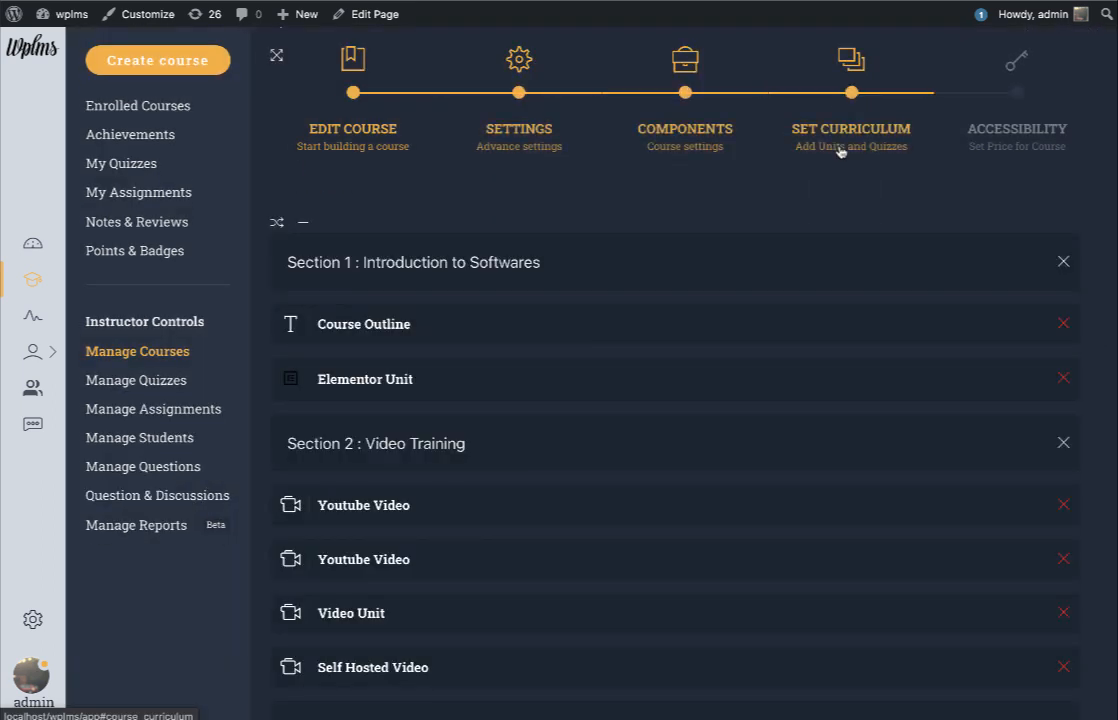
mouse_move(304, 220)
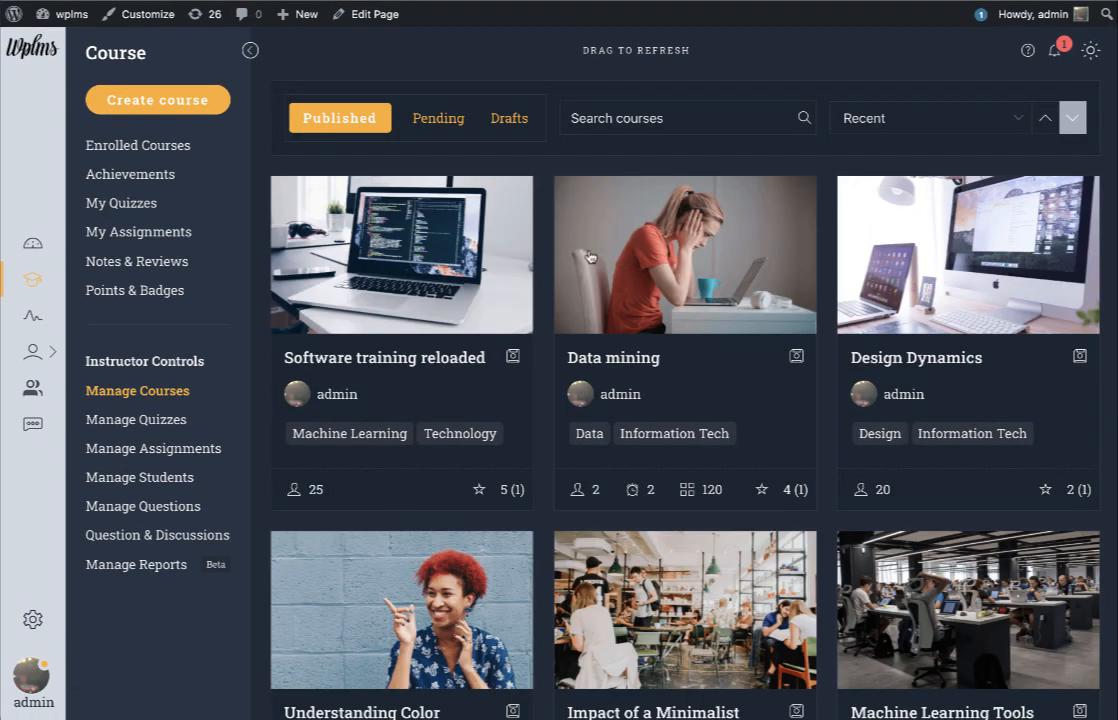
scroll("down", 3)
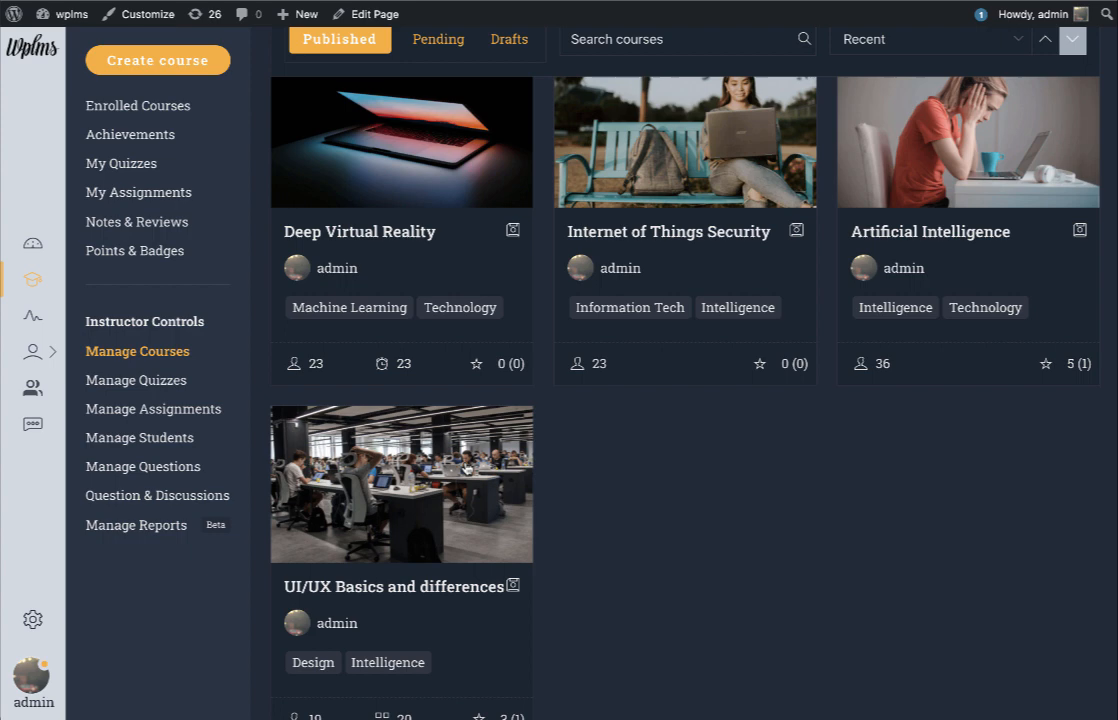
left_click(396, 586)
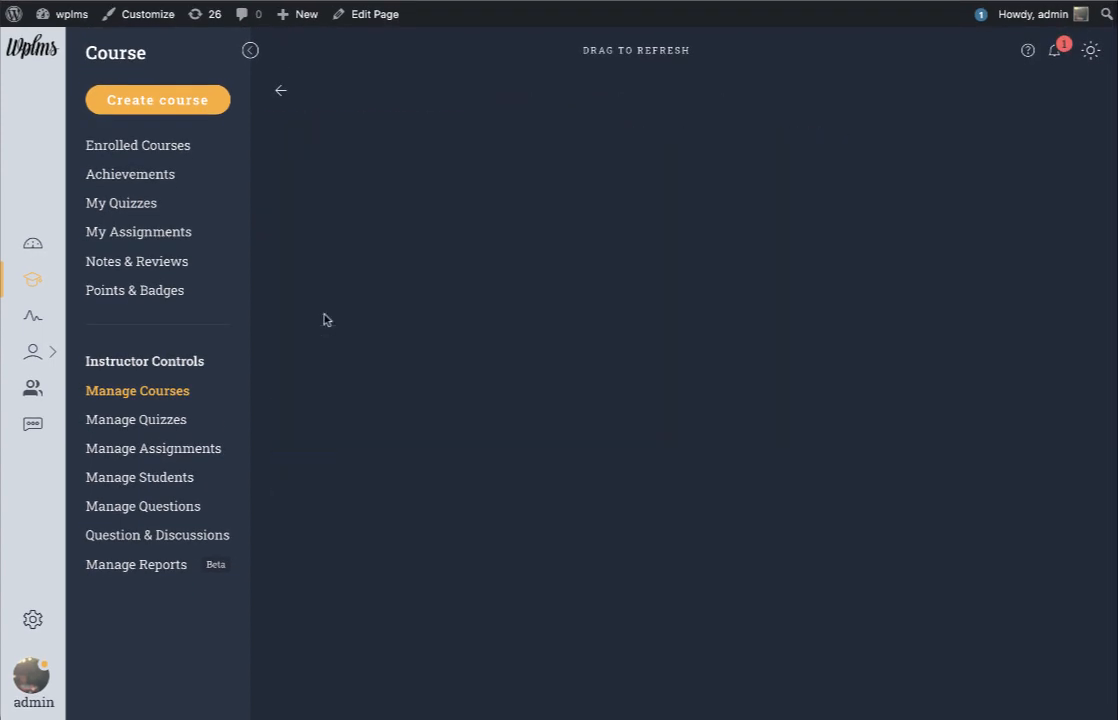
left_click(252, 50)
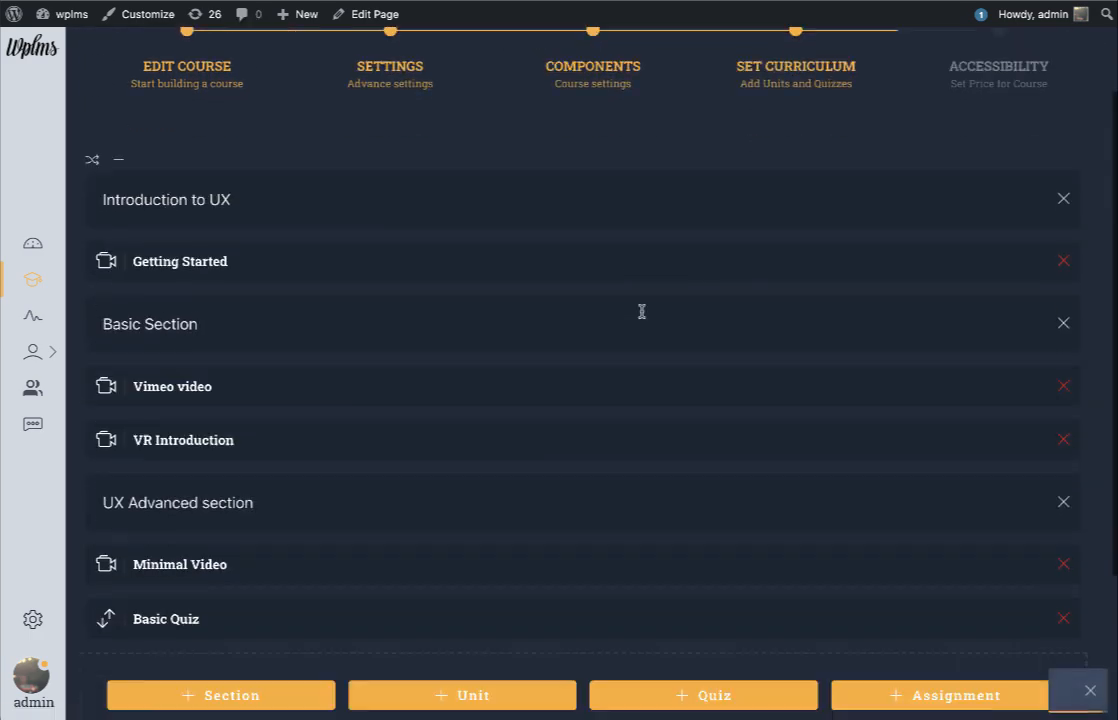
Add a new curriculum unit named FlashCard.
left_click(462, 696)
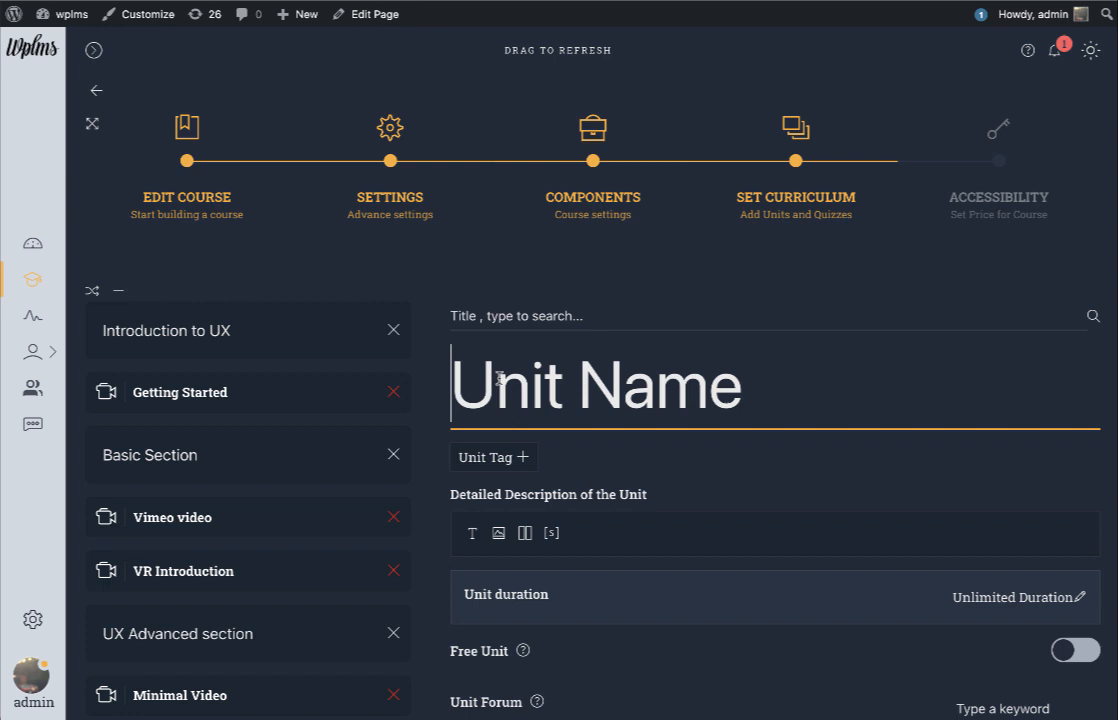
mouse_move(512, 476)
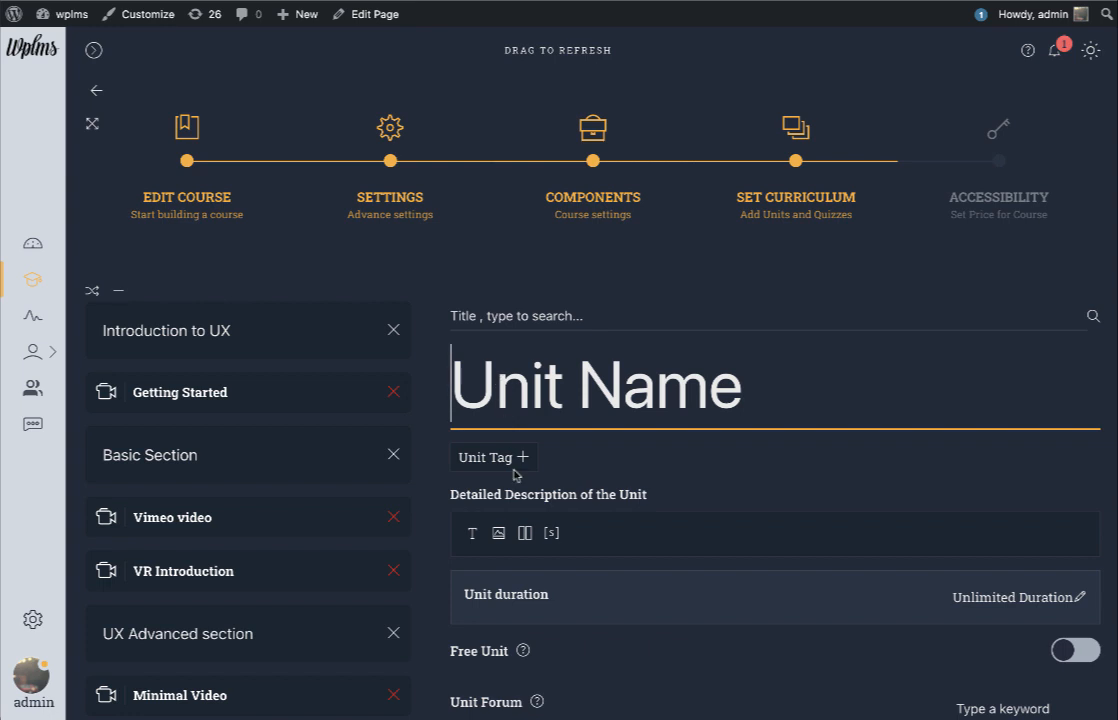
type("F")
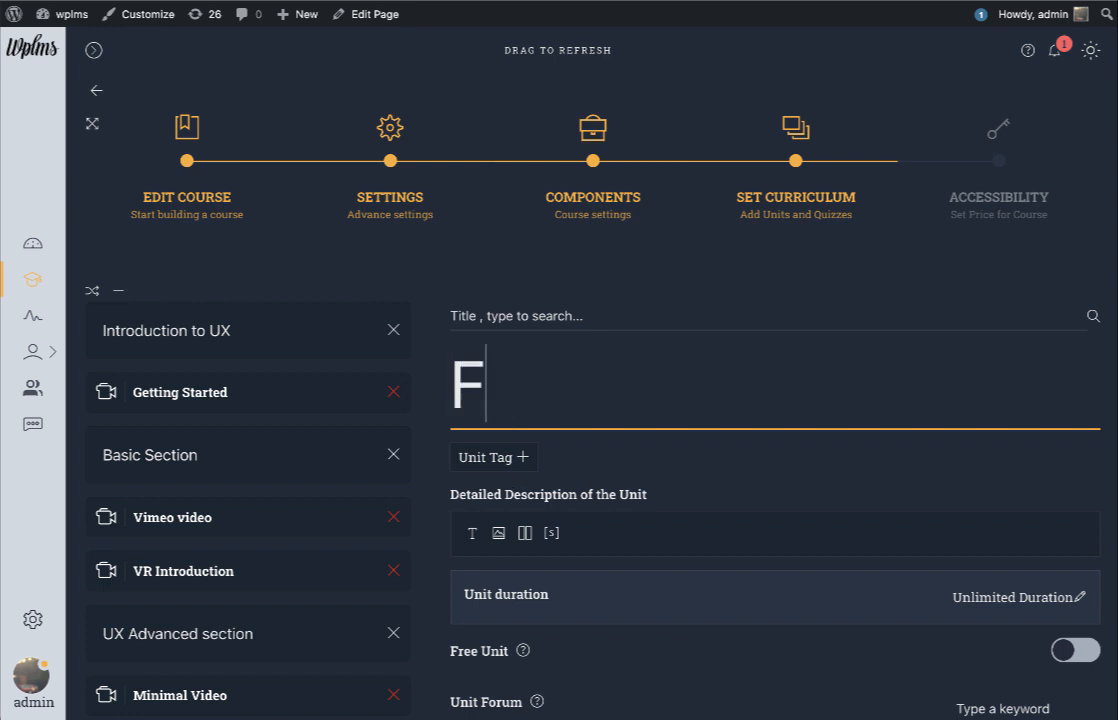
type("lashCard")
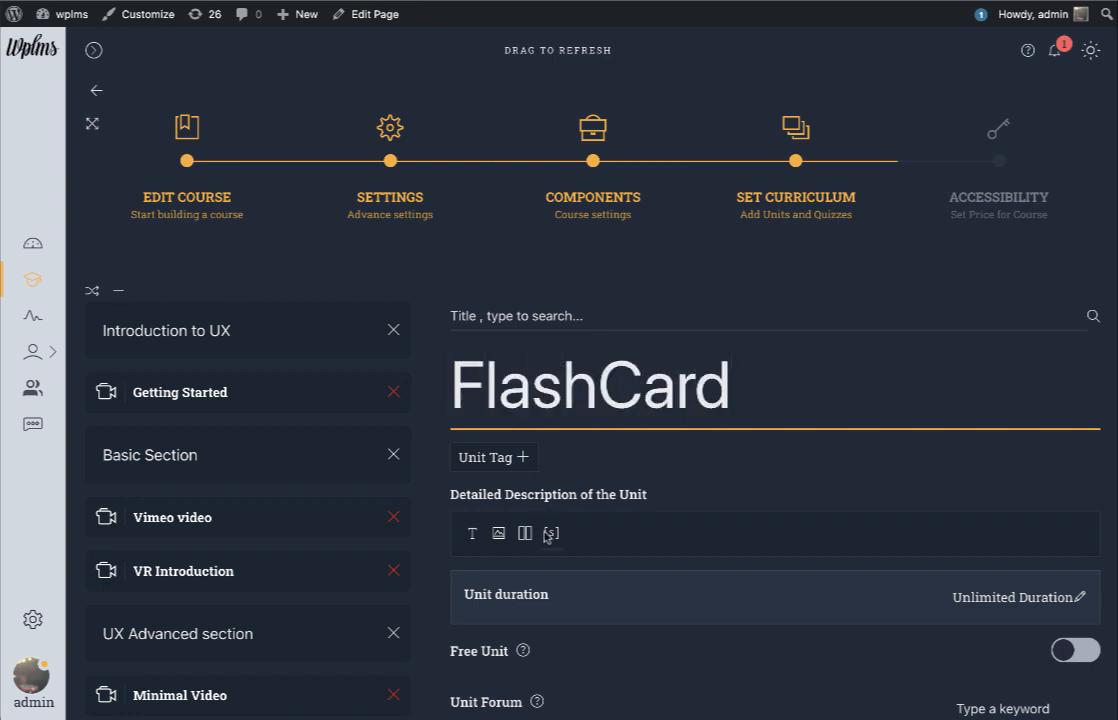
Tag the unit microlearning and begin the description with placeholder text 'asdasd'.
left_click(492, 456)
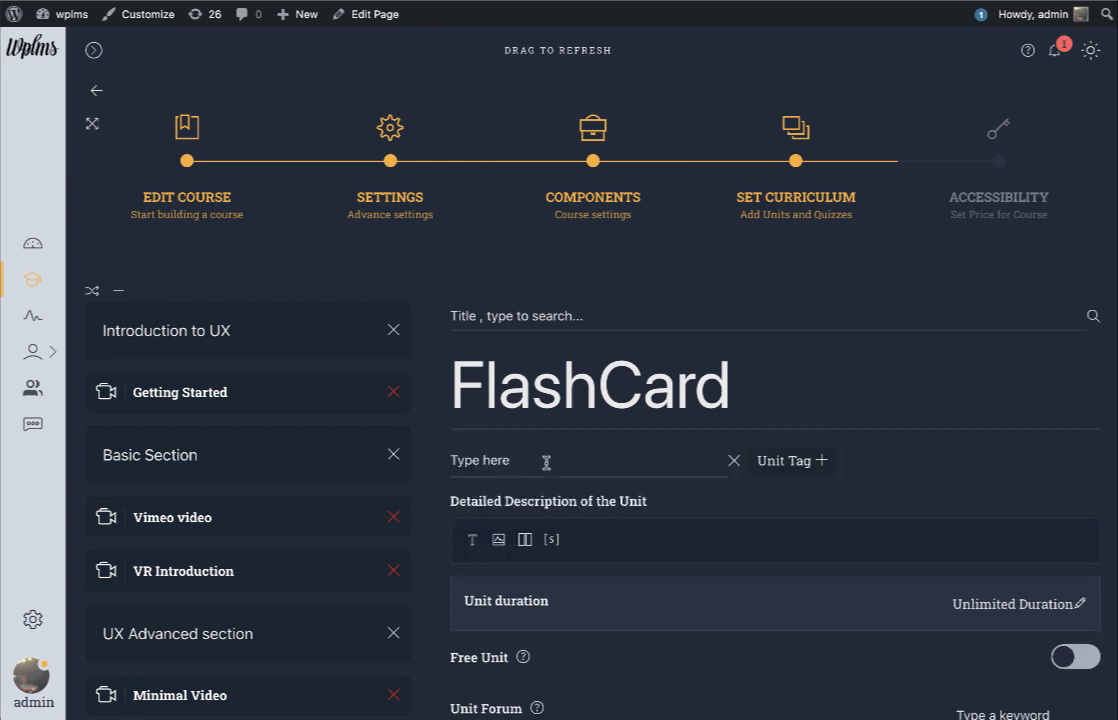
type("microlear")
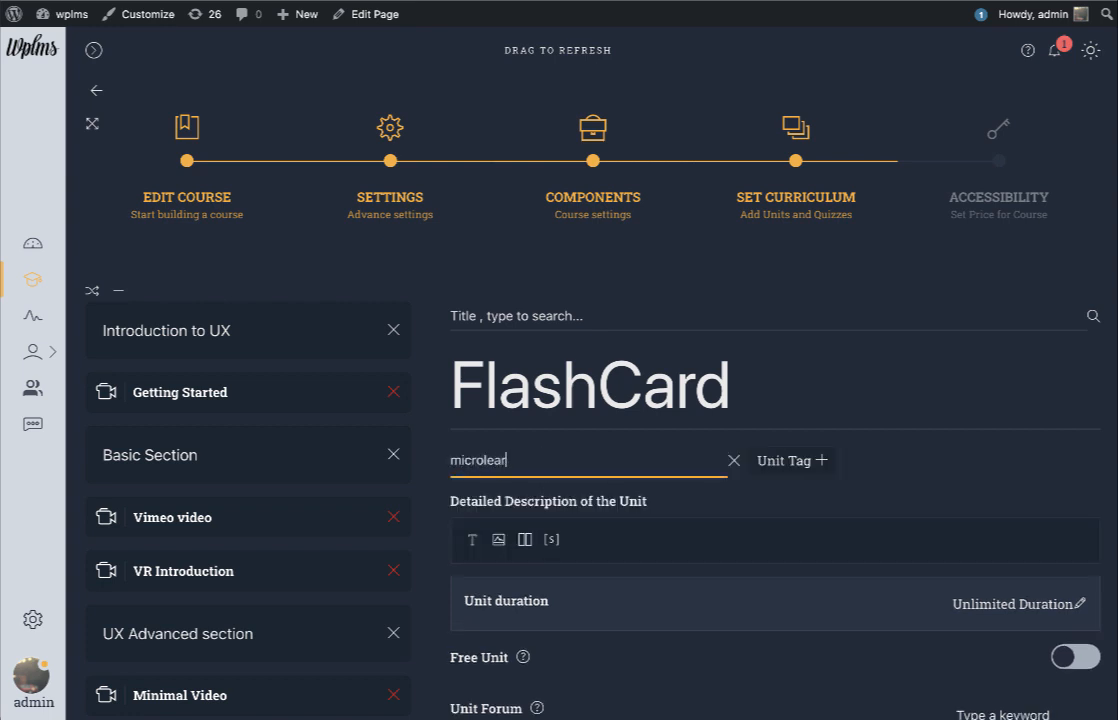
type("ning")
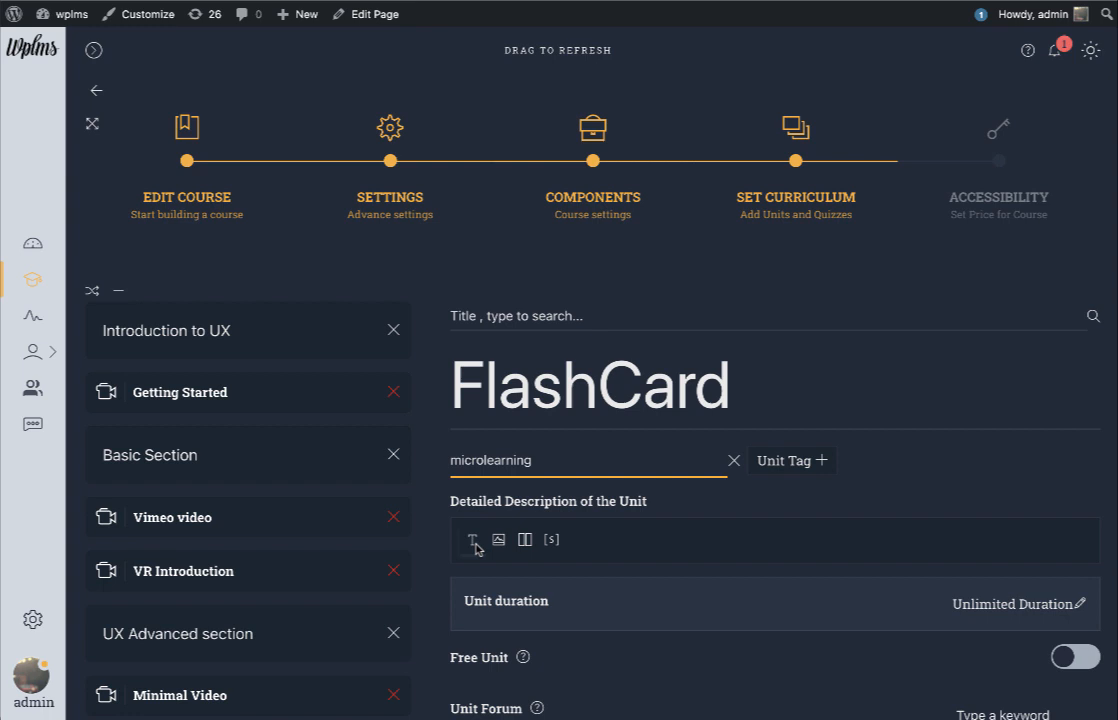
type("asdasd")
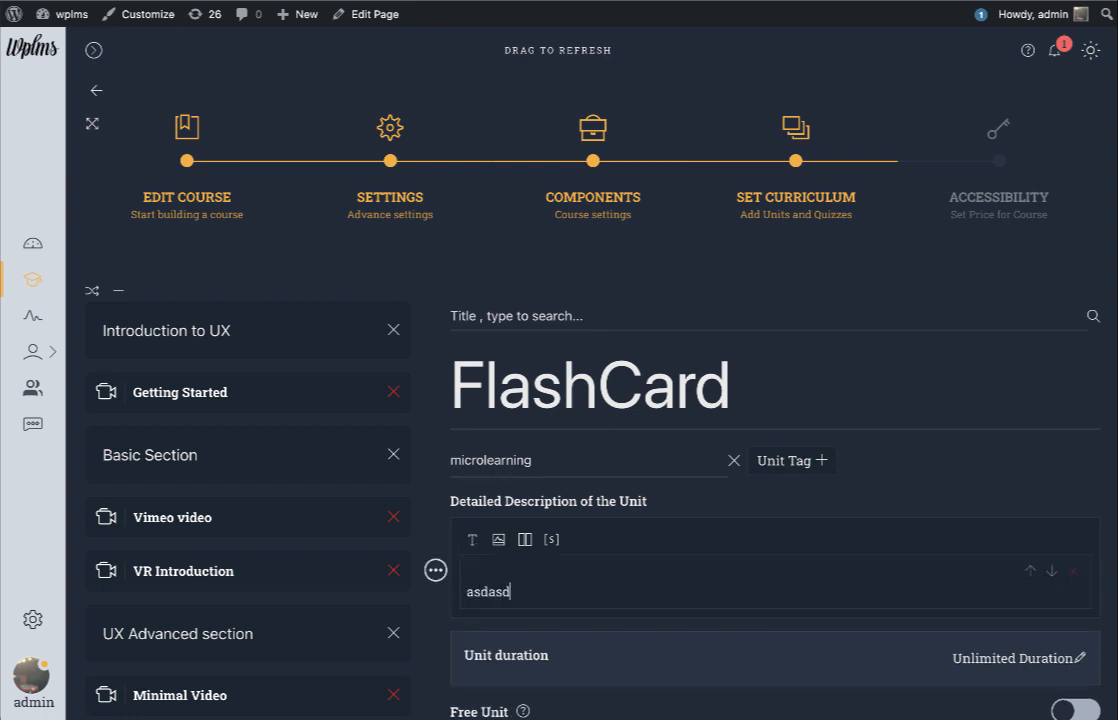
Insert a Flash Card element with the 'Where do Fishes Live?' image on one side.
left_click(436, 570)
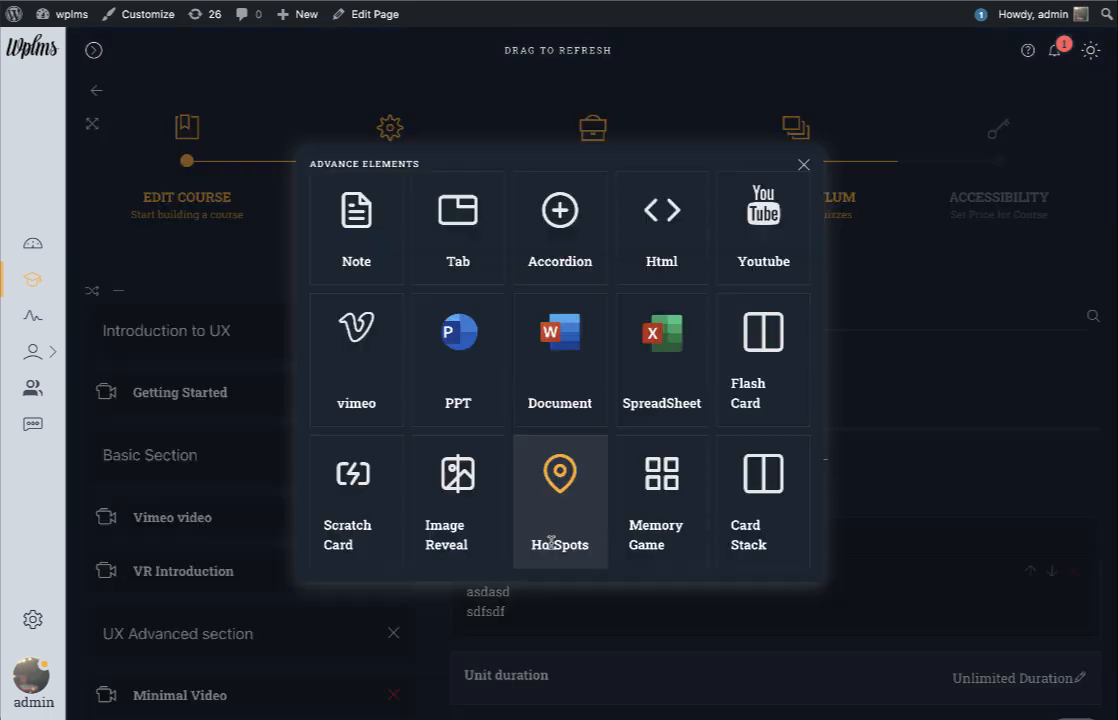
left_click(764, 356)
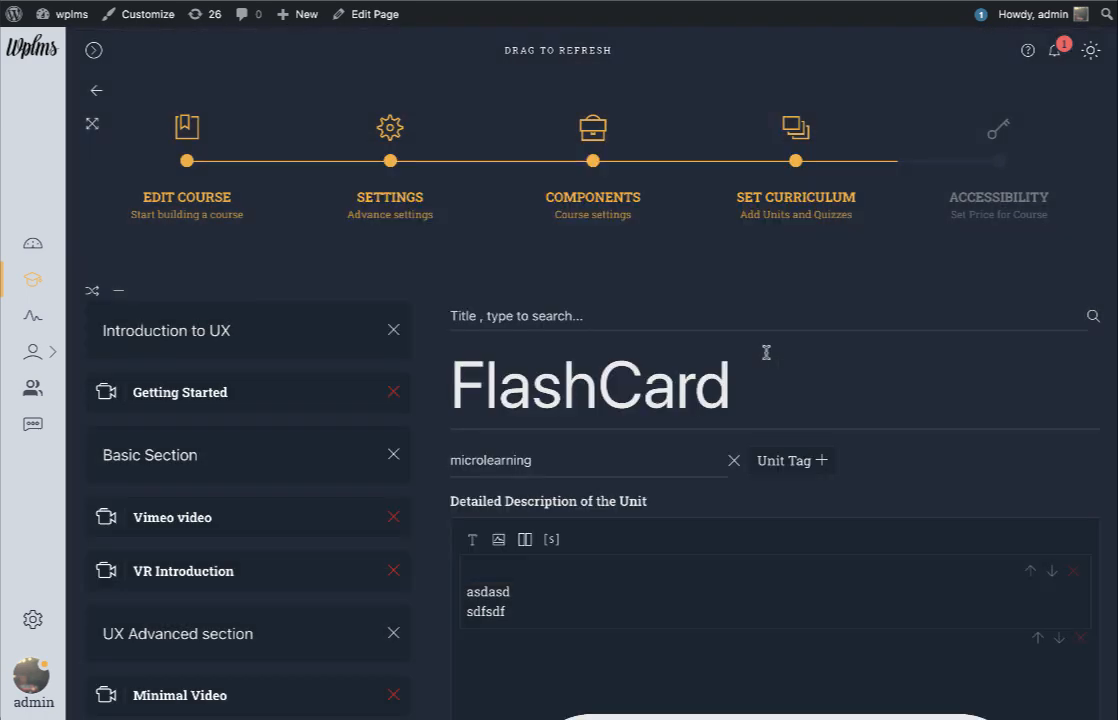
scroll("down", 3)
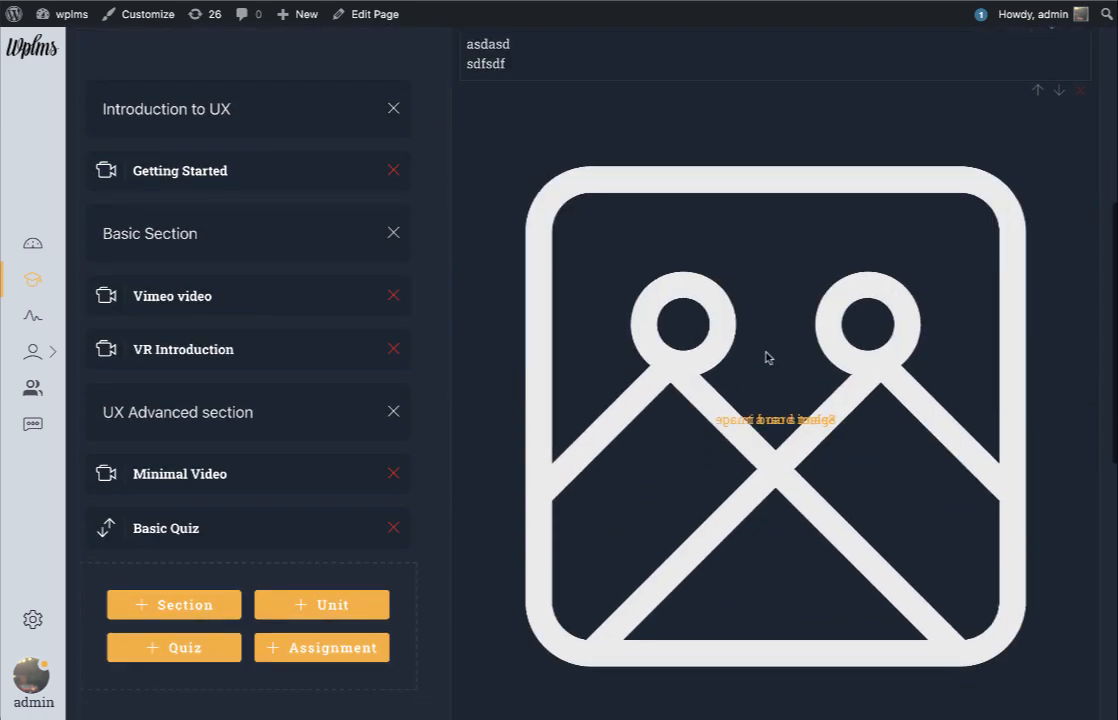
mouse_move(866, 604)
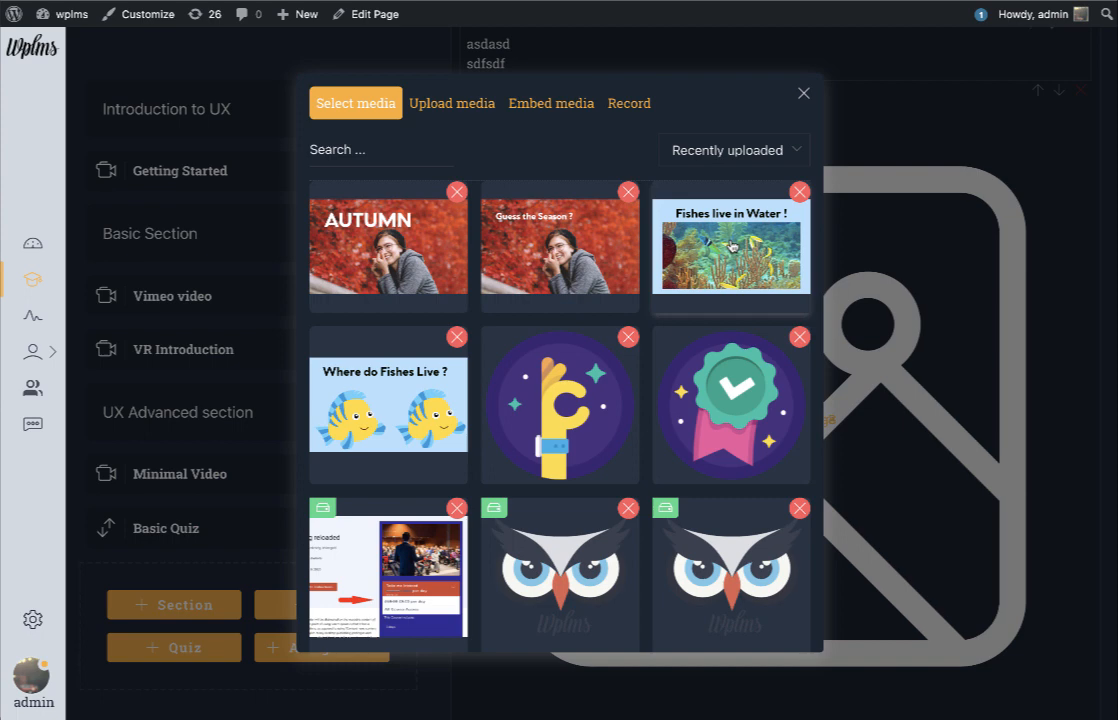
left_click(388, 404)
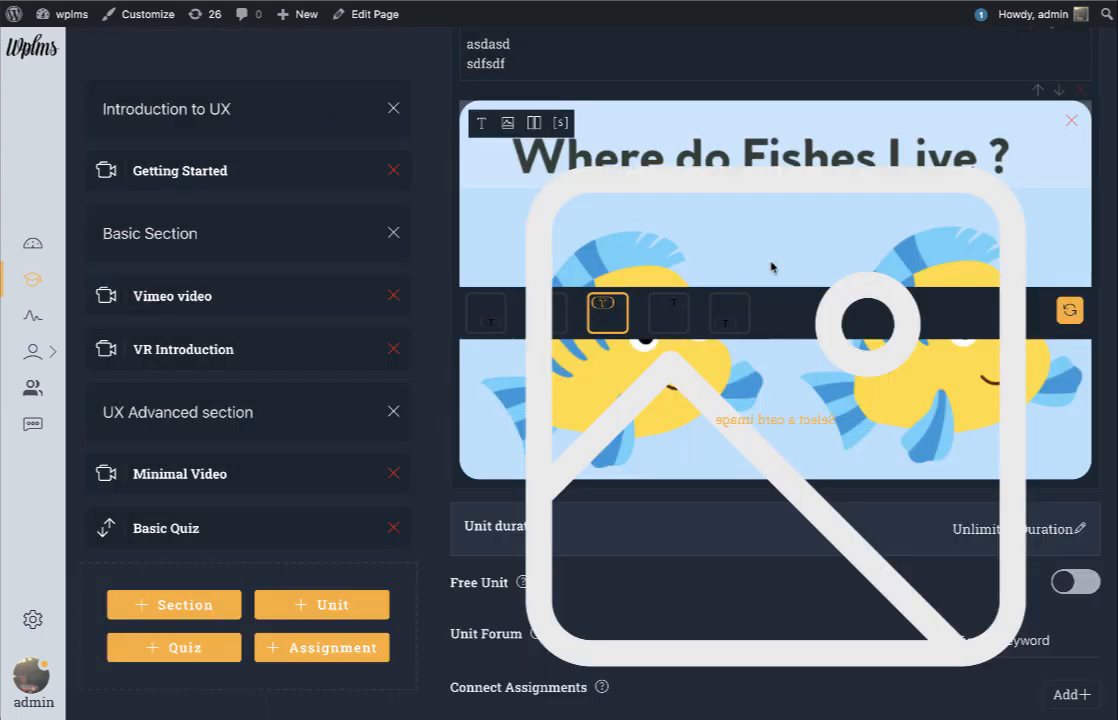
scroll("up", 3)
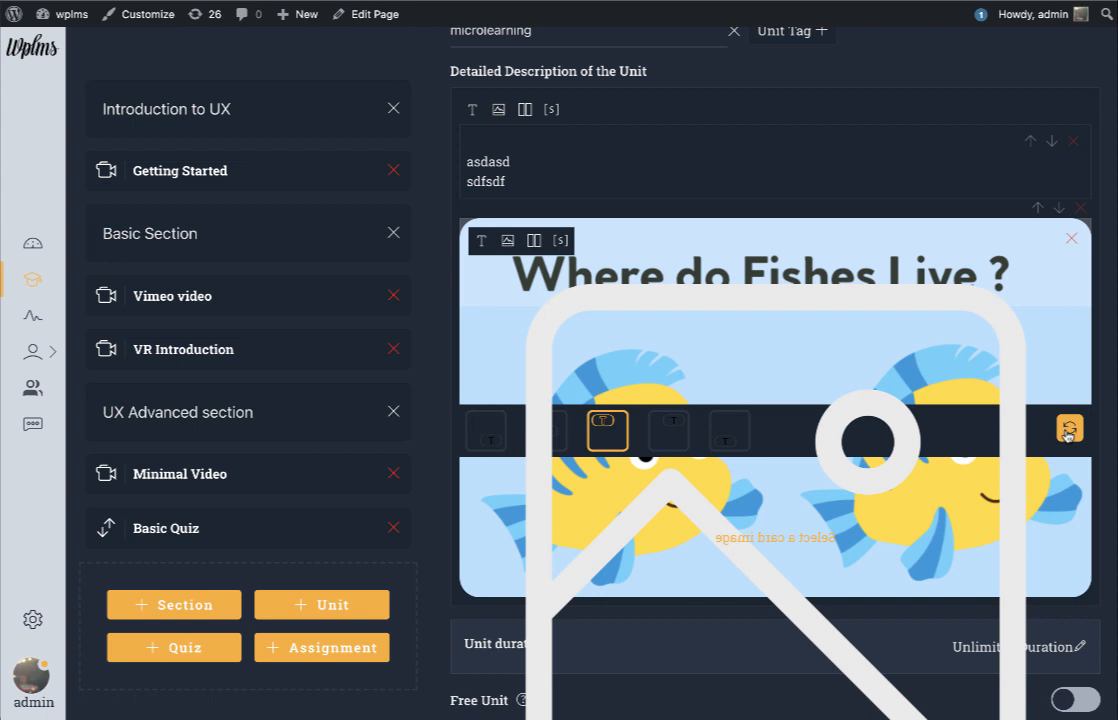
mouse_move(512, 276)
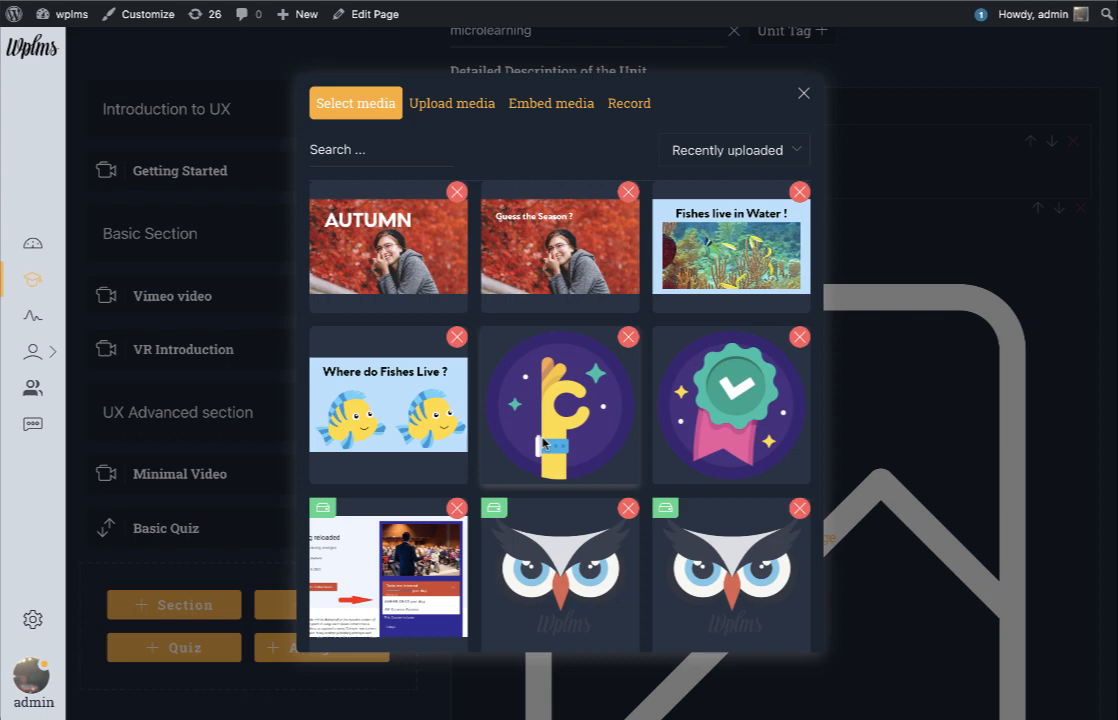
Set 'Fishes live in Water!' as the card's other side and save the FlashCard unit.
left_click(730, 248)
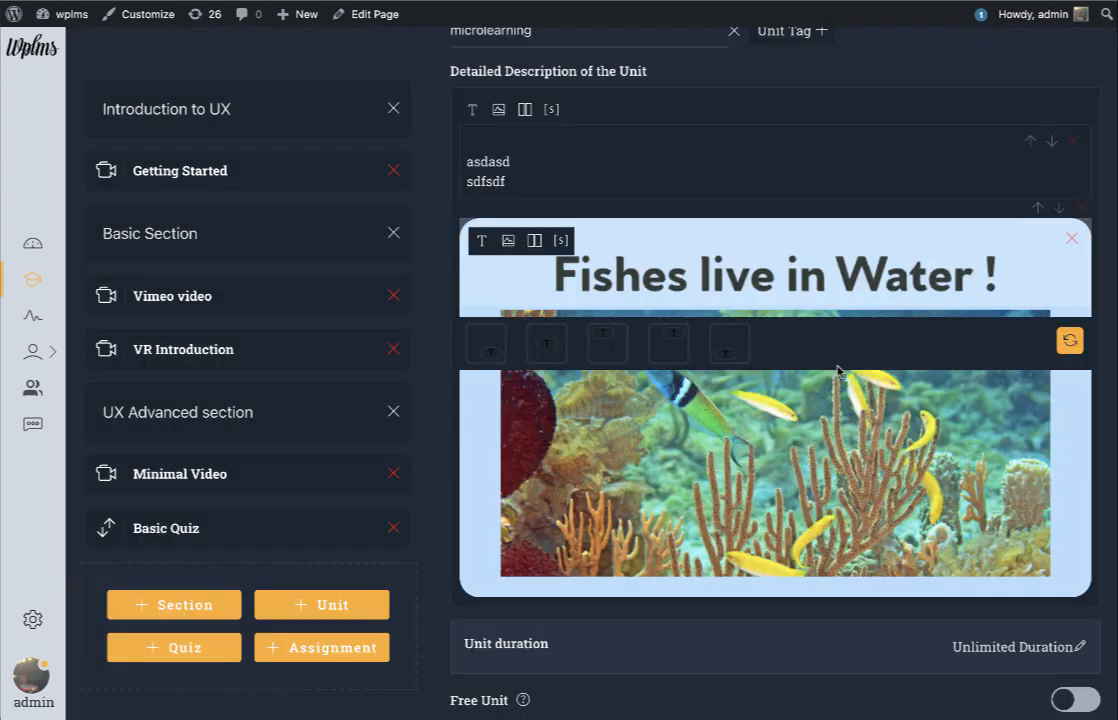
scroll("down", 3)
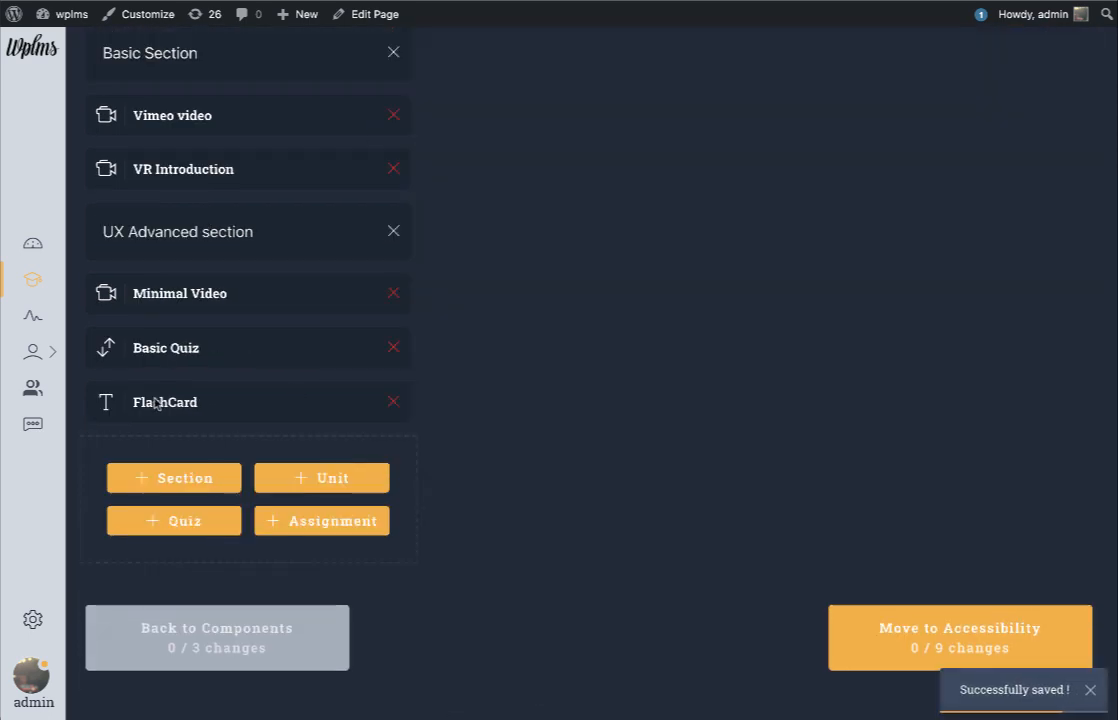
Preview the saved FlashCard unit and flip its card to the water side.
left_click(164, 402)
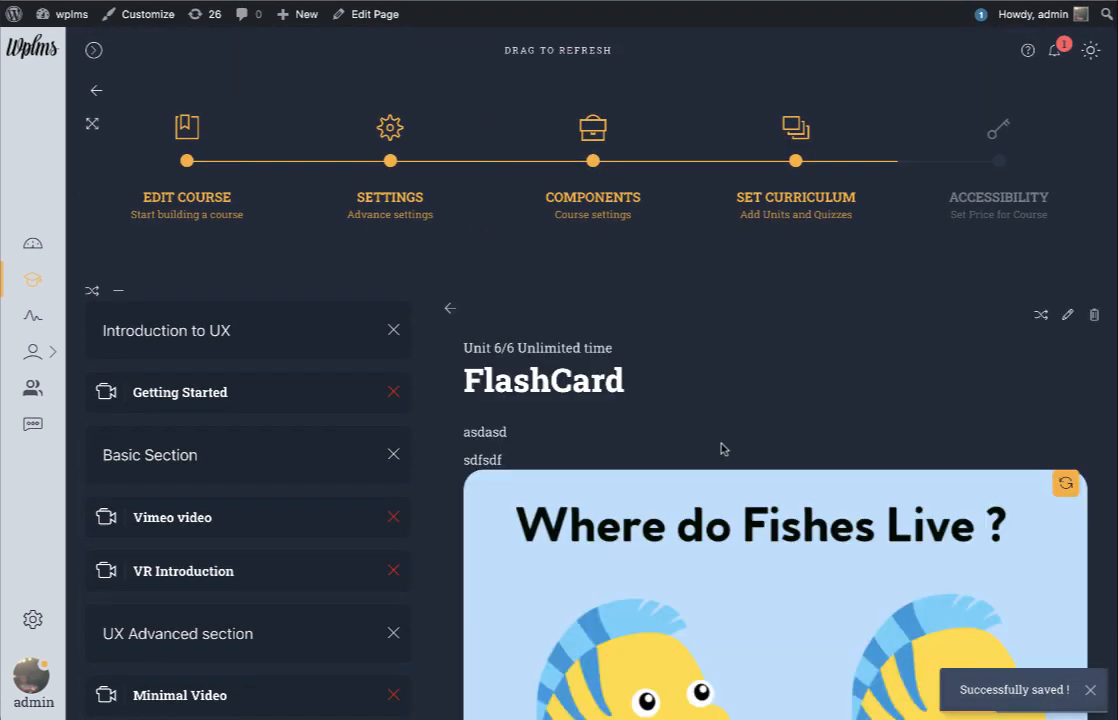
scroll("down", 3)
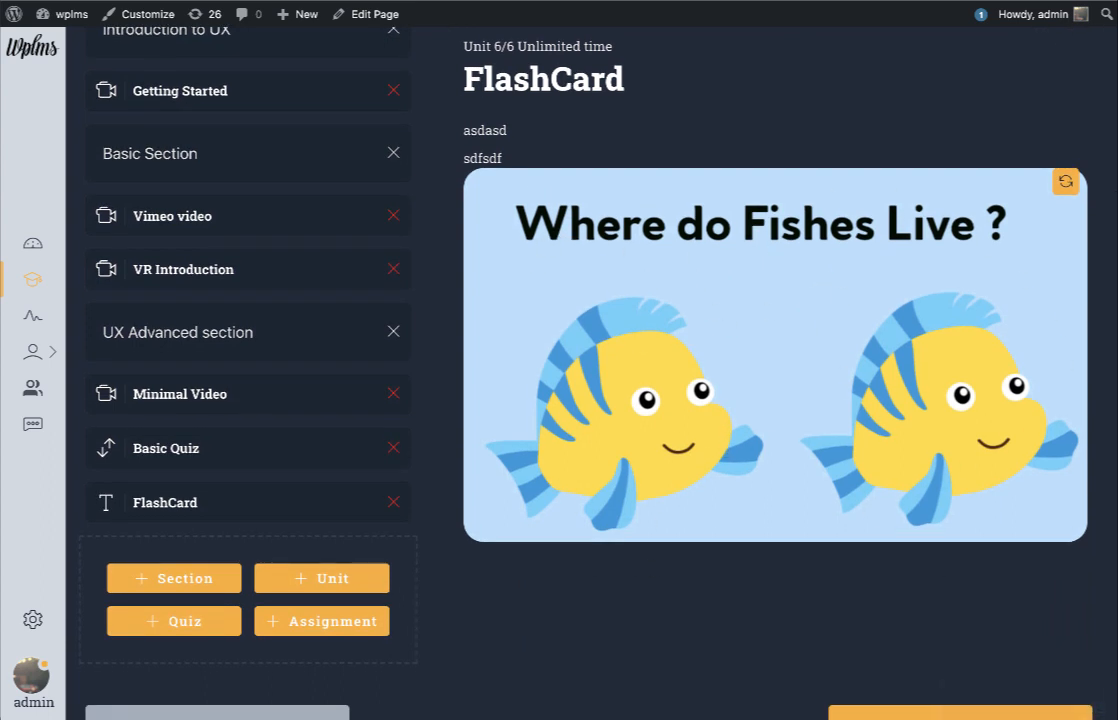
left_click(1064, 182)
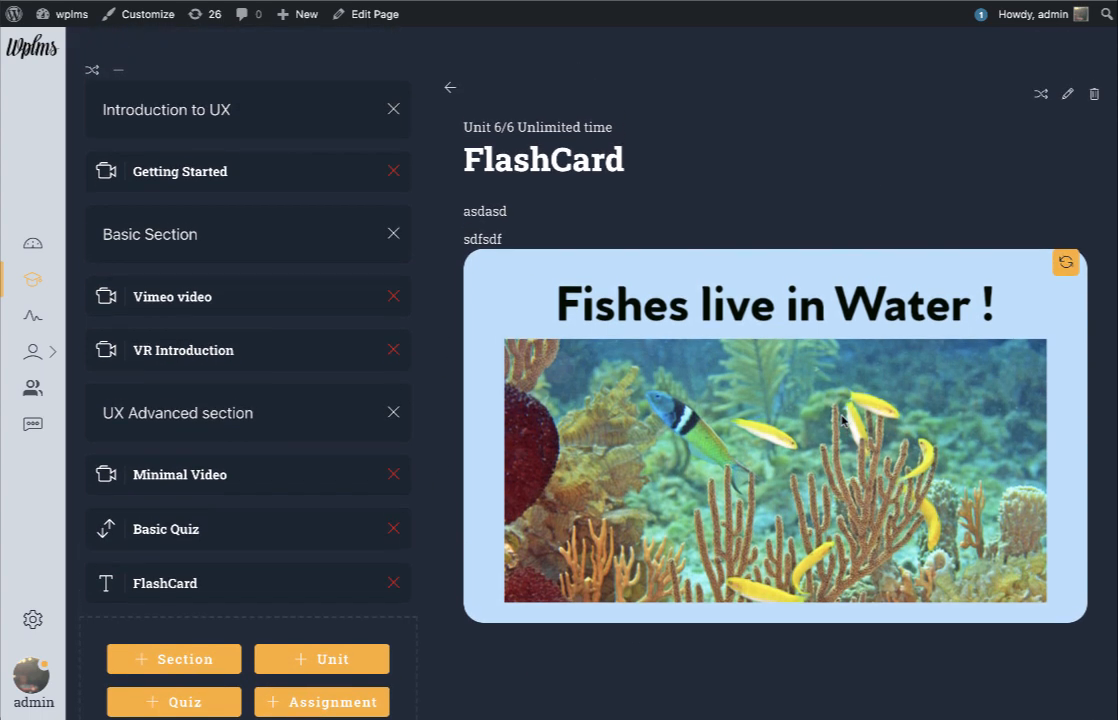
Start a new curriculum unit for the scratch card.
left_click(320, 660)
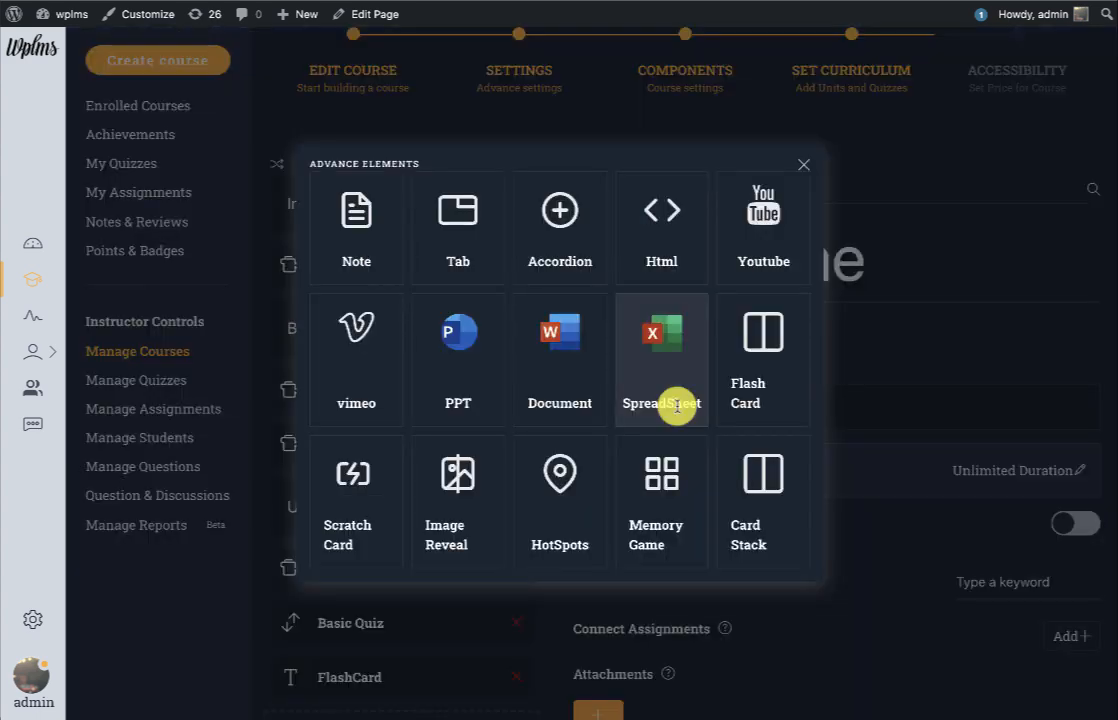
mouse_move(356, 500)
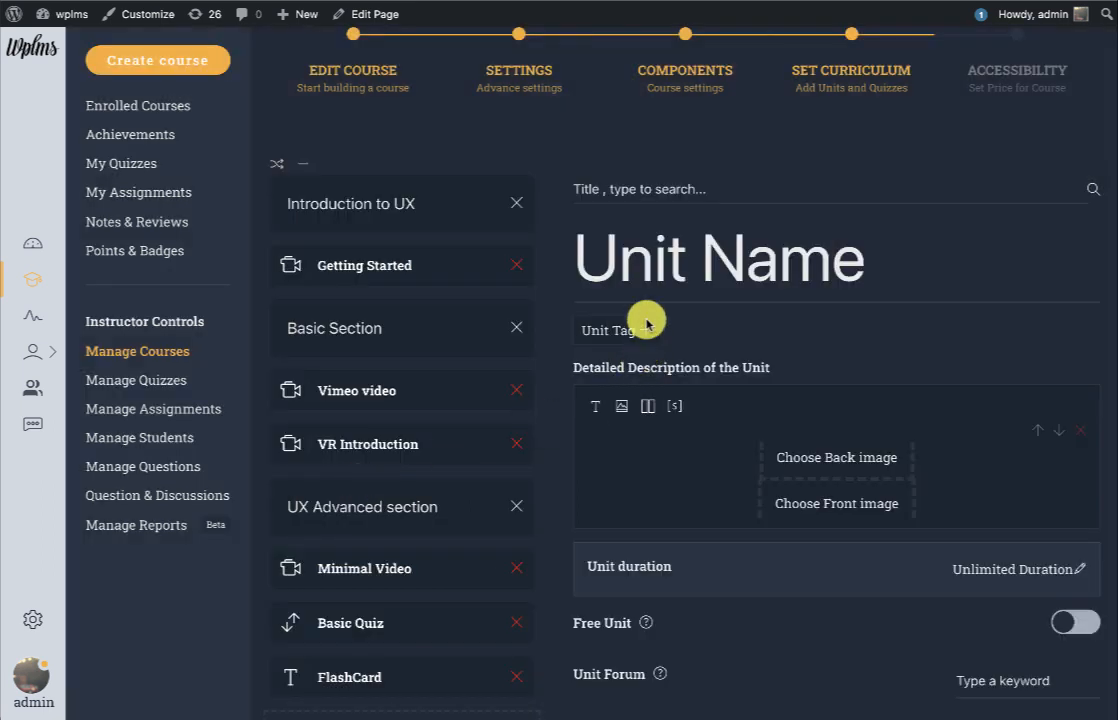
mouse_move(640, 298)
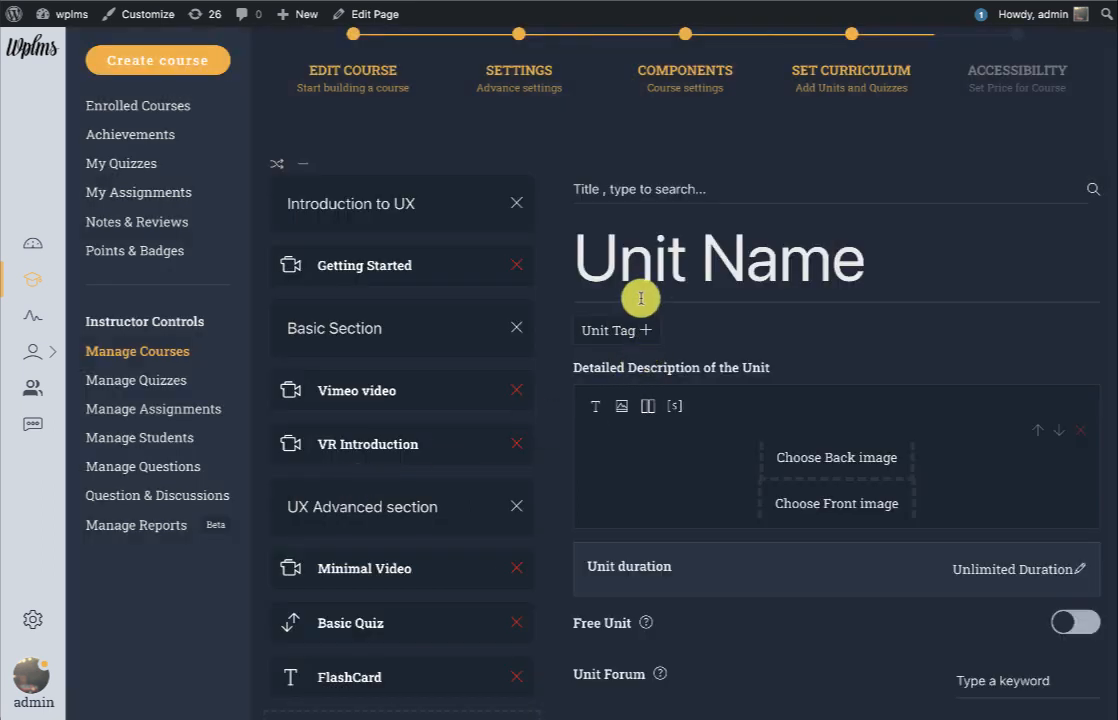
Name the unit 'Scratch card' and give it the 'Guess the Season?' back image.
type("Sc")
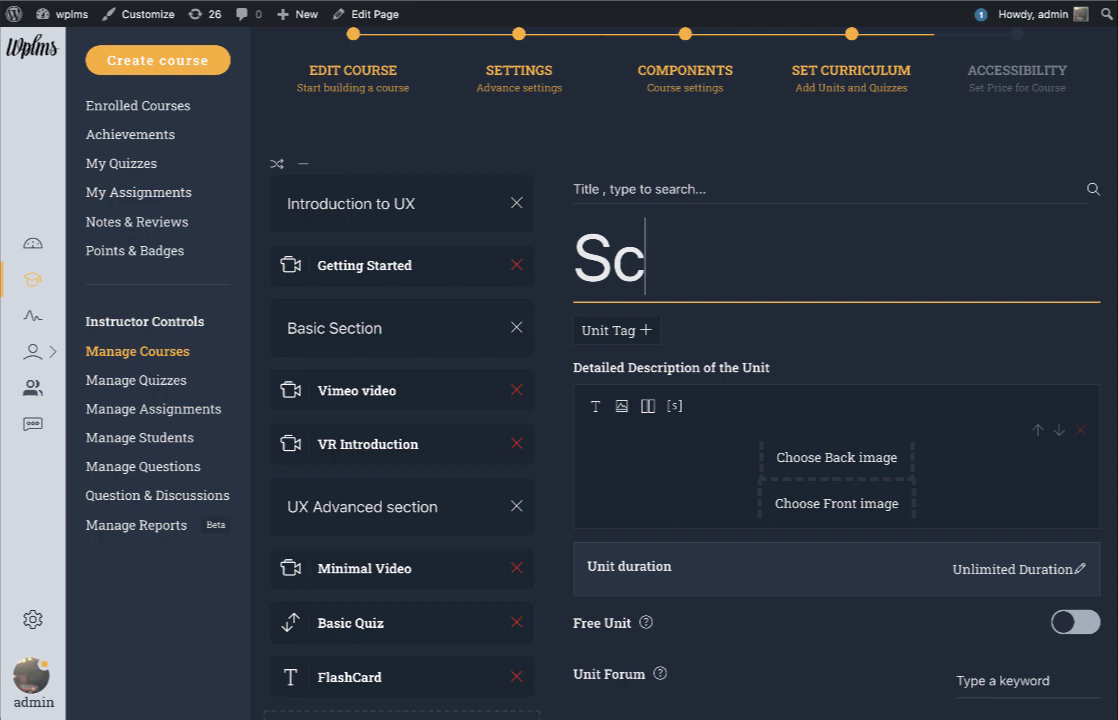
type("ratch card")
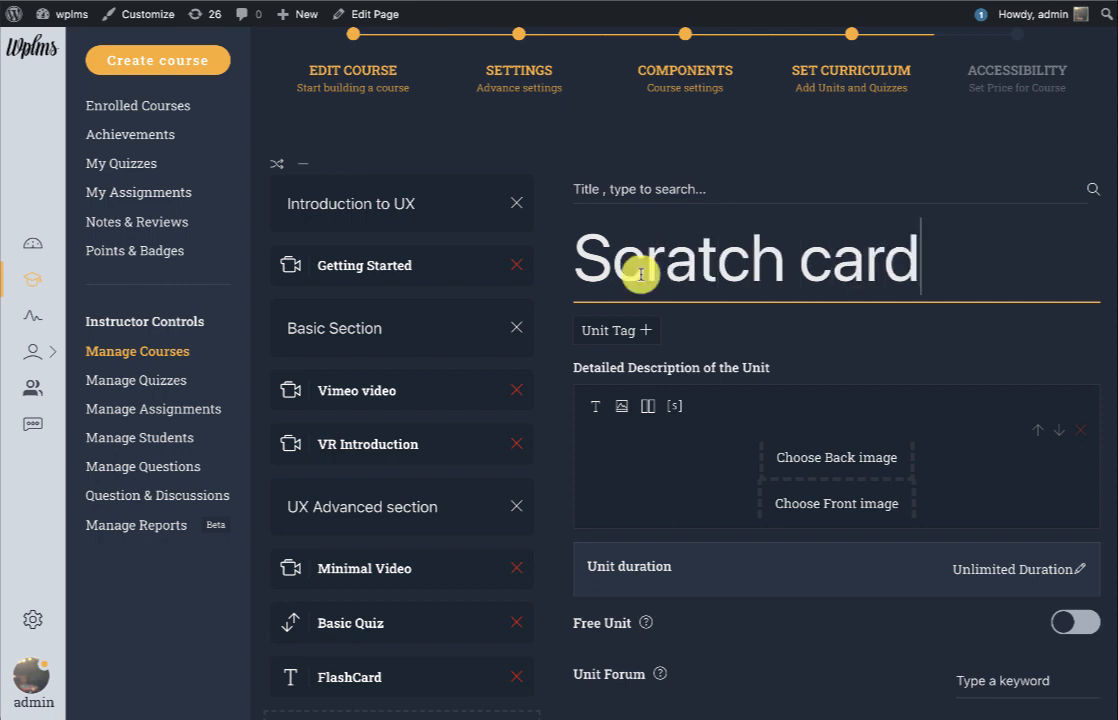
left_click(836, 504)
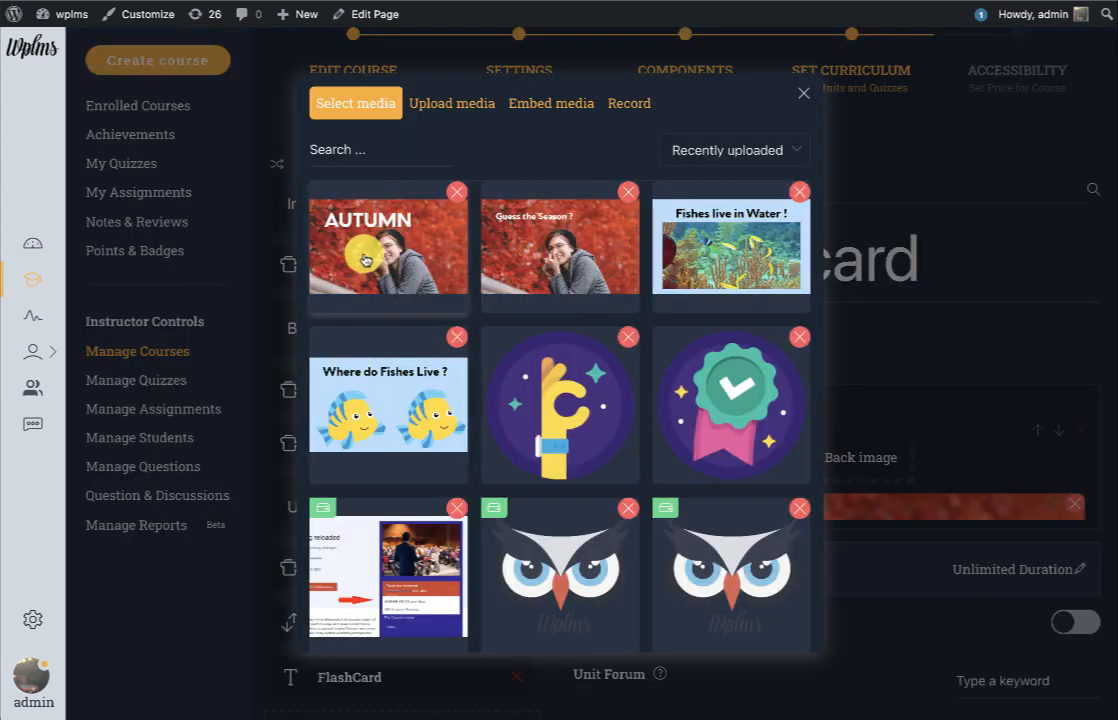
left_click(560, 244)
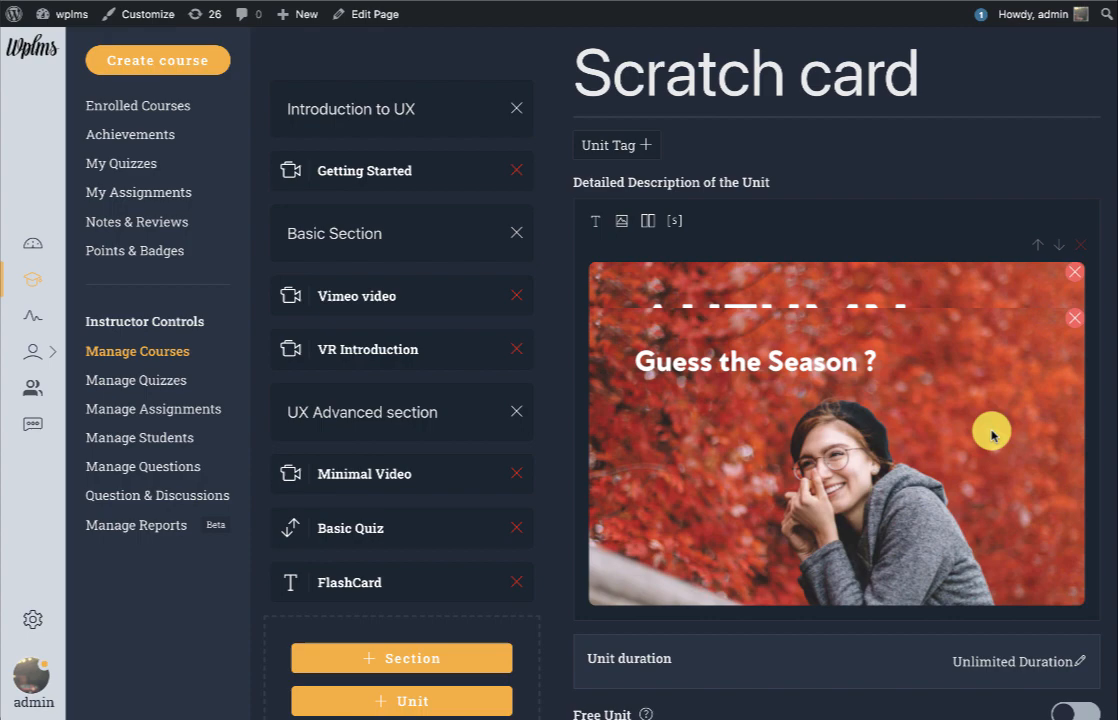
Save the Scratch card unit into the curriculum.
scroll("down", 3)
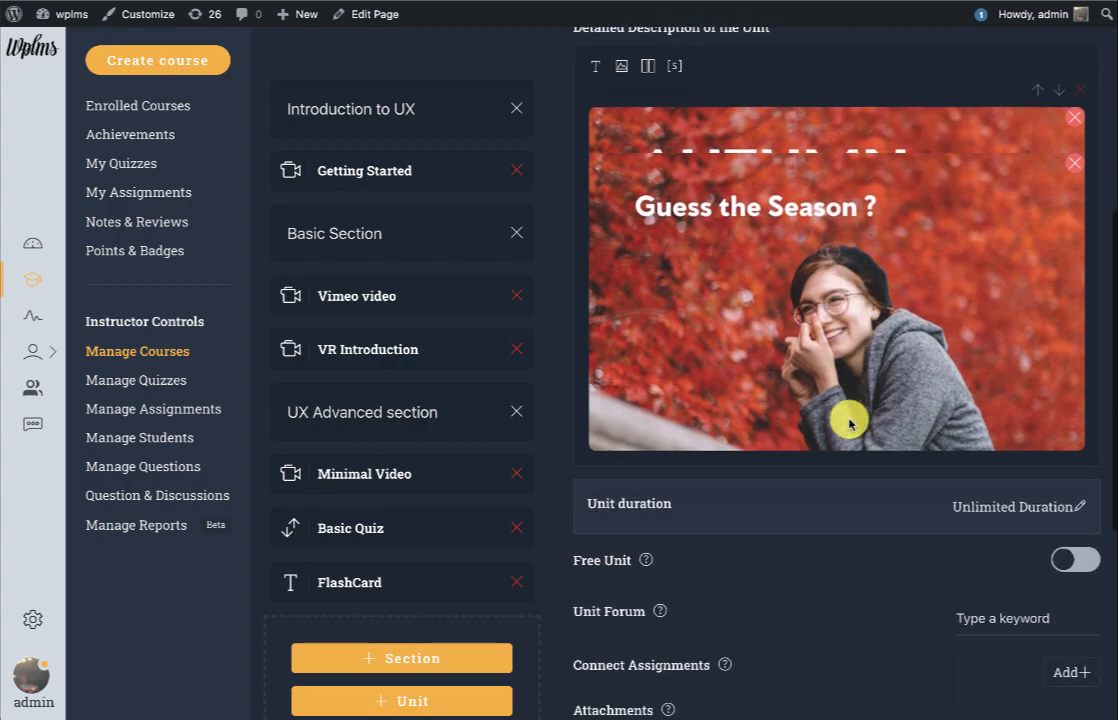
scroll("down", 3)
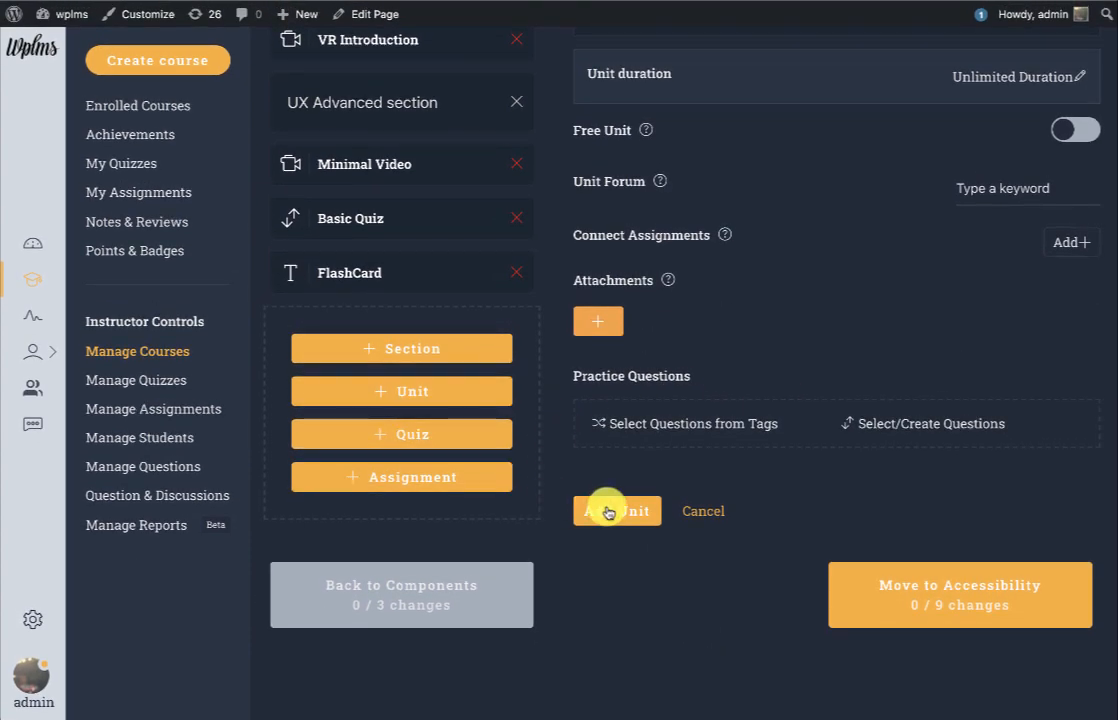
mouse_move(656, 464)
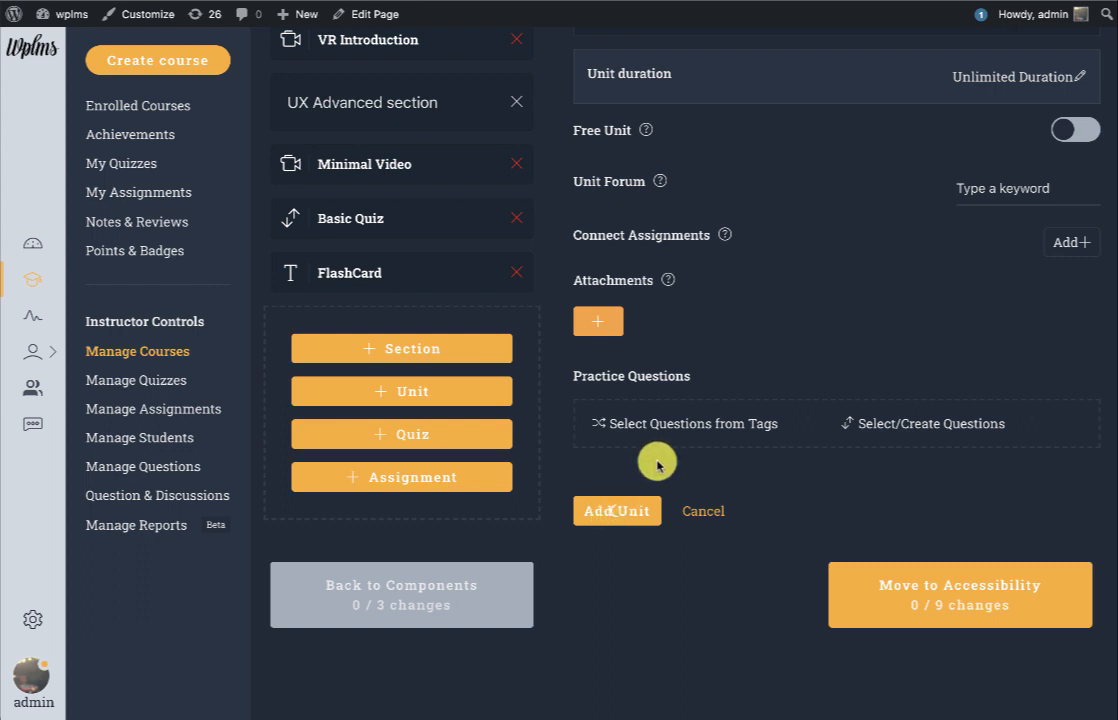
left_click(616, 510)
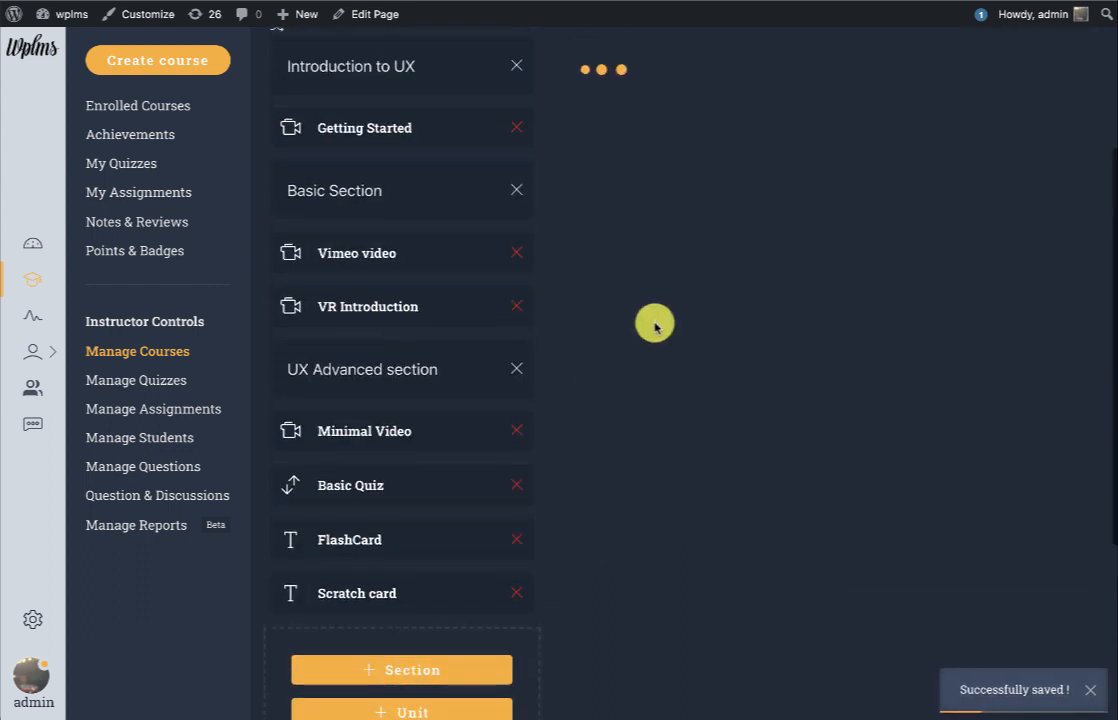
Reopen the saved Scratch card unit in the unit editor.
left_click(356, 592)
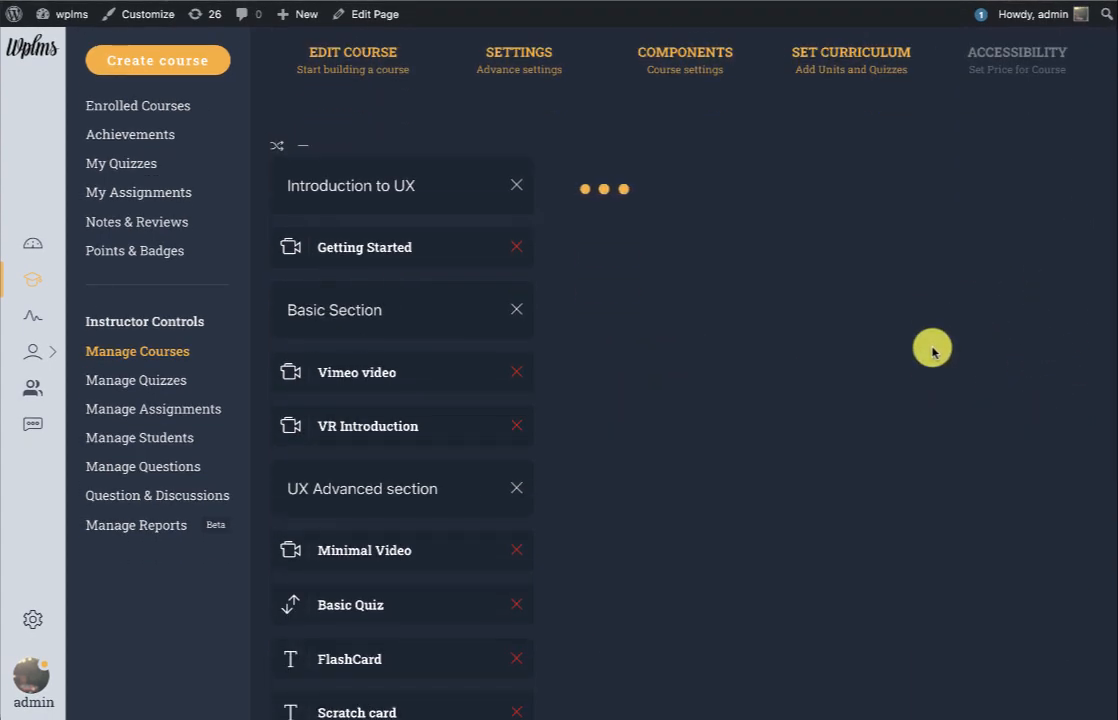
left_click(356, 712)
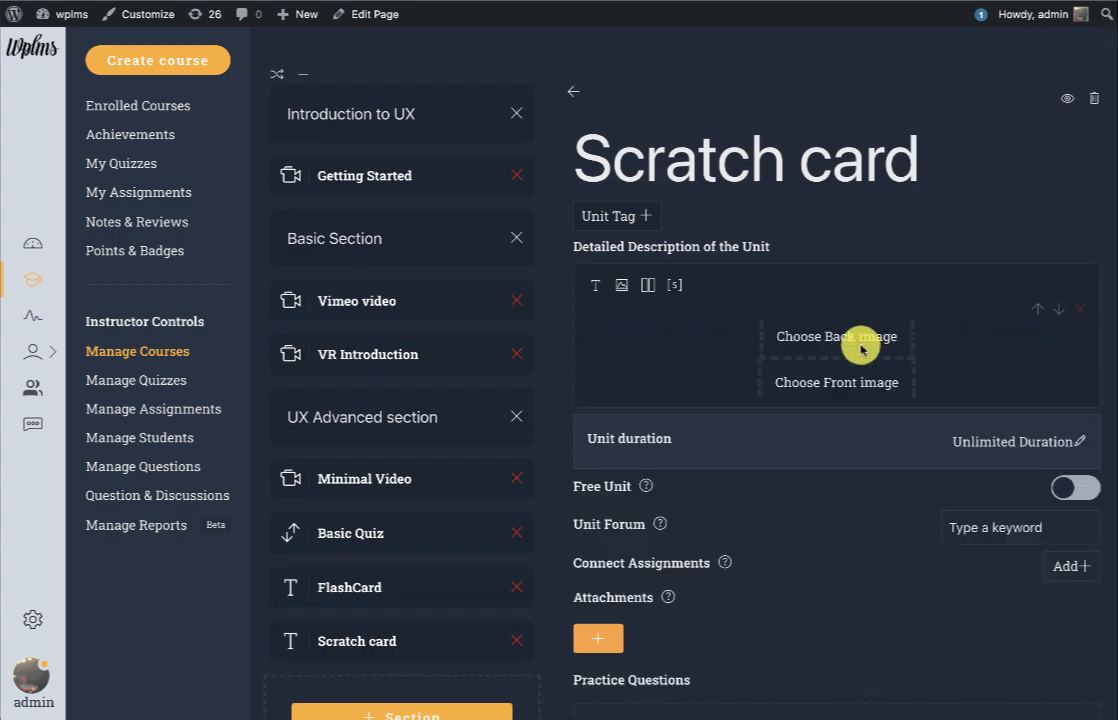
Set the Scratch card's back image to the busy café photo and save the unit.
left_click(836, 336)
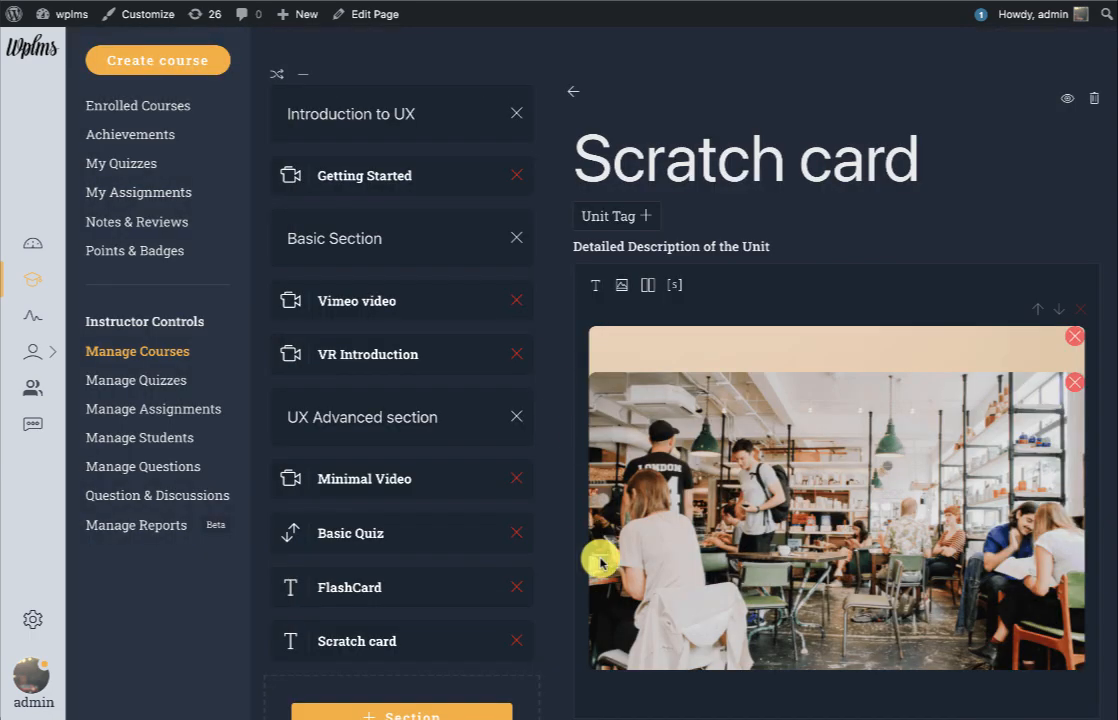
scroll("down", 3)
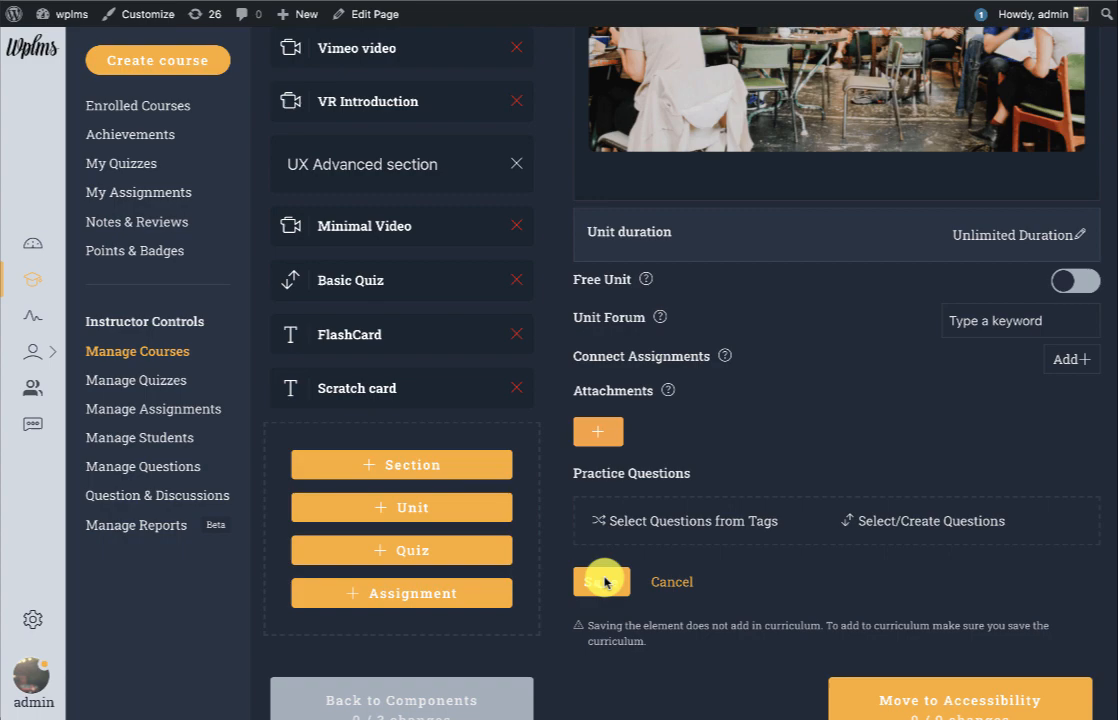
left_click(600, 580)
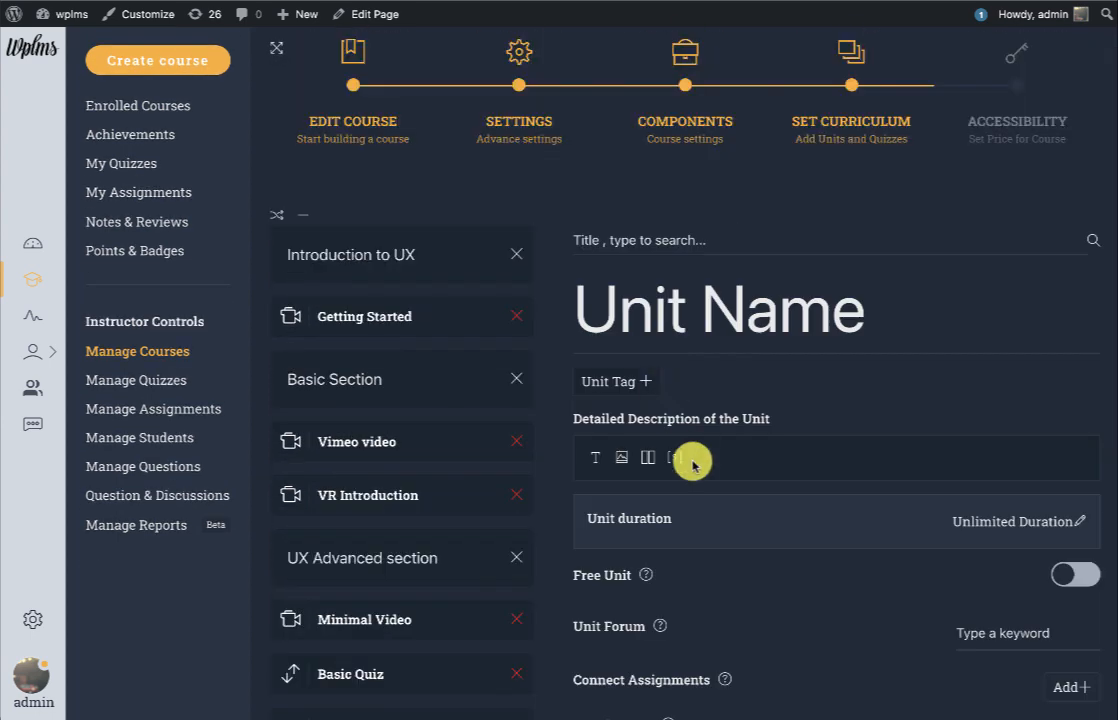
Add an Image reveal element titled 'Image reveal' with a laptop photo front image and save the unit.
left_click(672, 458)
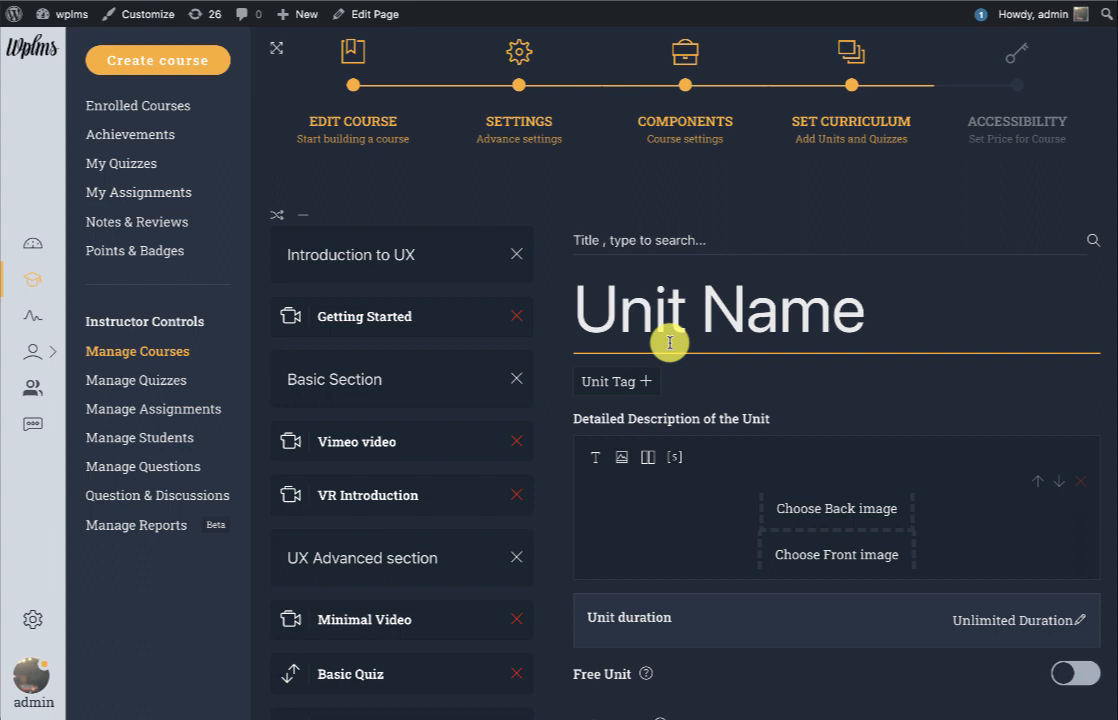
type("Image reveal")
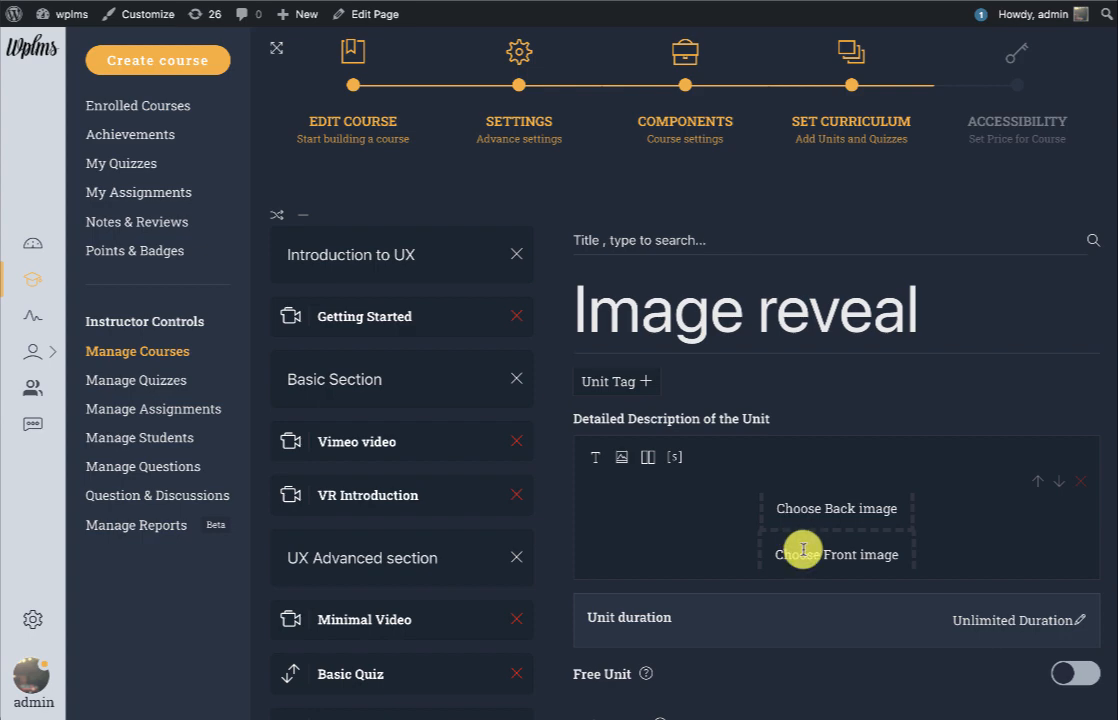
left_click(836, 554)
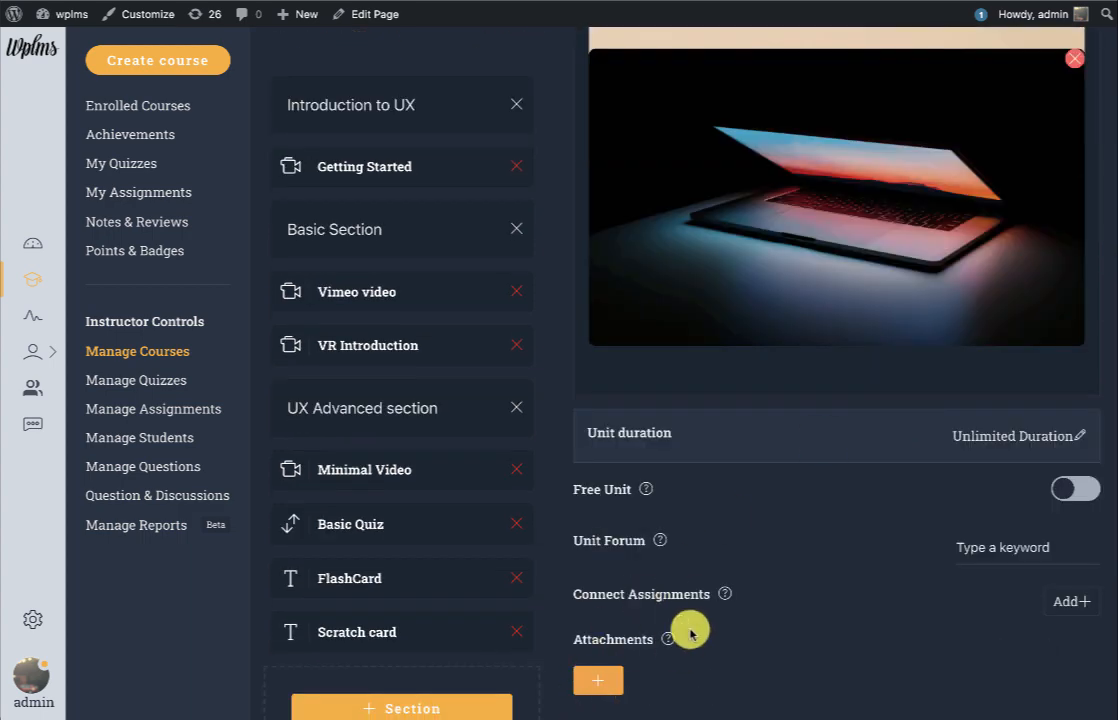
scroll("down", 3)
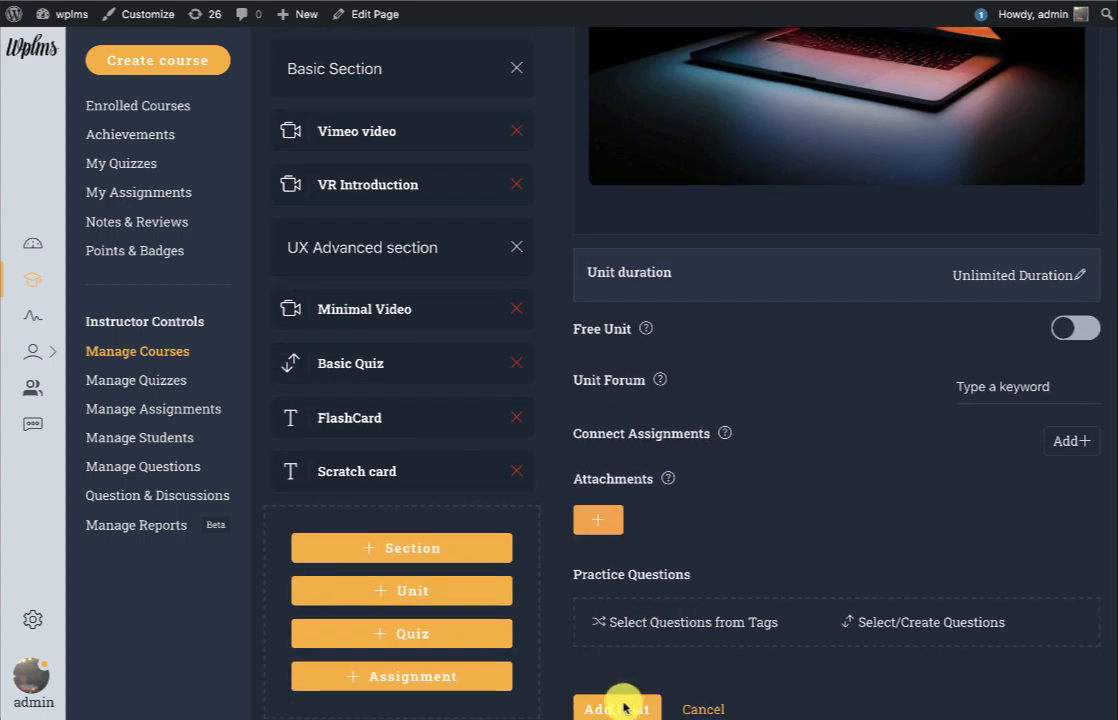
left_click(616, 708)
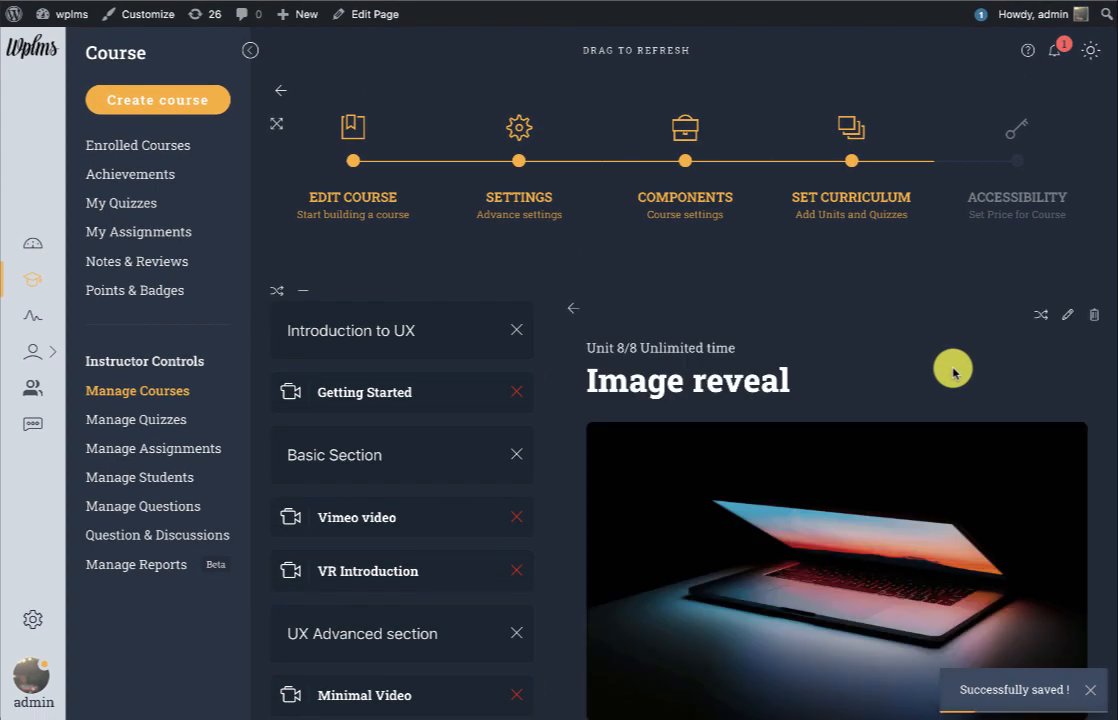
scroll("down", 3)
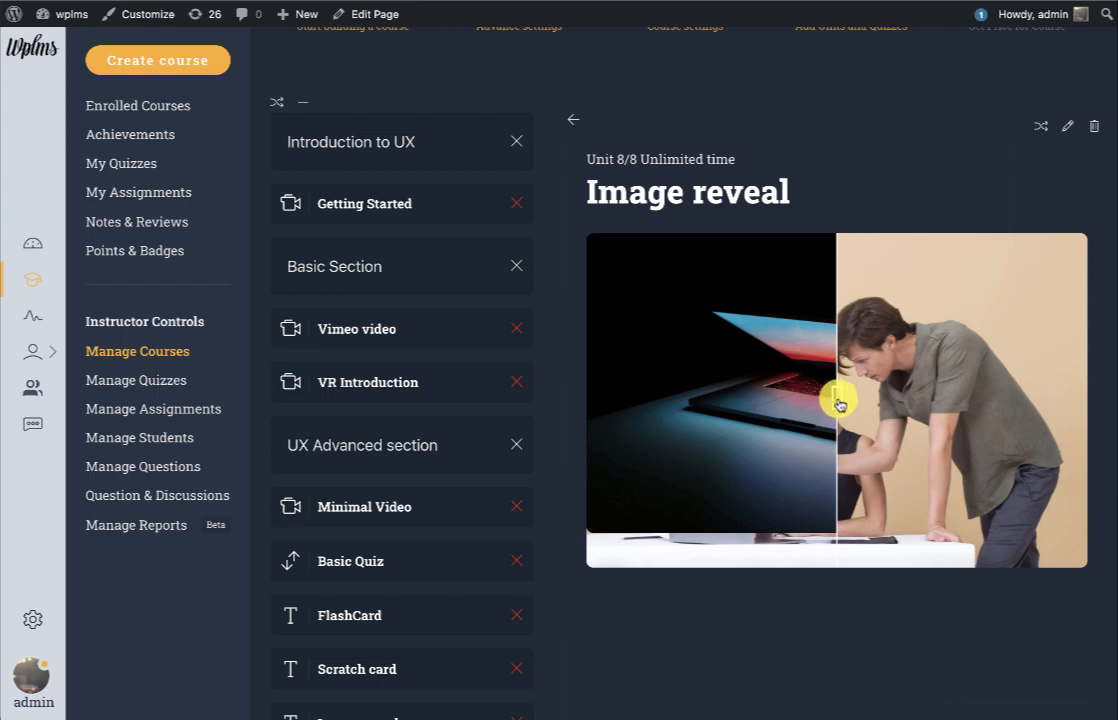
left_click_drag(840, 400, 752, 400)
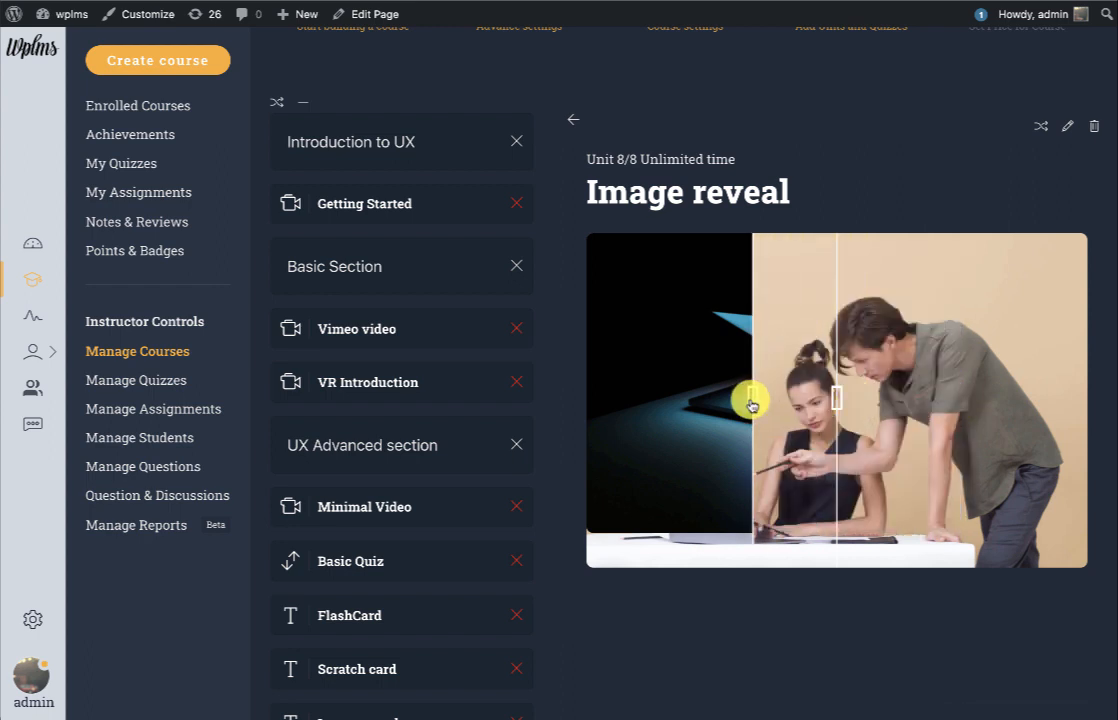
left_click_drag(750, 398, 1050, 424)
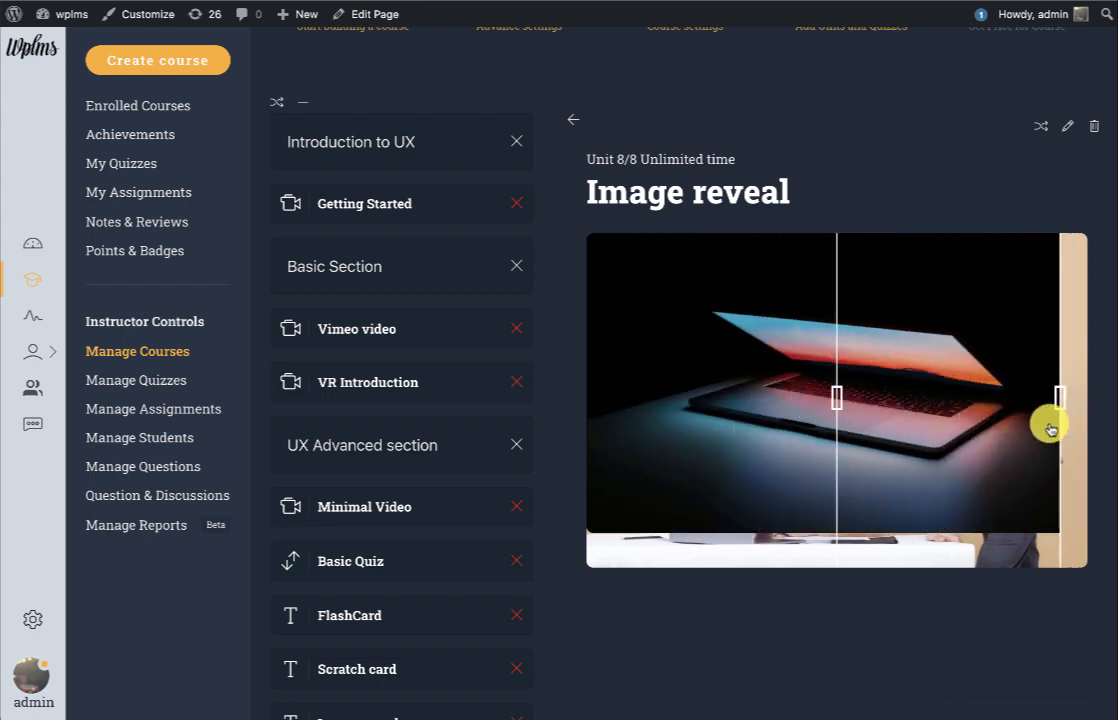
left_click_drag(1050, 424, 610, 436)
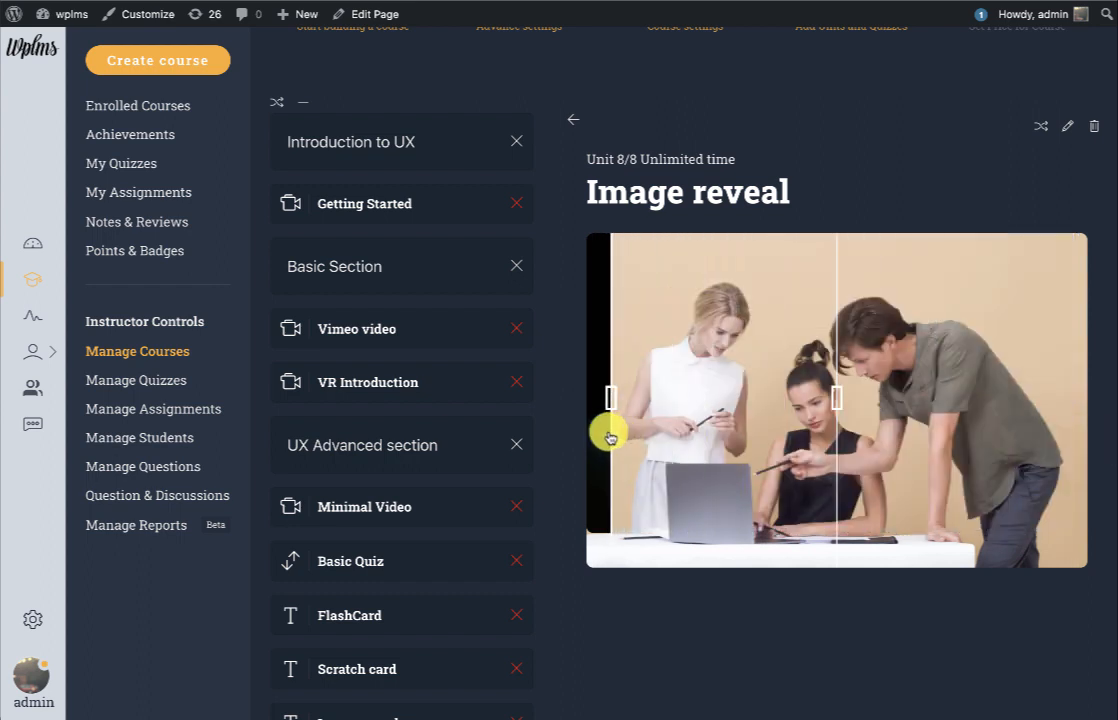
left_click_drag(610, 436, 960, 424)
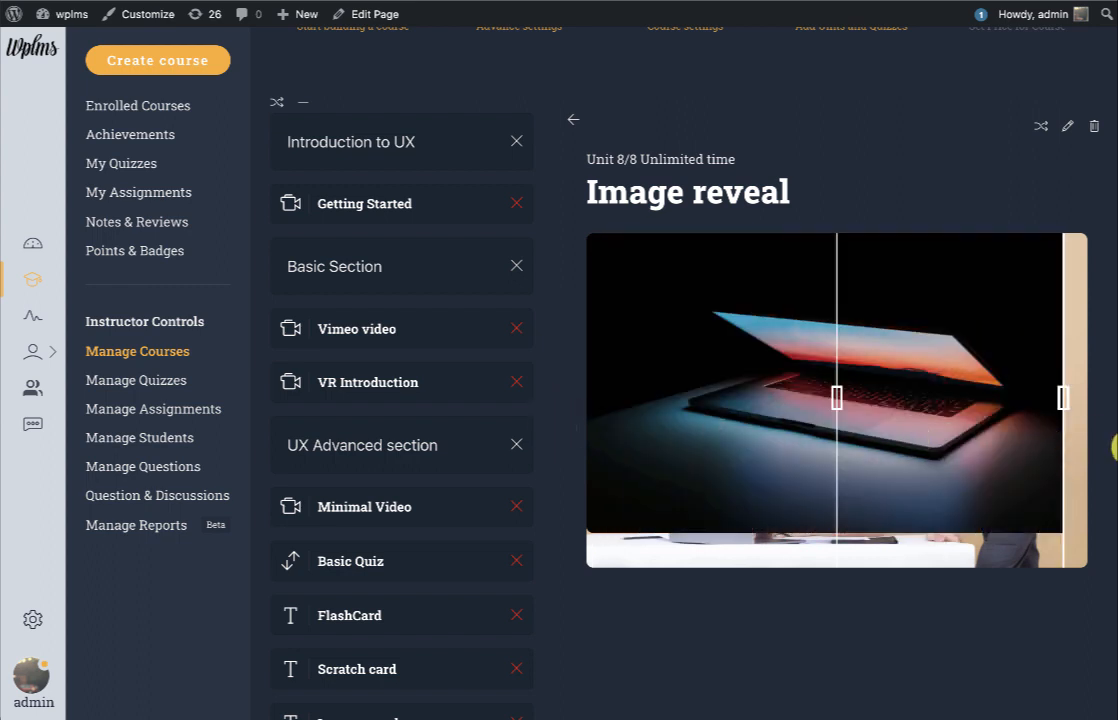
left_click_drag(1064, 396, 1000, 412)
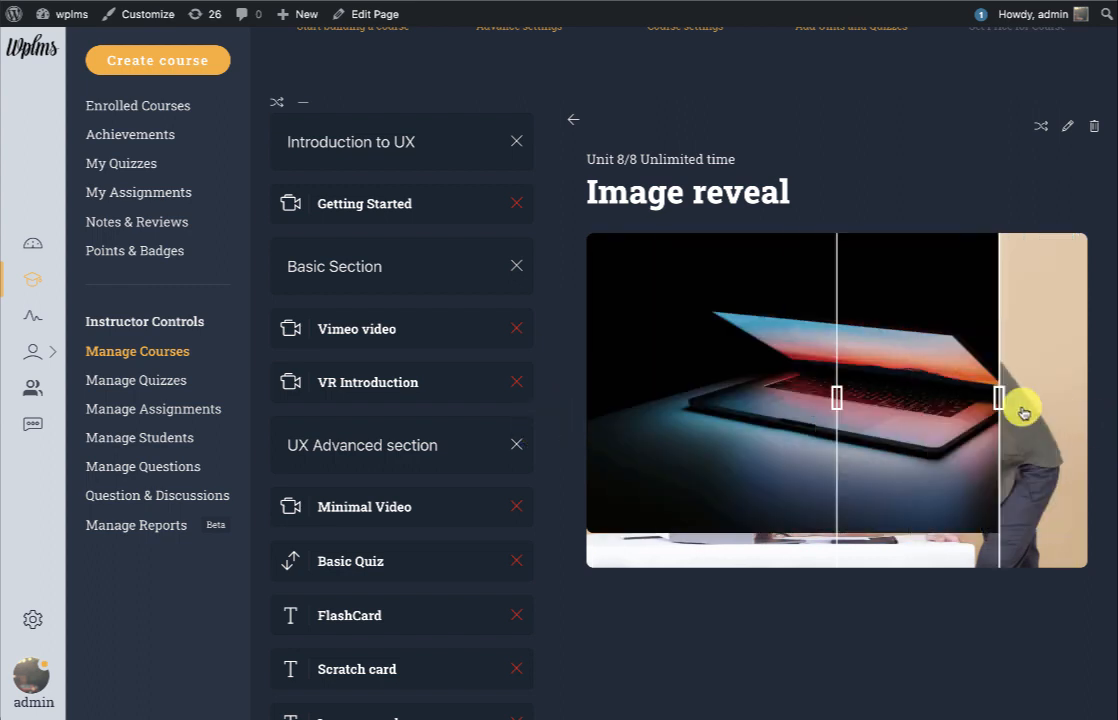
left_click_drag(1000, 396, 660, 396)
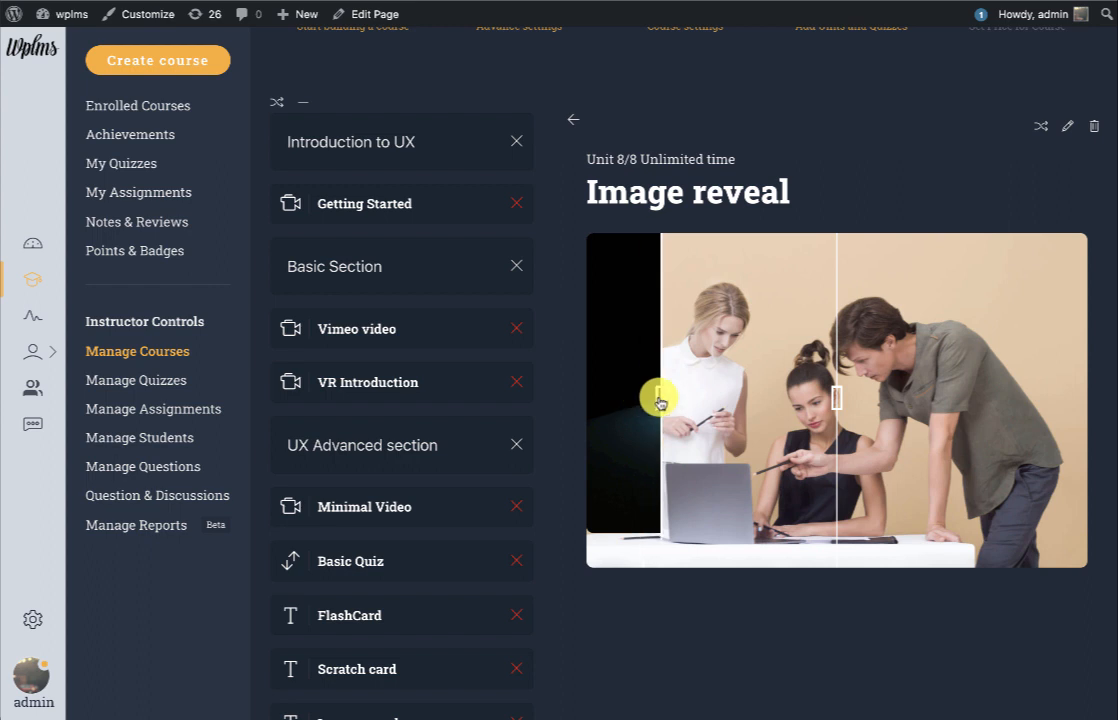
left_click_drag(660, 398, 838, 426)
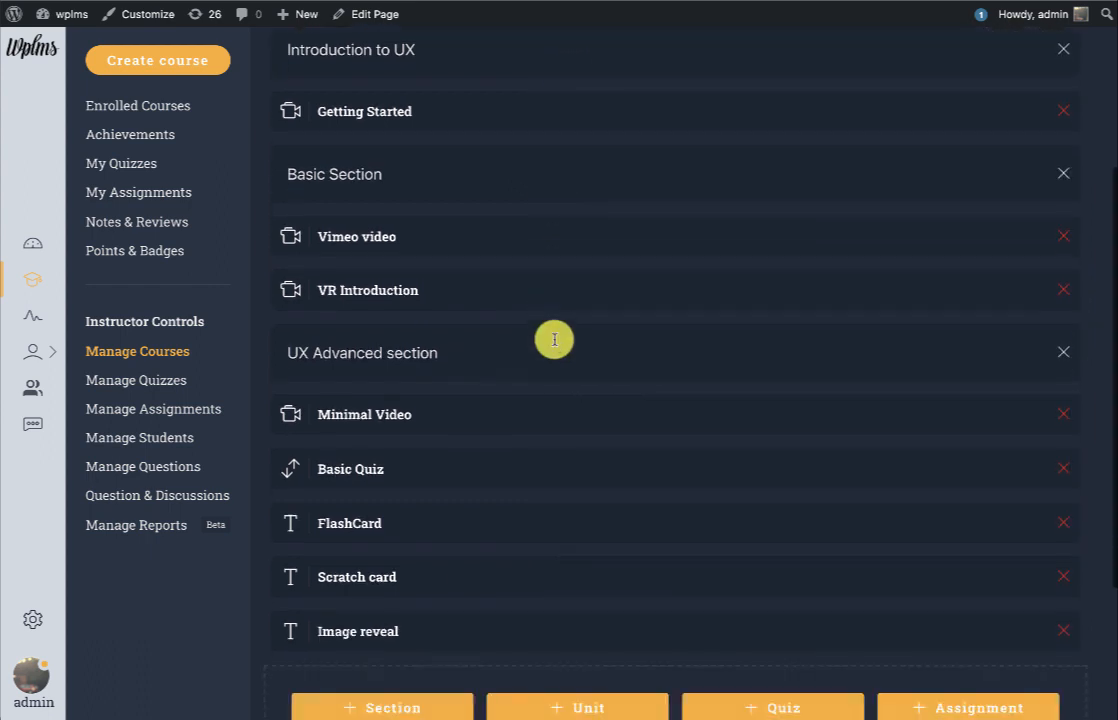
Create a new Text unit holding a HotSpots element and go to choose its background image.
left_click(576, 708)
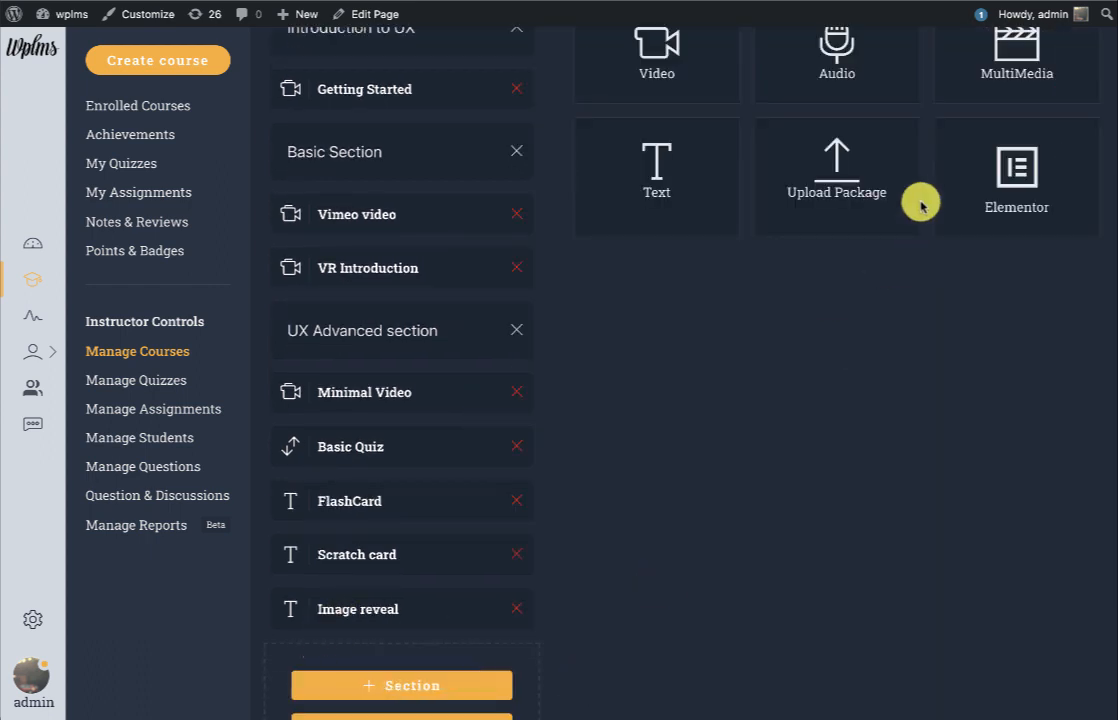
left_click(656, 170)
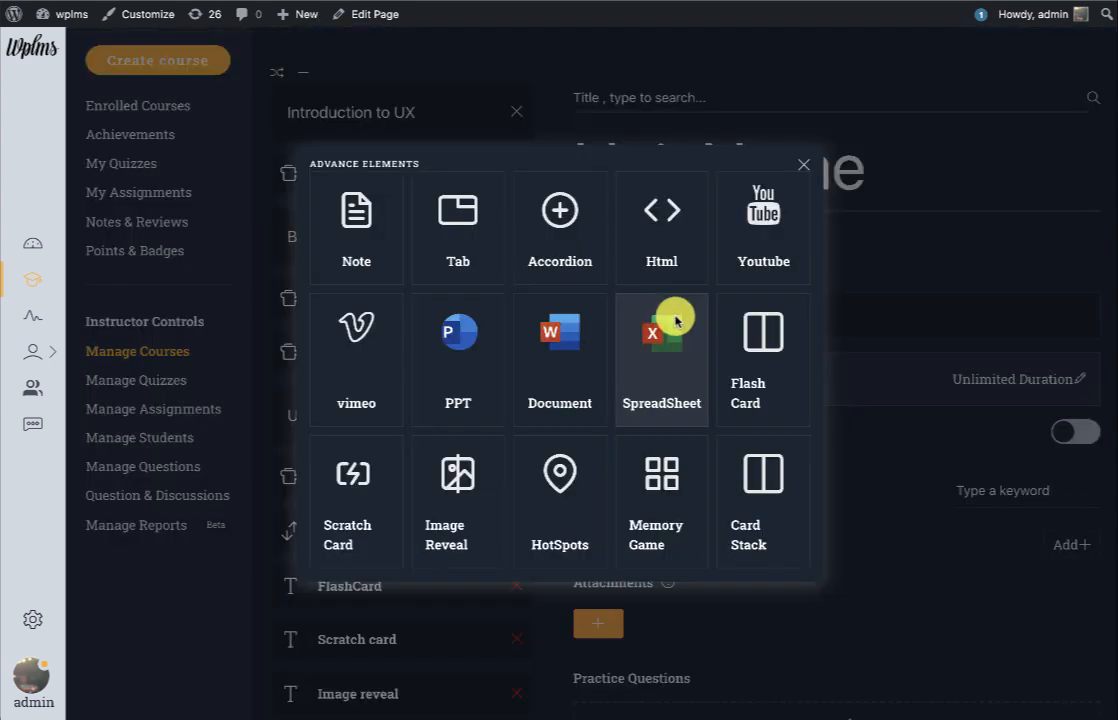
mouse_move(626, 530)
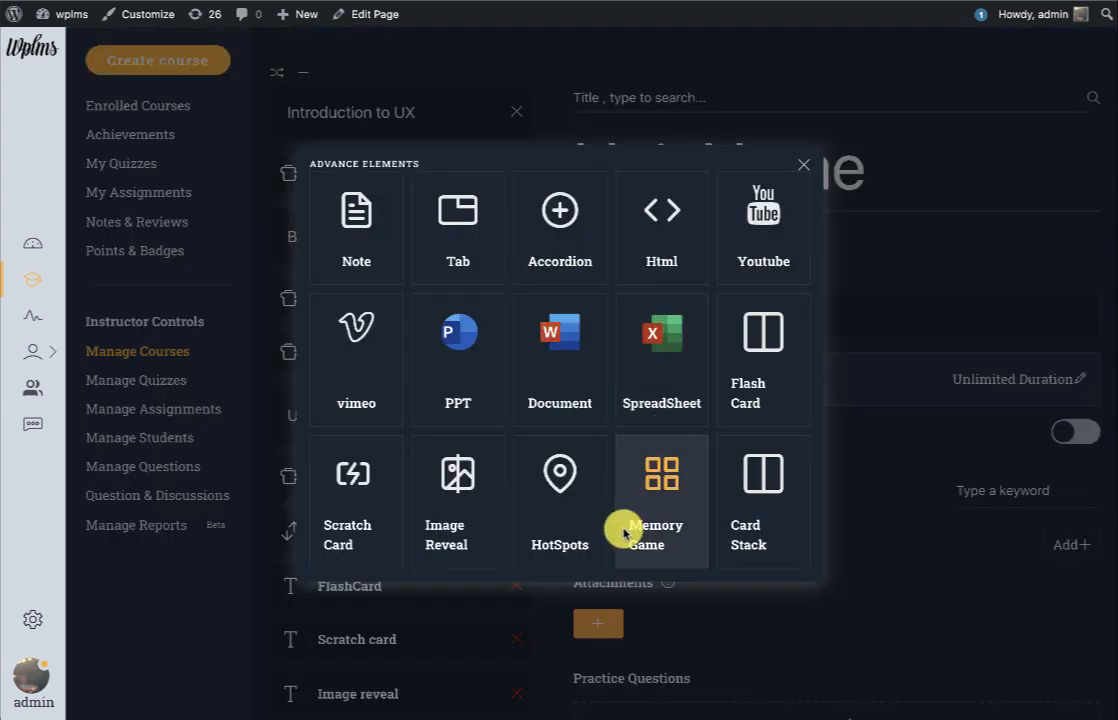
left_click(560, 490)
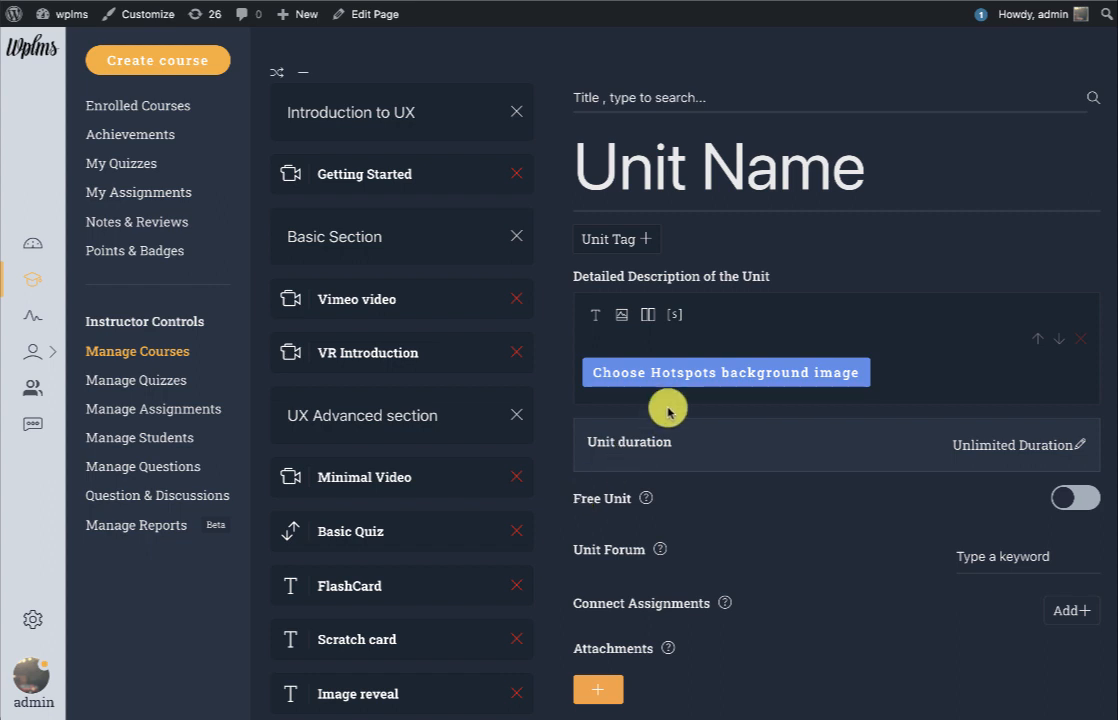
left_click(726, 372)
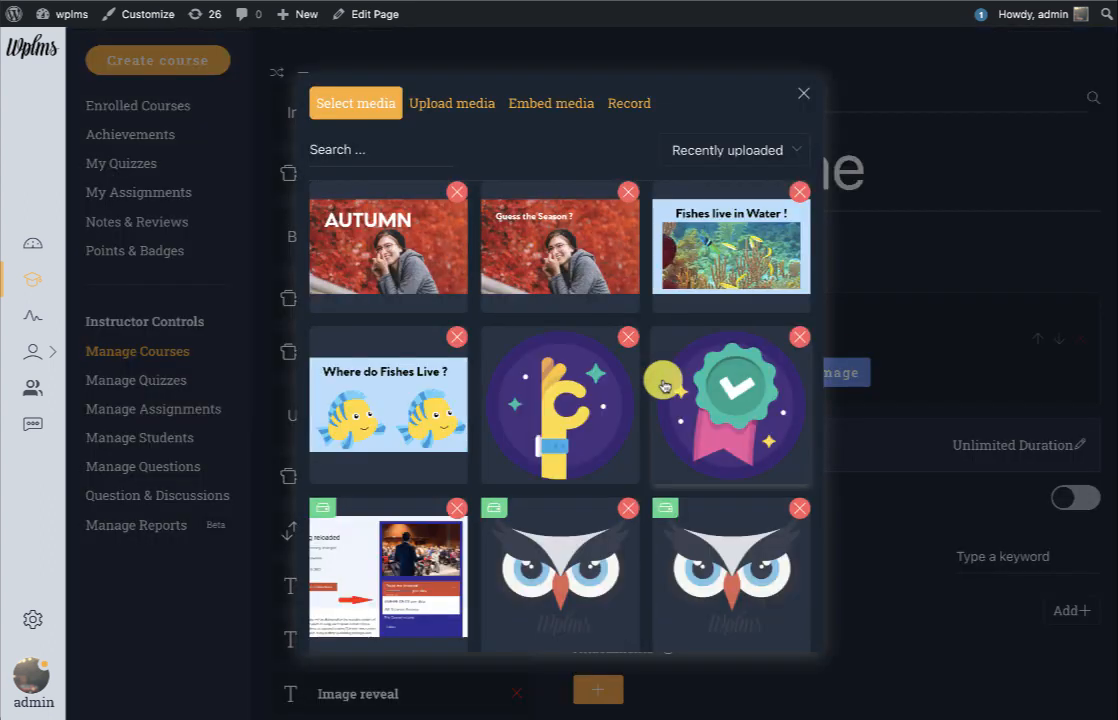
Use the man-at-laptop photo as the Hotspots background and put the green badge illustration in a hotspot popup.
scroll("down", 3)
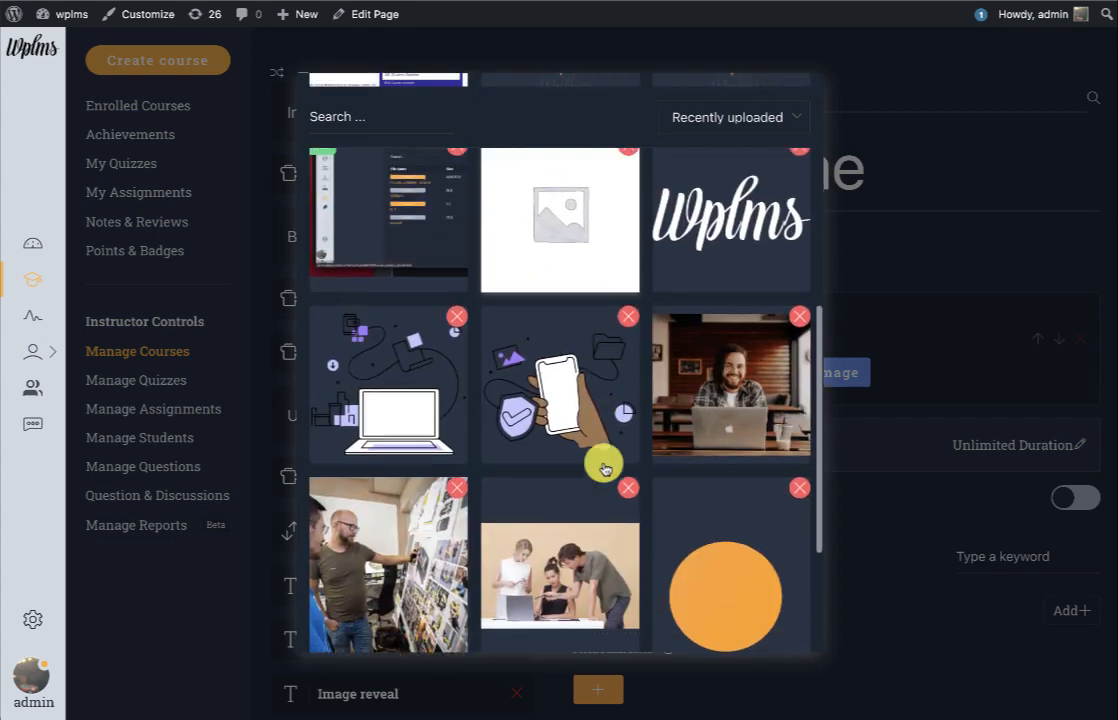
left_click(730, 384)
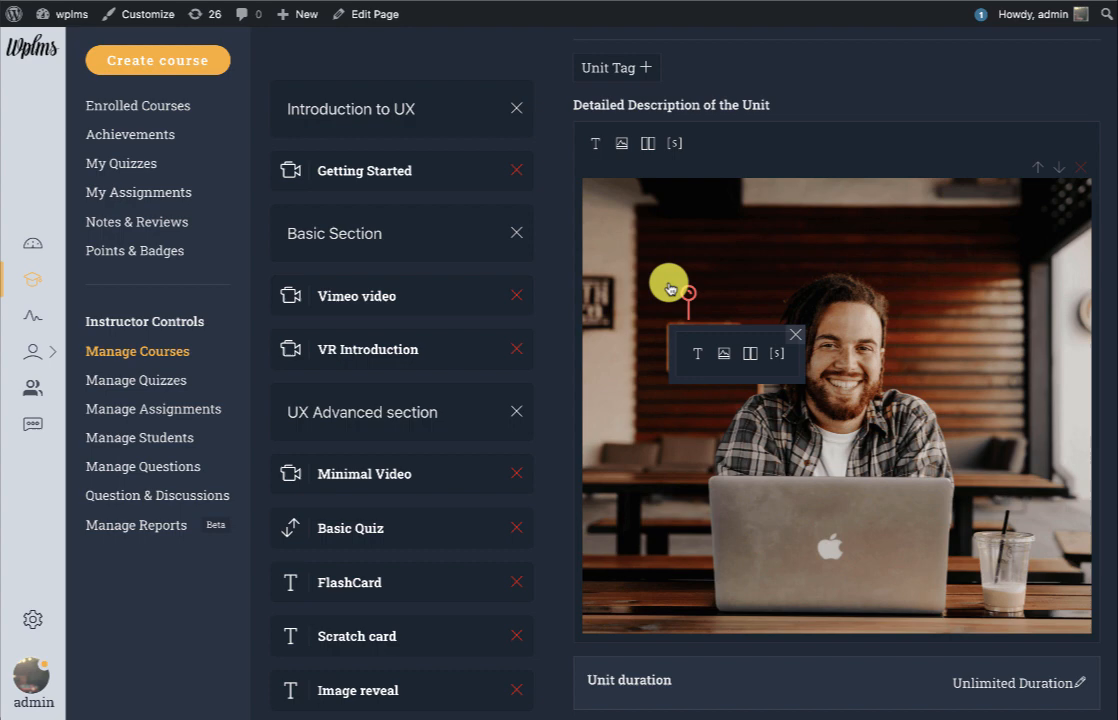
left_click(724, 352)
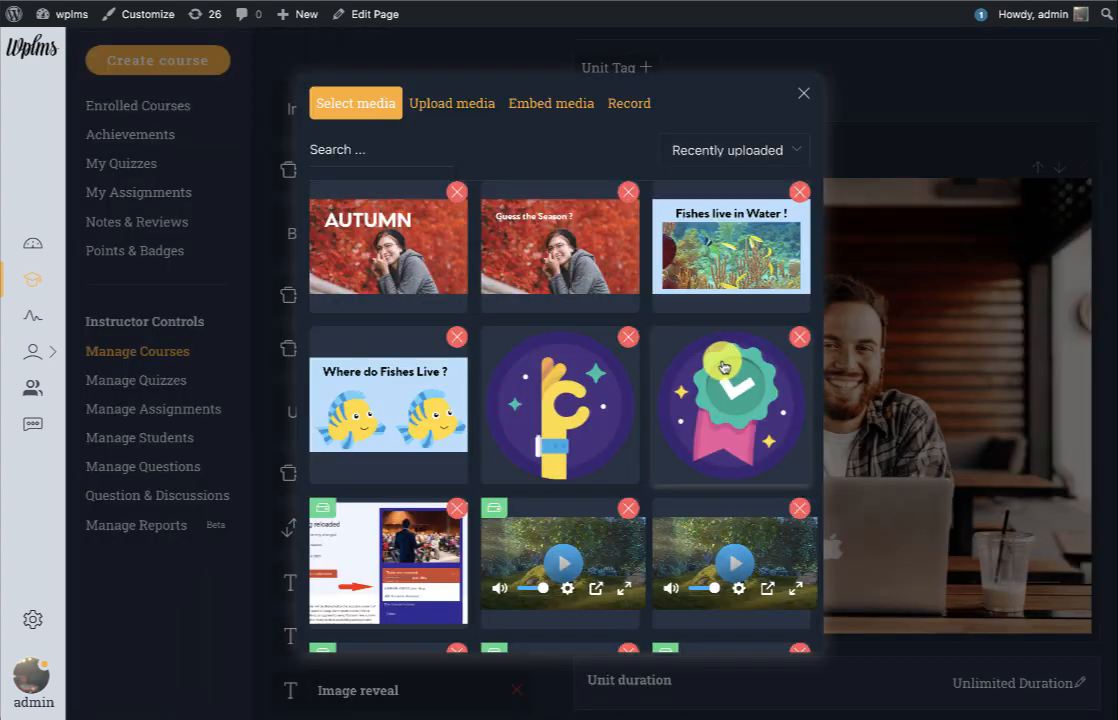
left_click(732, 404)
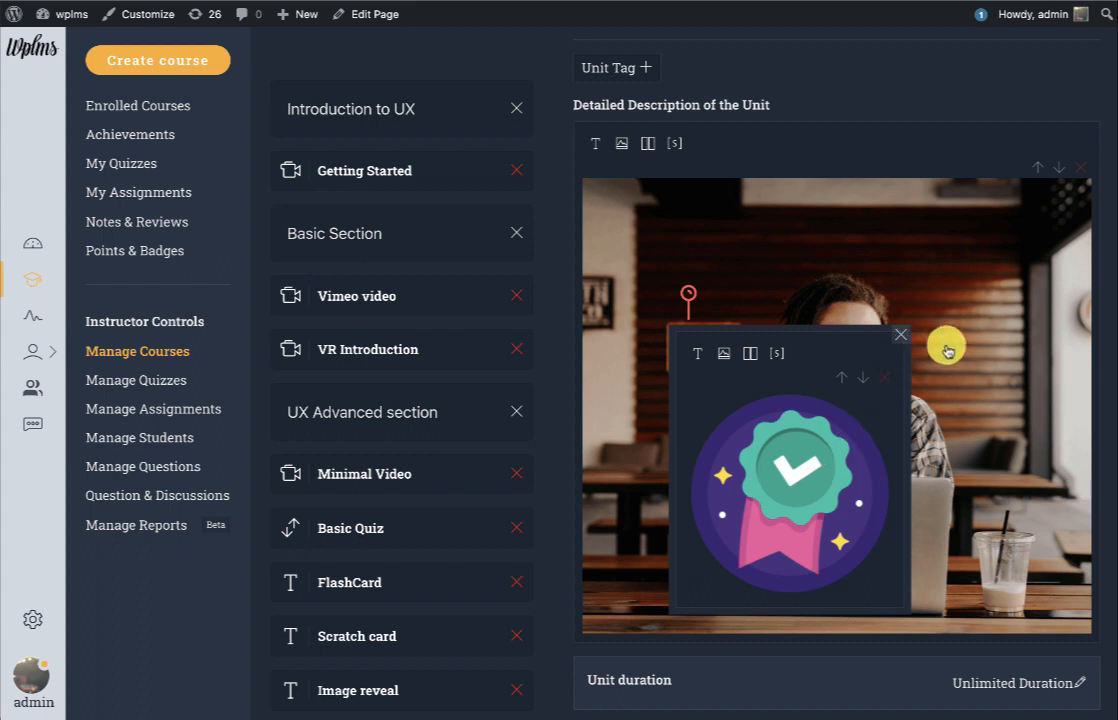
Add a second hotspot with a video popup and dismiss the badge hotspot's popup.
left_click(900, 334)
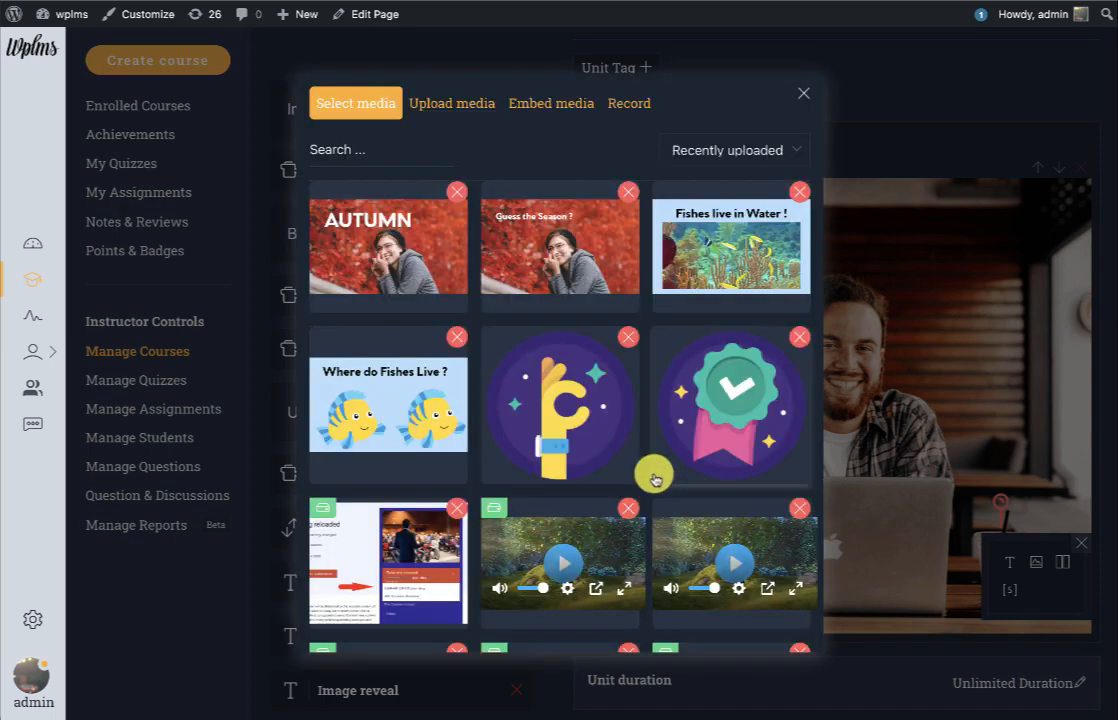
scroll("down", 3)
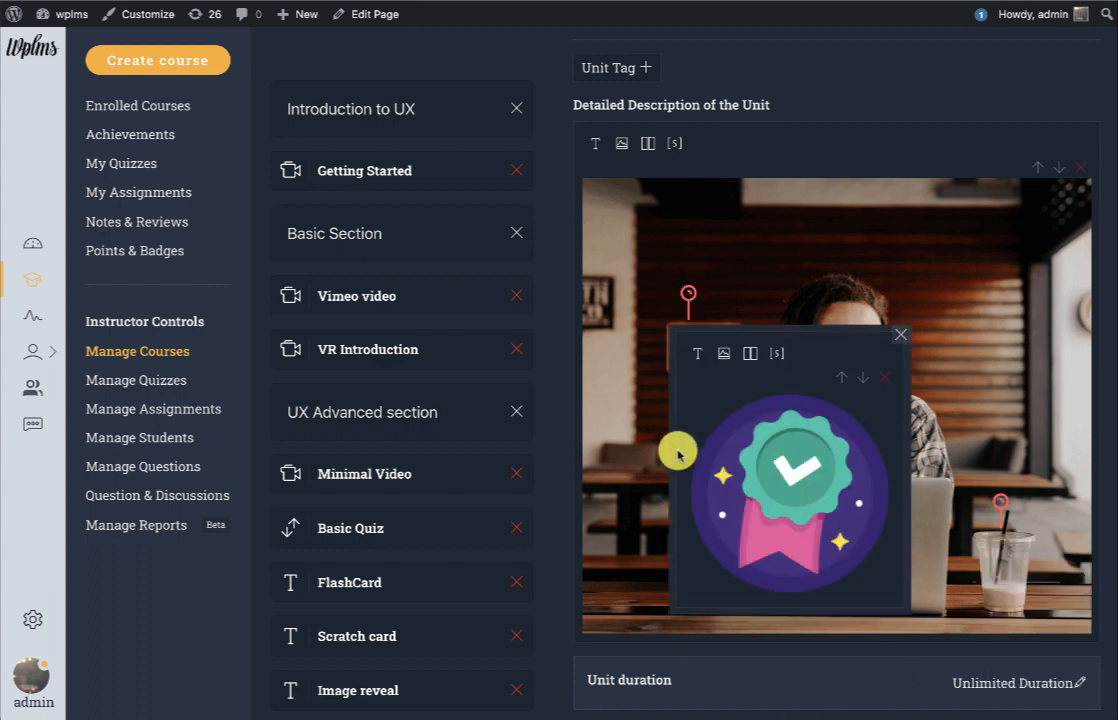
left_click(900, 334)
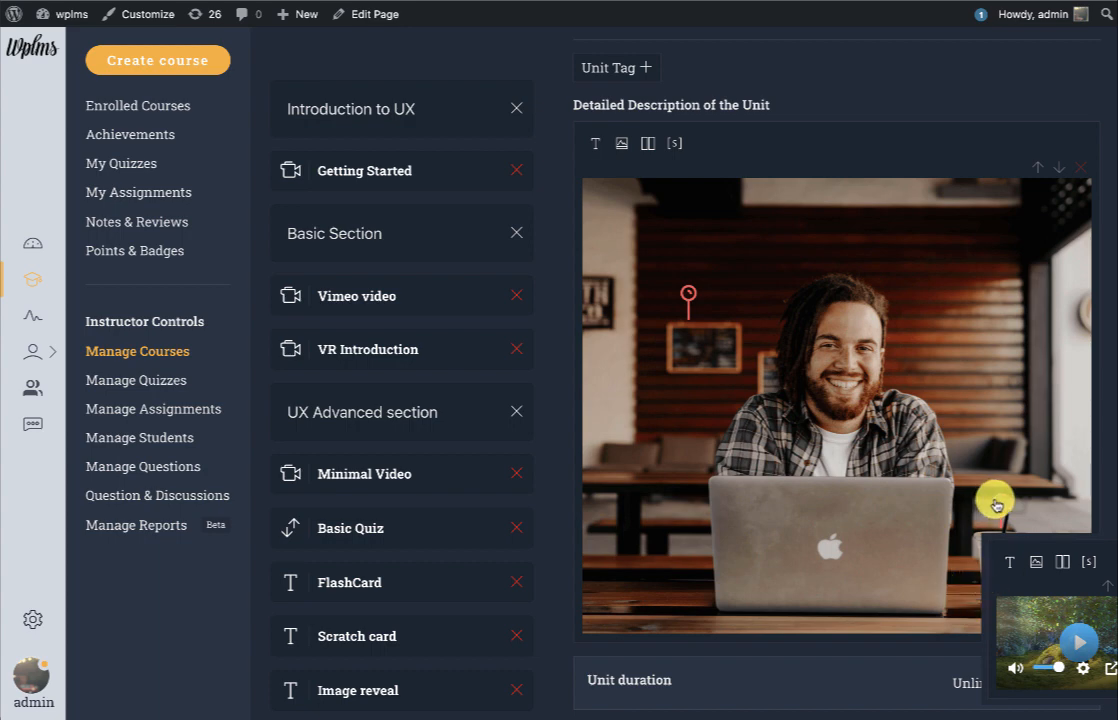
scroll("up", 3)
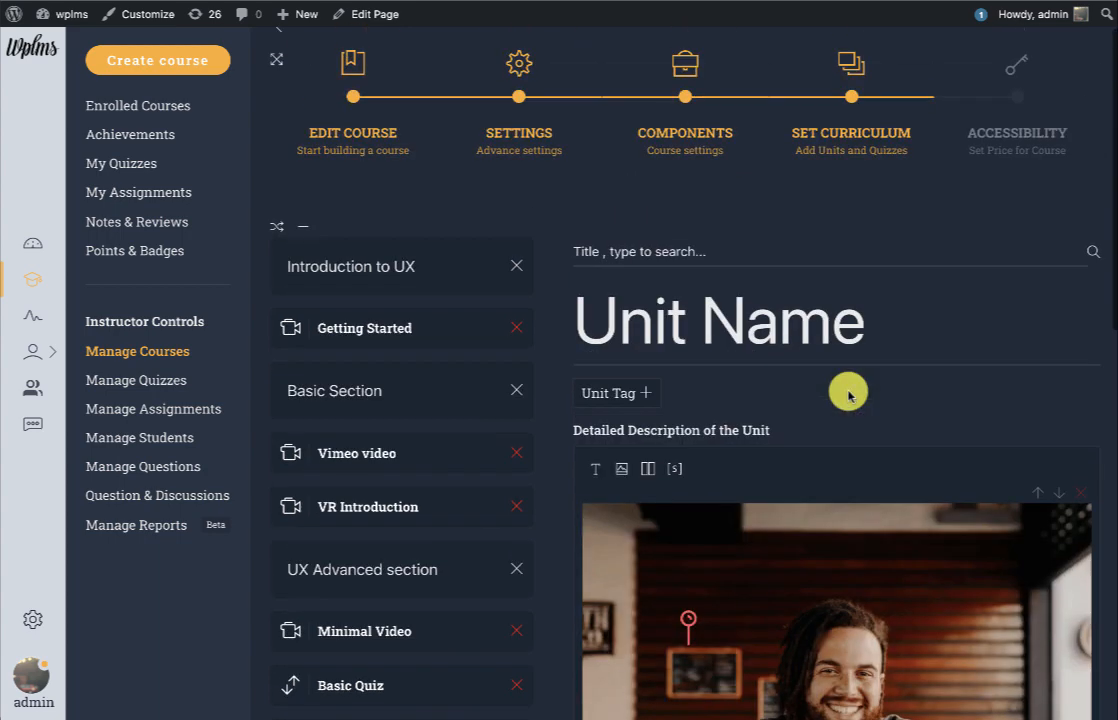
Insert a Memory Game element from the advanced elements into the new unit.
scroll("down", 3)
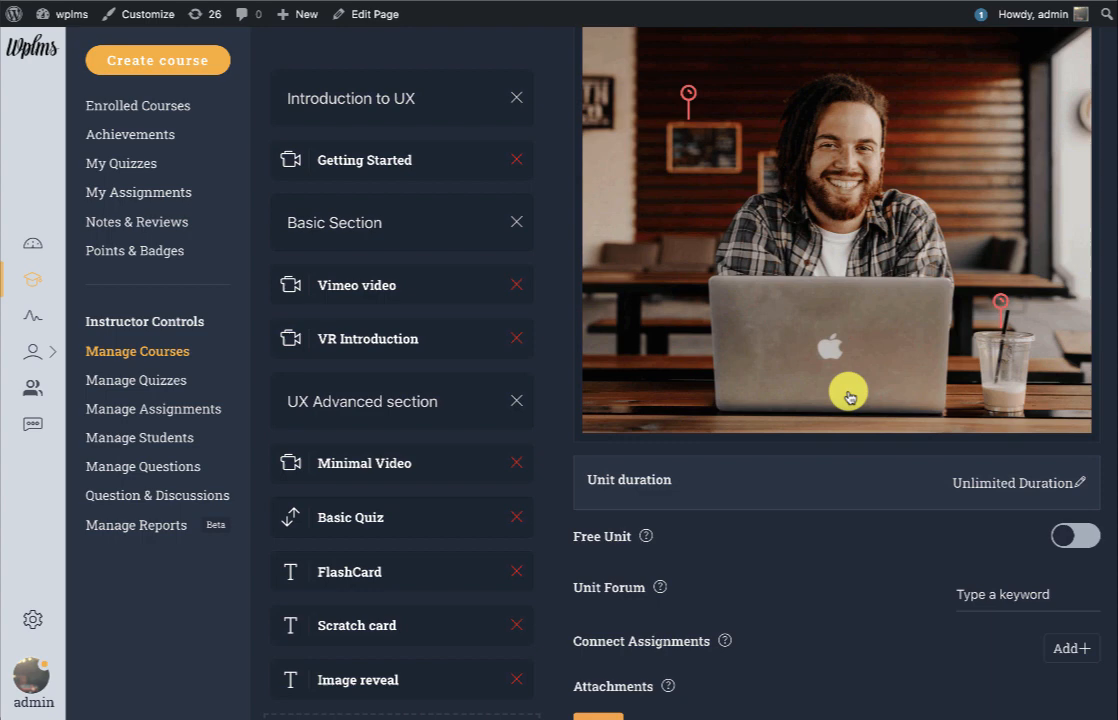
scroll("up", 3)
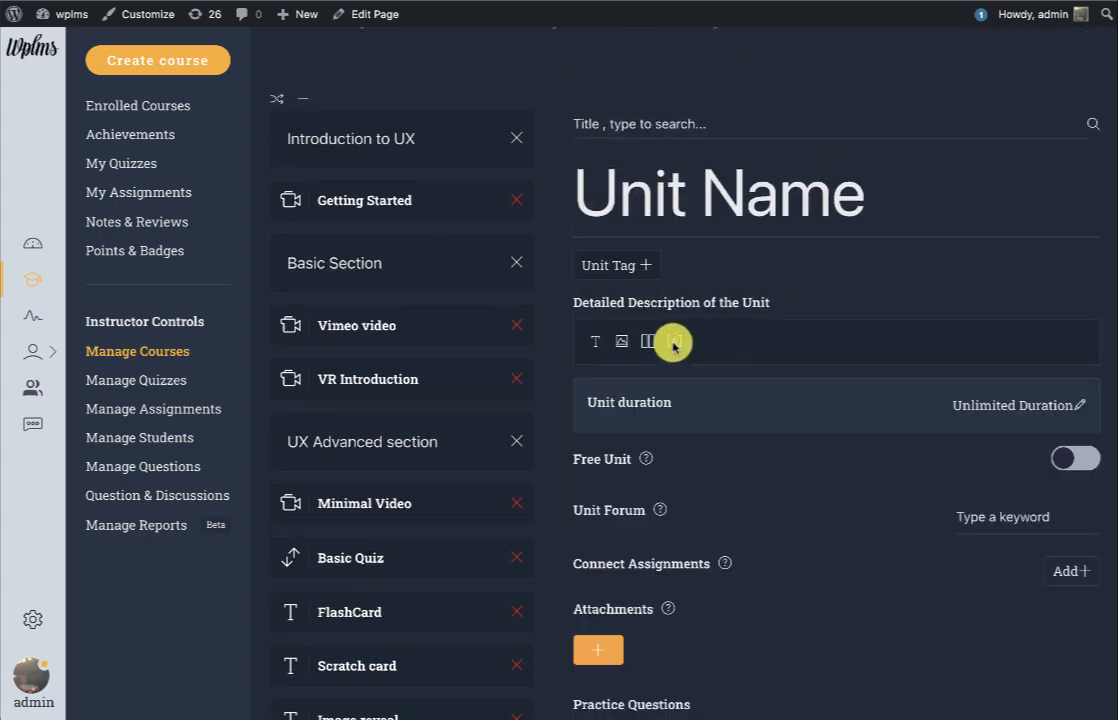
left_click(672, 340)
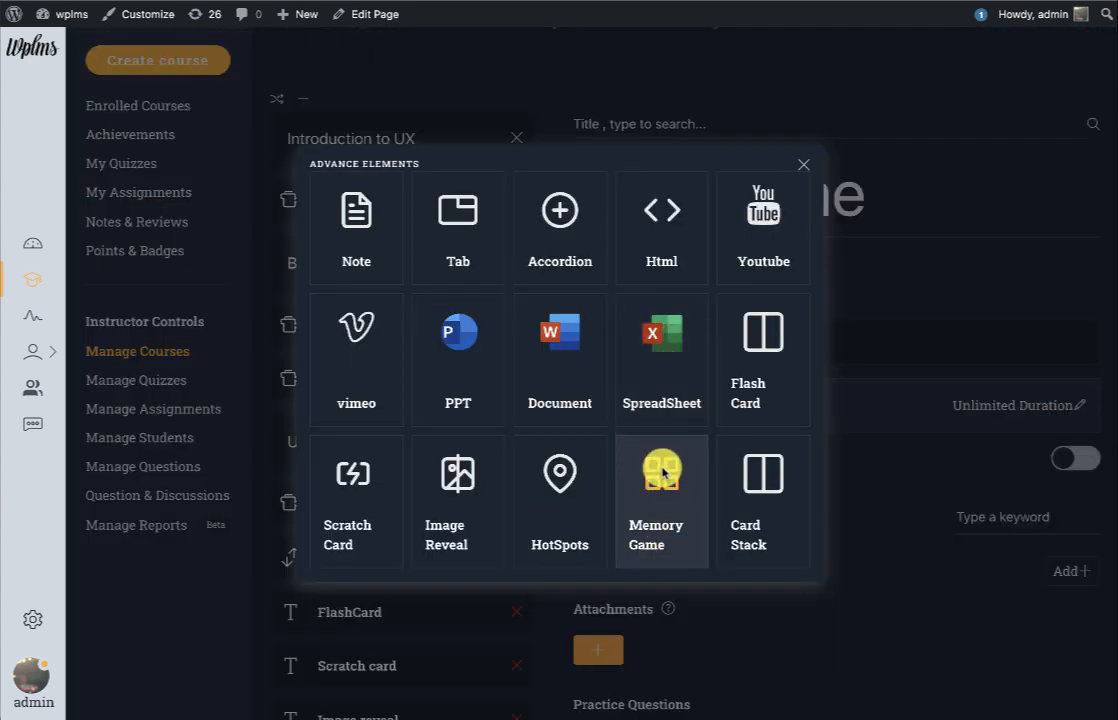
left_click(804, 164)
type("Memory game")
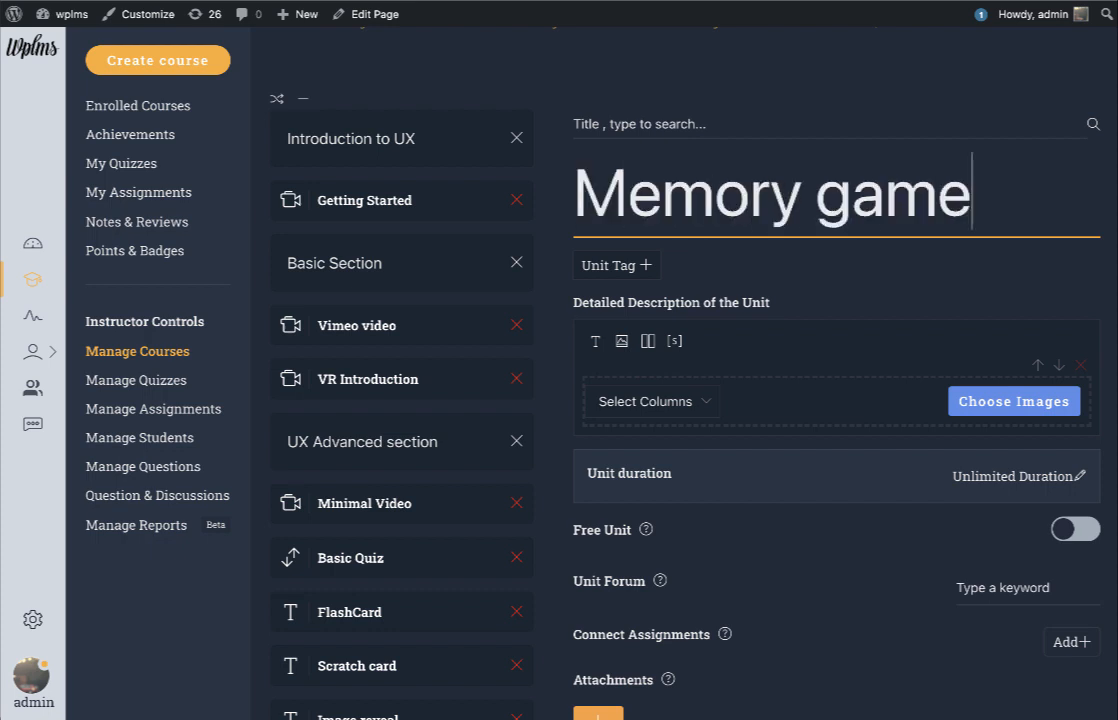
mouse_move(876, 436)
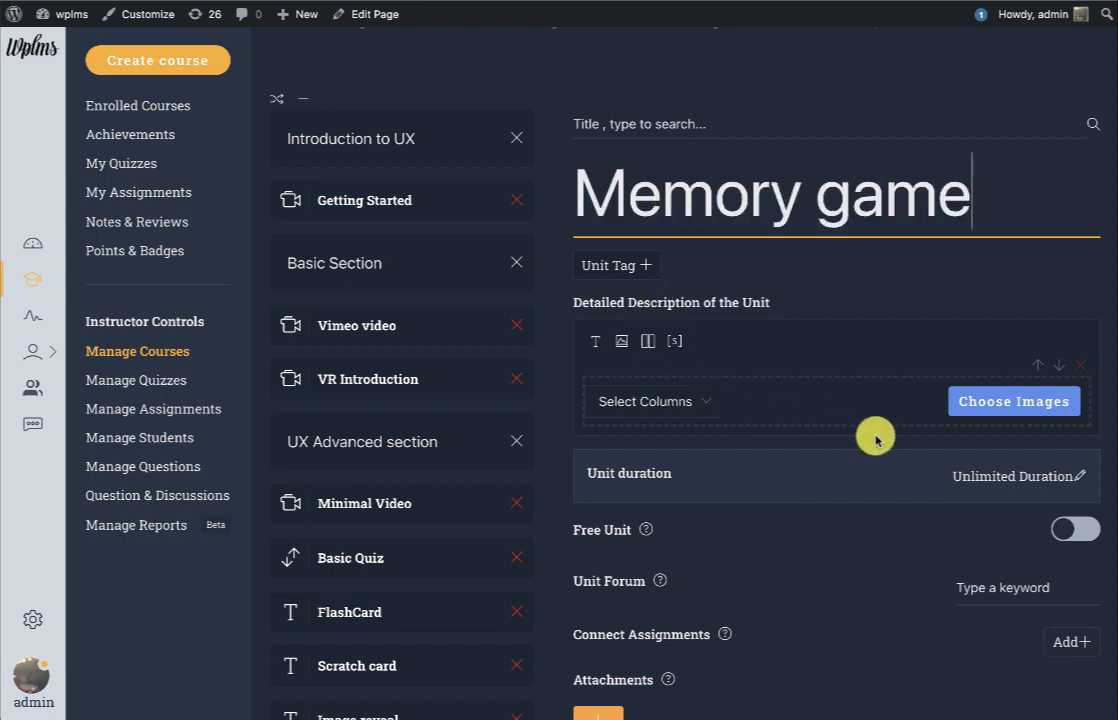
Set the Memory game to three columns and go to choose its card images.
left_click(1012, 400)
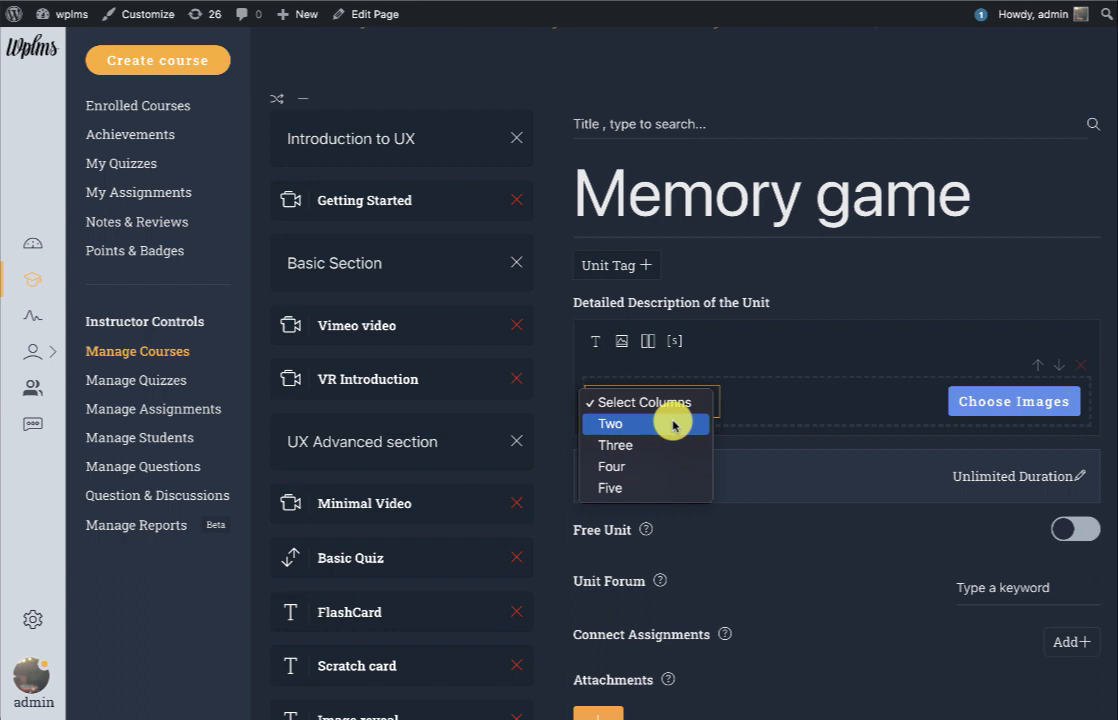
mouse_move(616, 444)
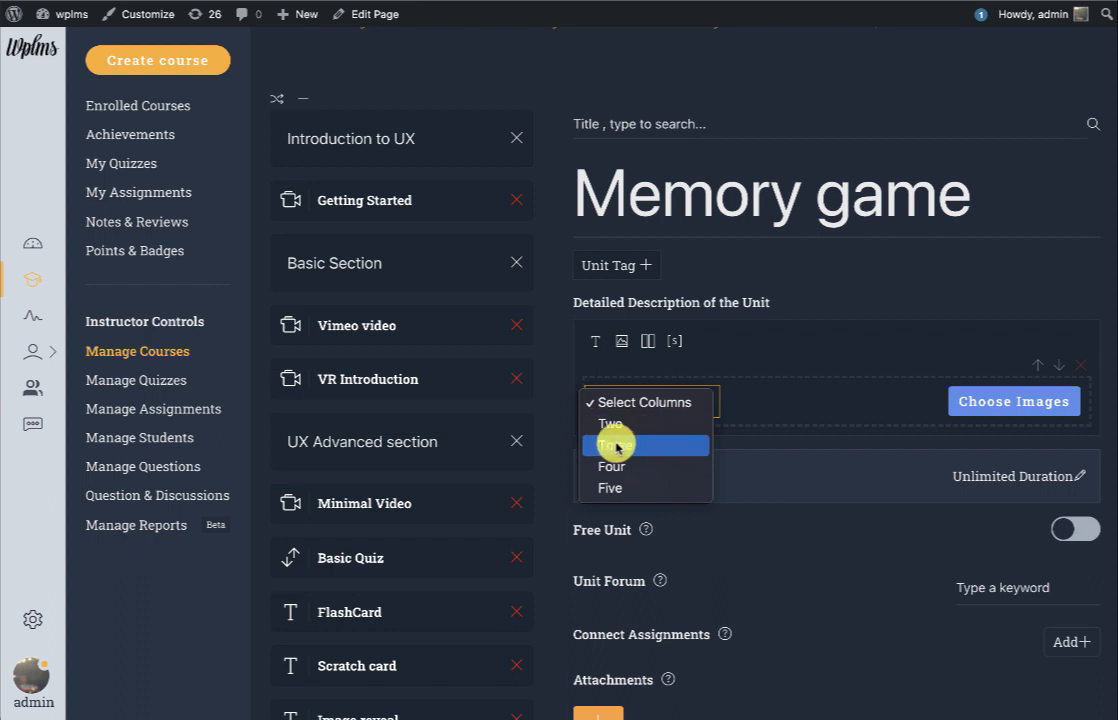
left_click(612, 444)
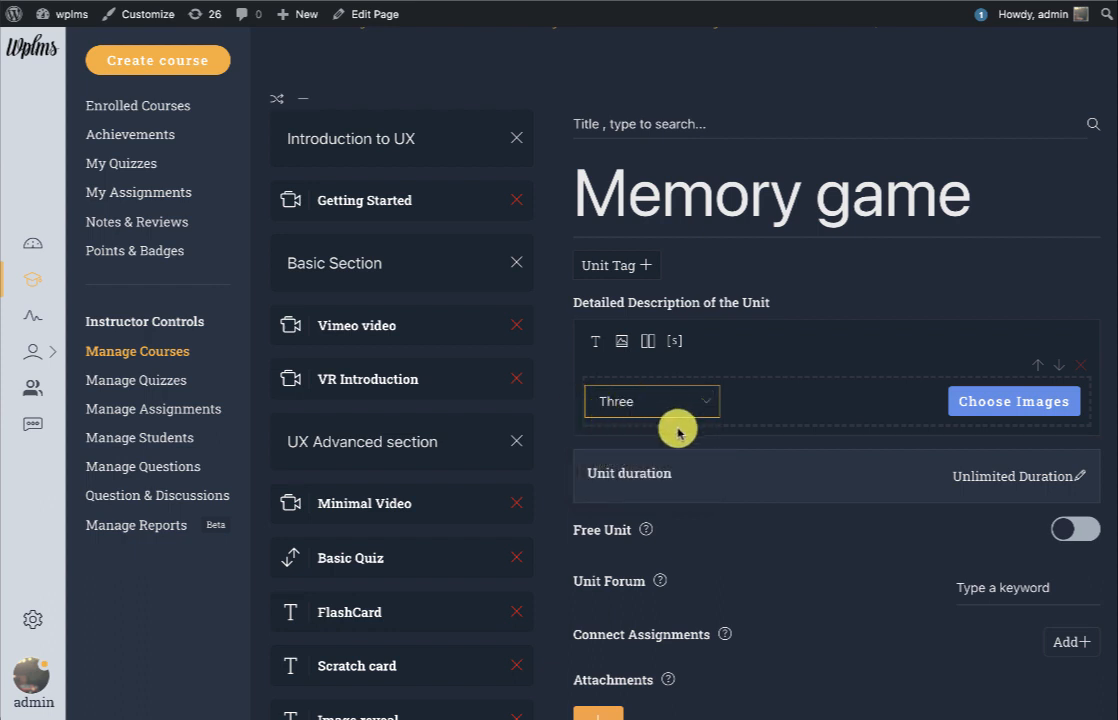
left_click(1012, 400)
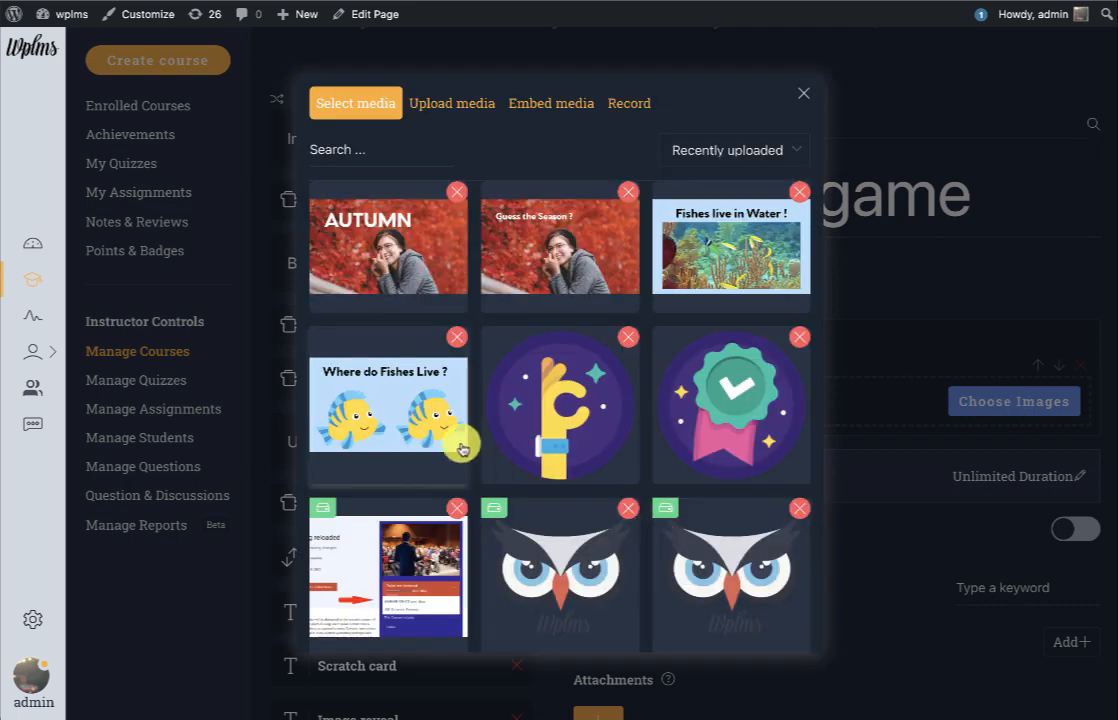
Add the badge, coin, orange circle and gradient pill images as cards and save the Memory game unit.
left_click(560, 404)
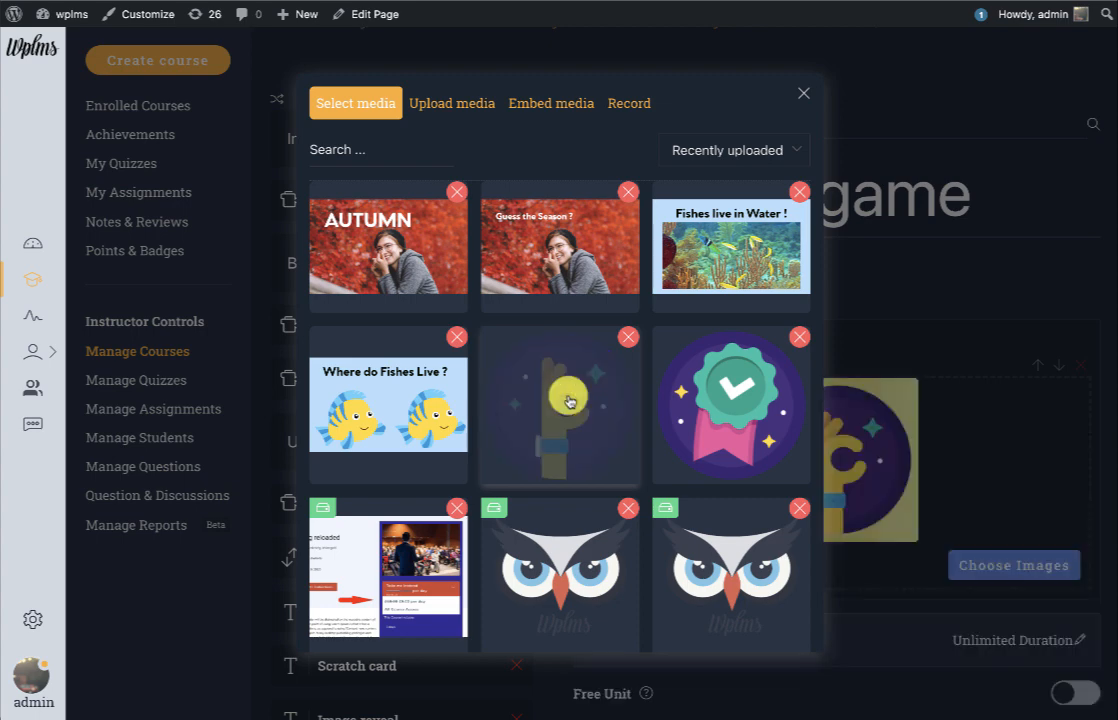
scroll("down", 3)
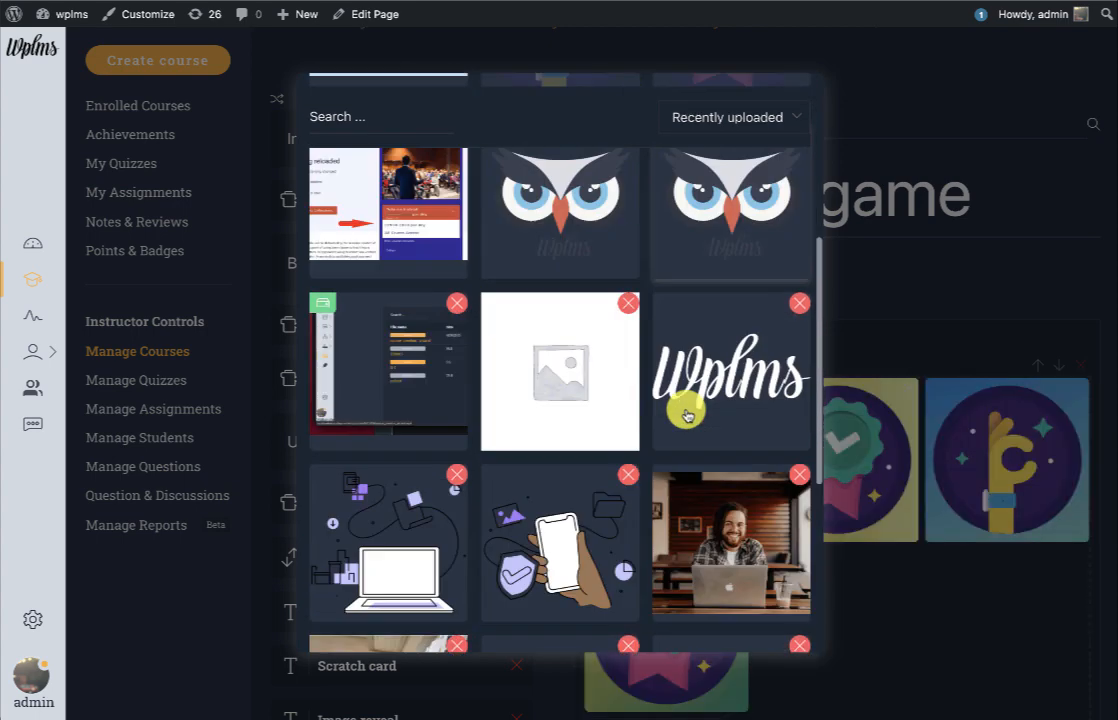
scroll("down", 3)
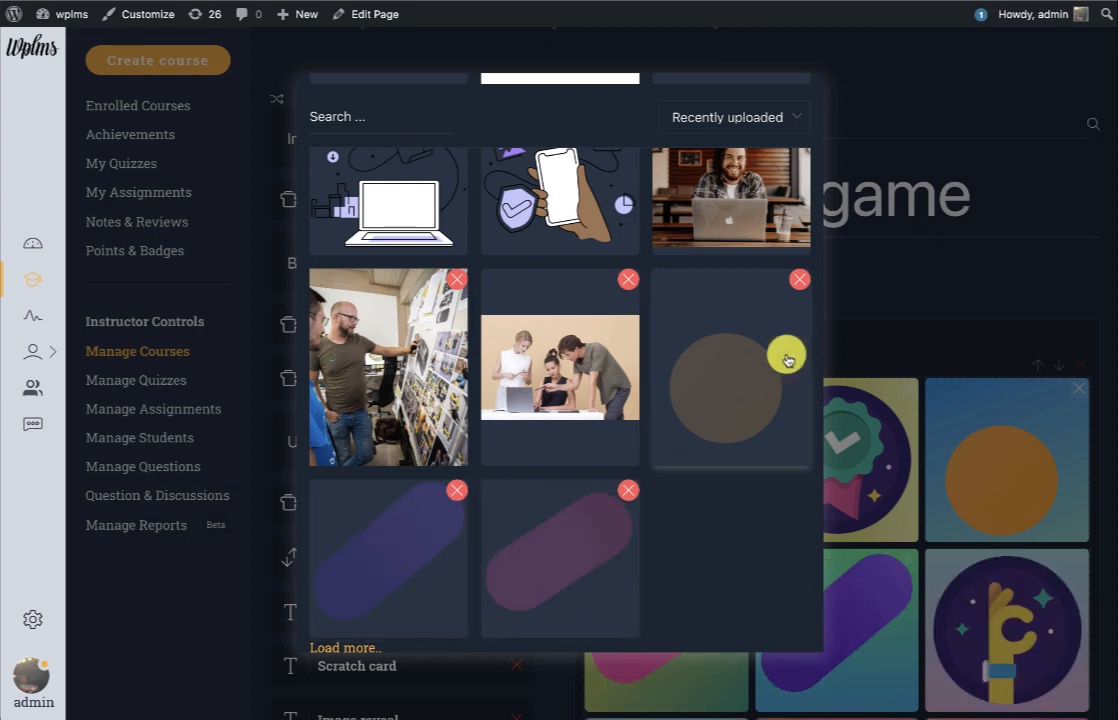
mouse_move(924, 316)
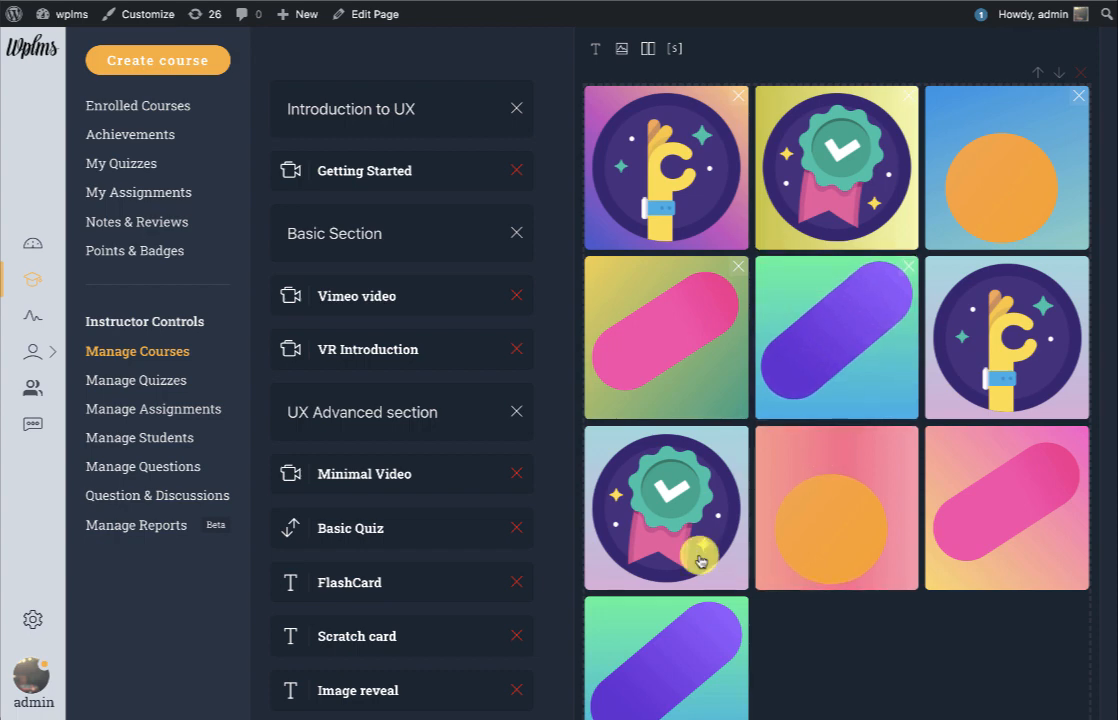
scroll("down", 3)
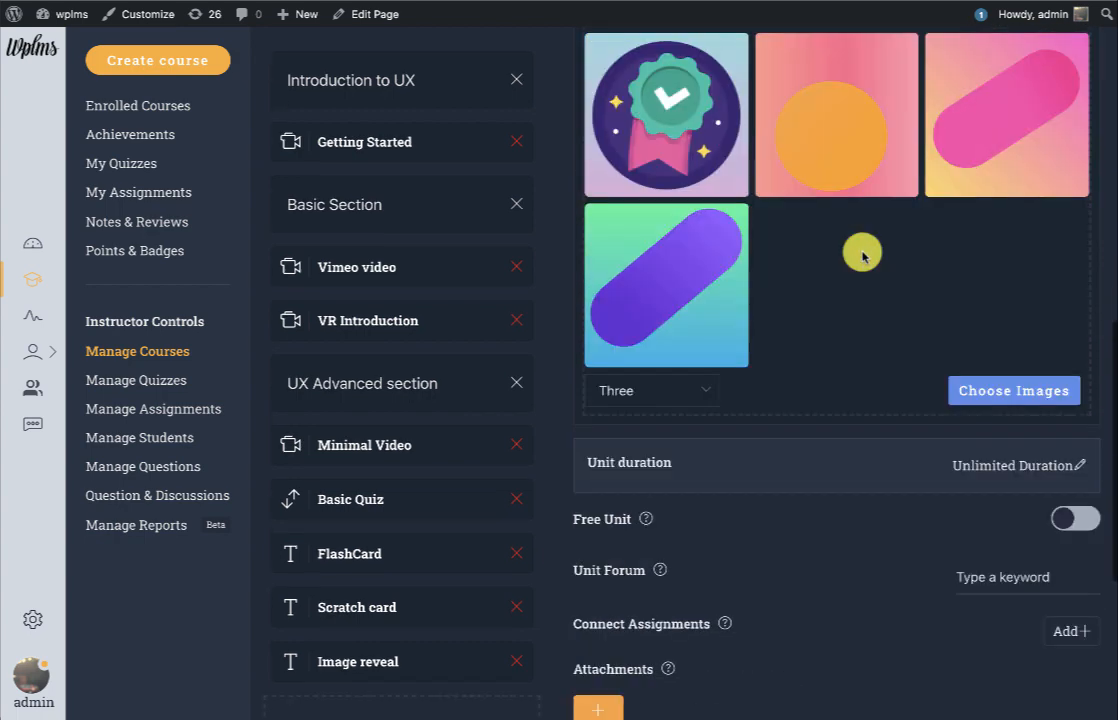
scroll("down", 3)
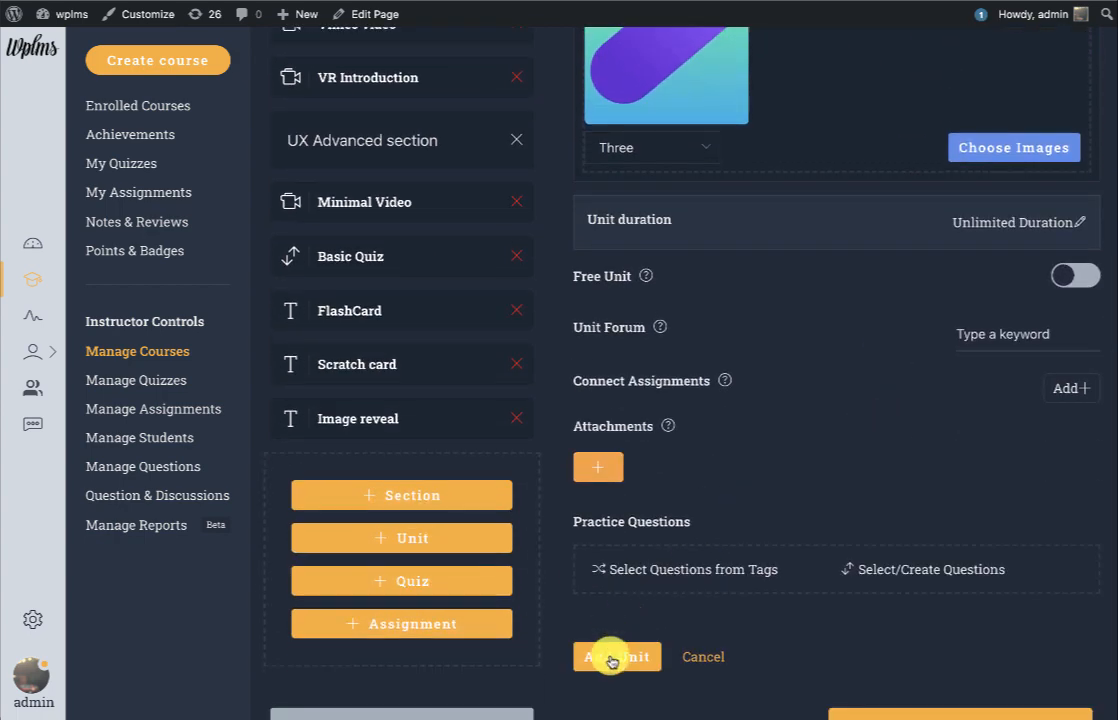
mouse_move(764, 540)
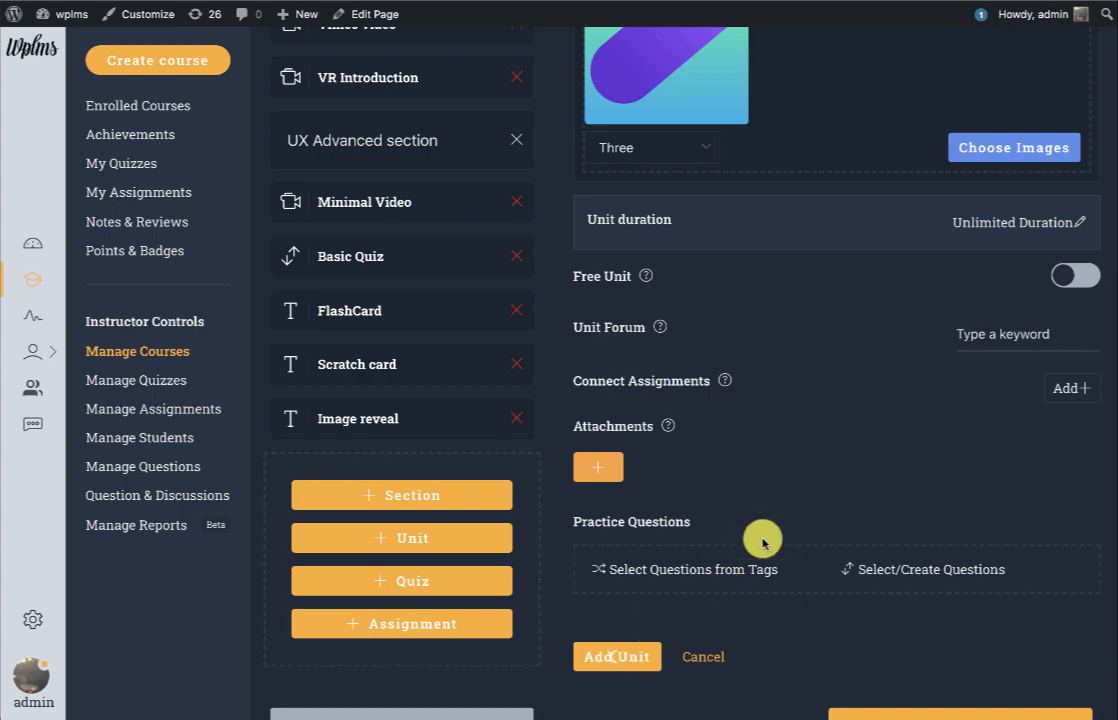
left_click(616, 656)
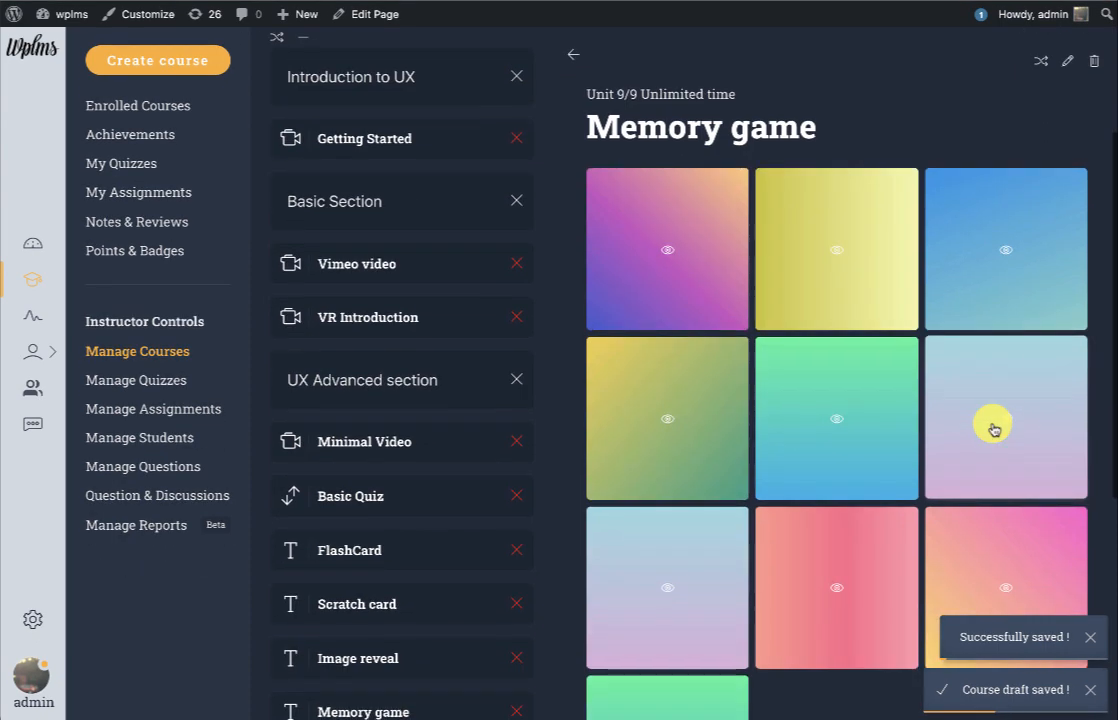
Review the saved Memory game preview and start adding another unit to the curriculum.
scroll("down", 3)
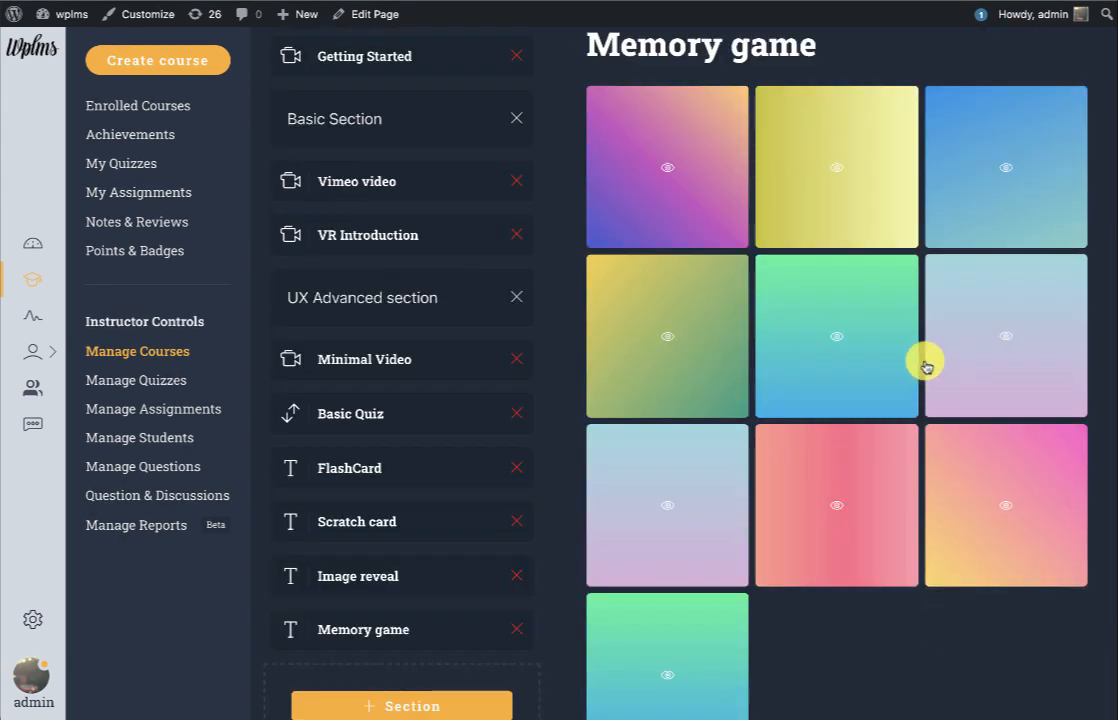
left_click(666, 166)
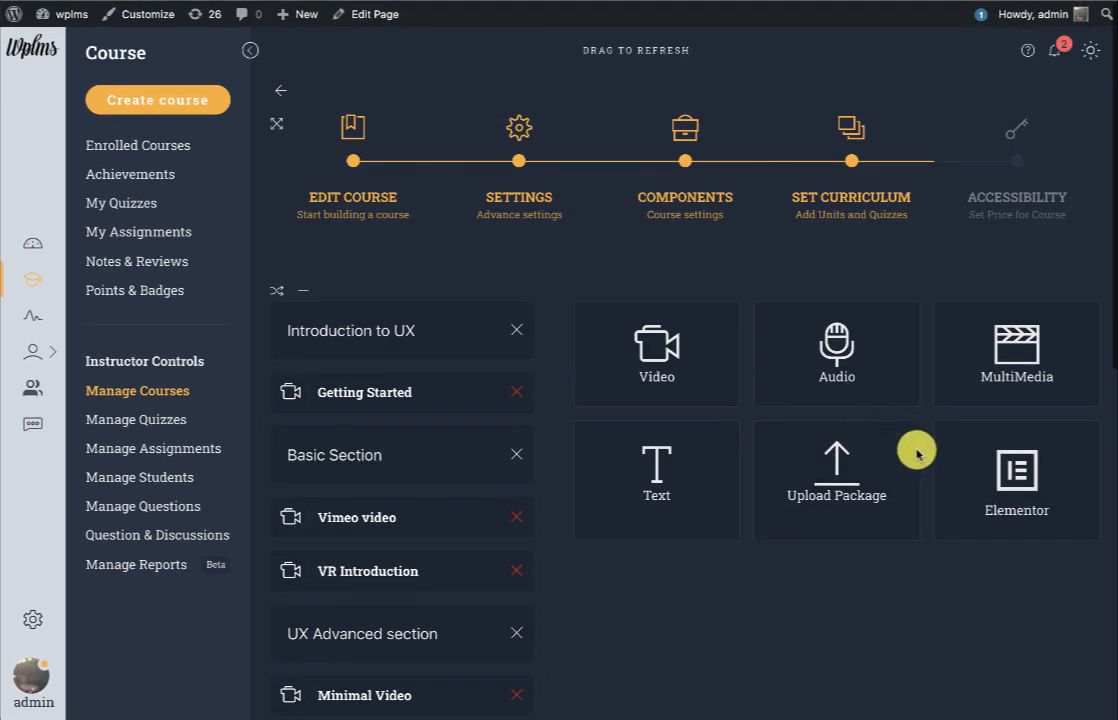
Name the new unit Card Deck, set its animation to Flip Down and go to choose its card images.
left_click(656, 480)
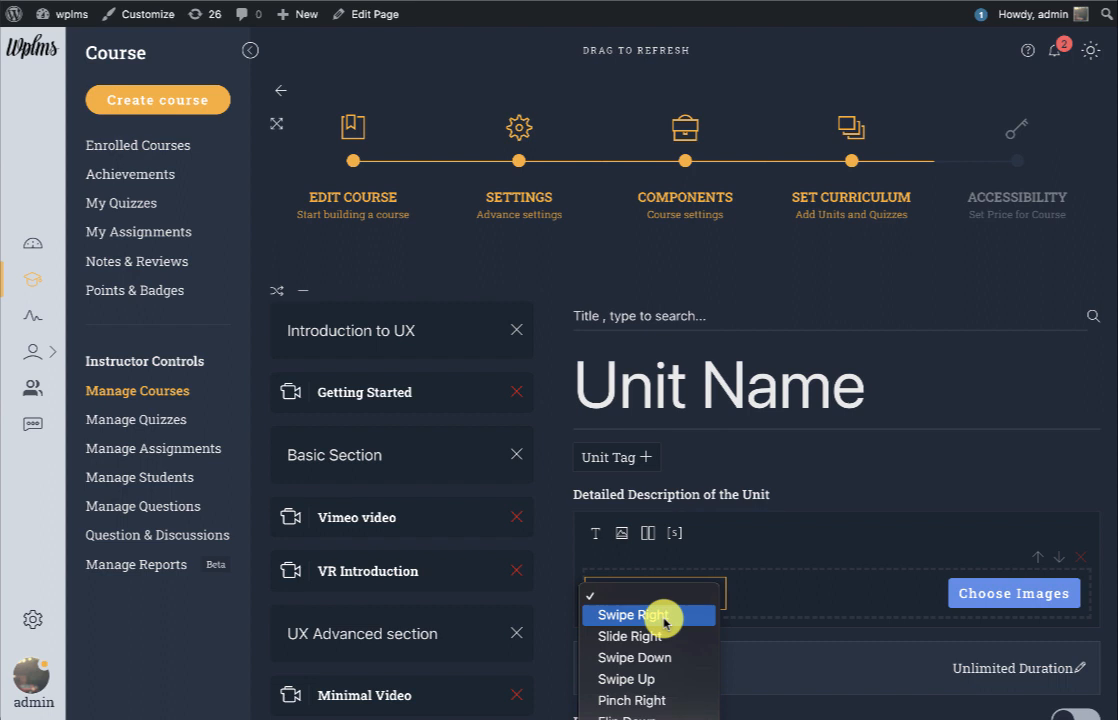
mouse_move(636, 716)
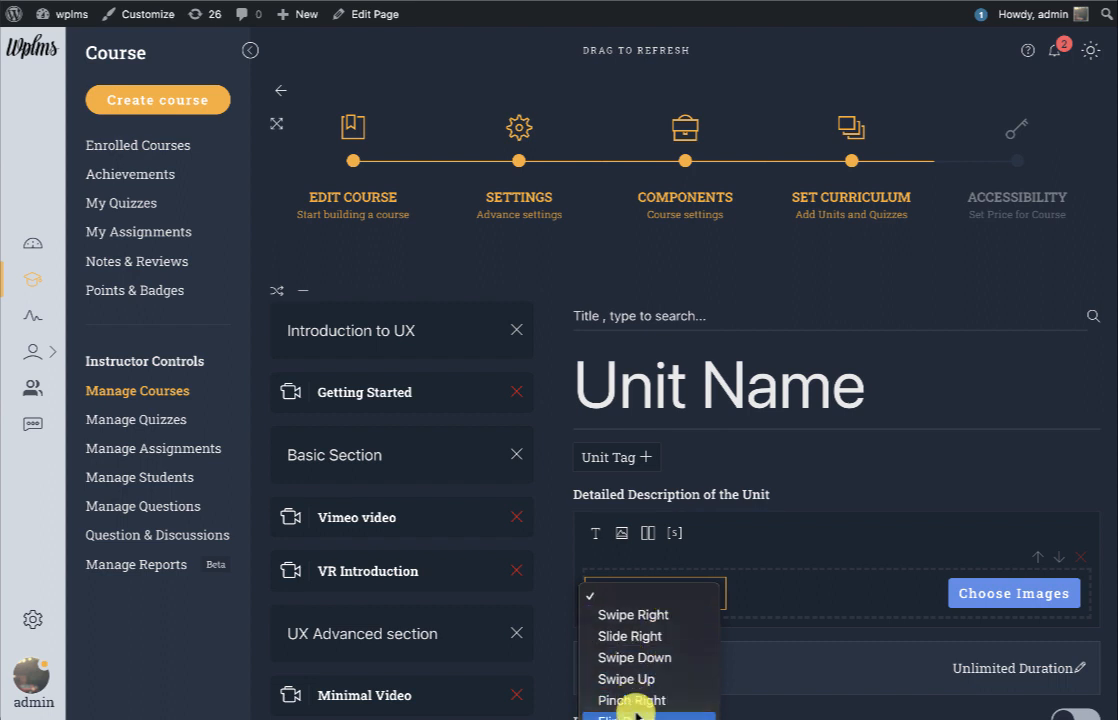
left_click(628, 718)
type("Card Deck")
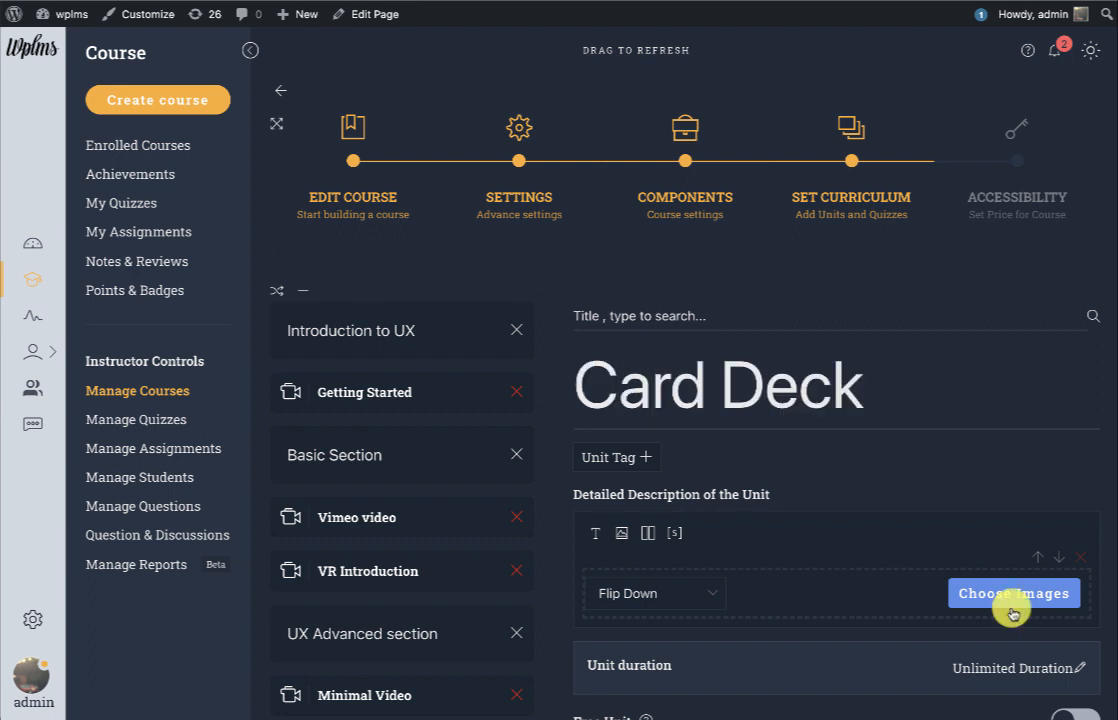
left_click(1014, 592)
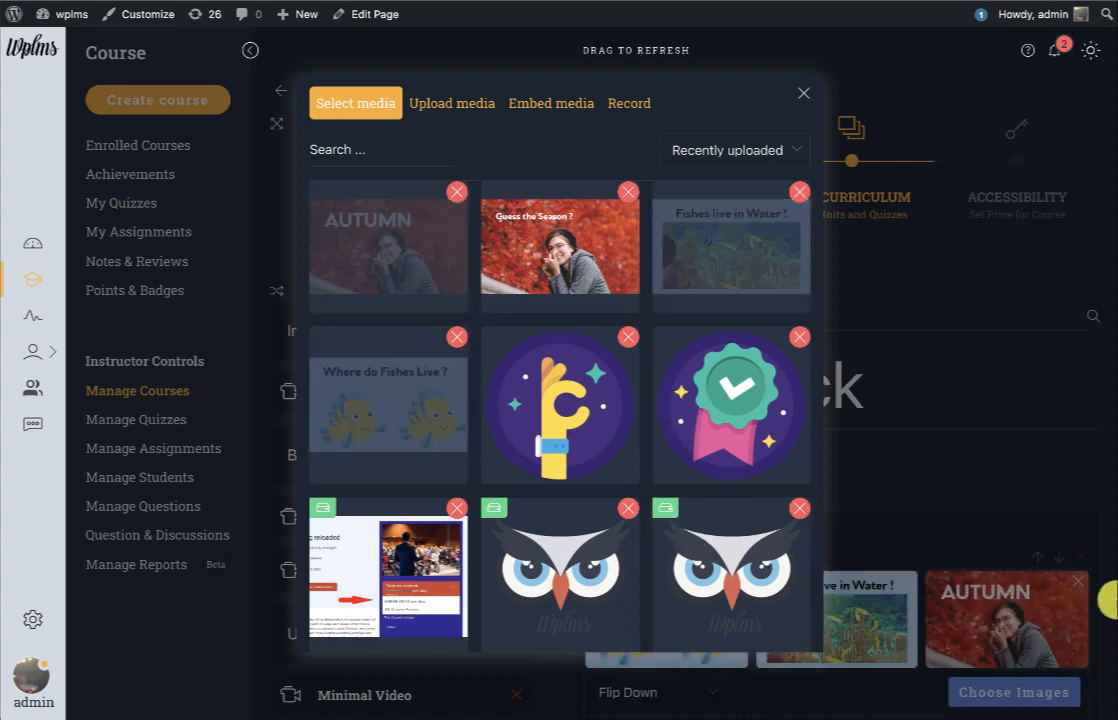
Add the fish questions, Guess the Season images and office photos as six cards and save the Card Deck unit.
left_click(804, 94)
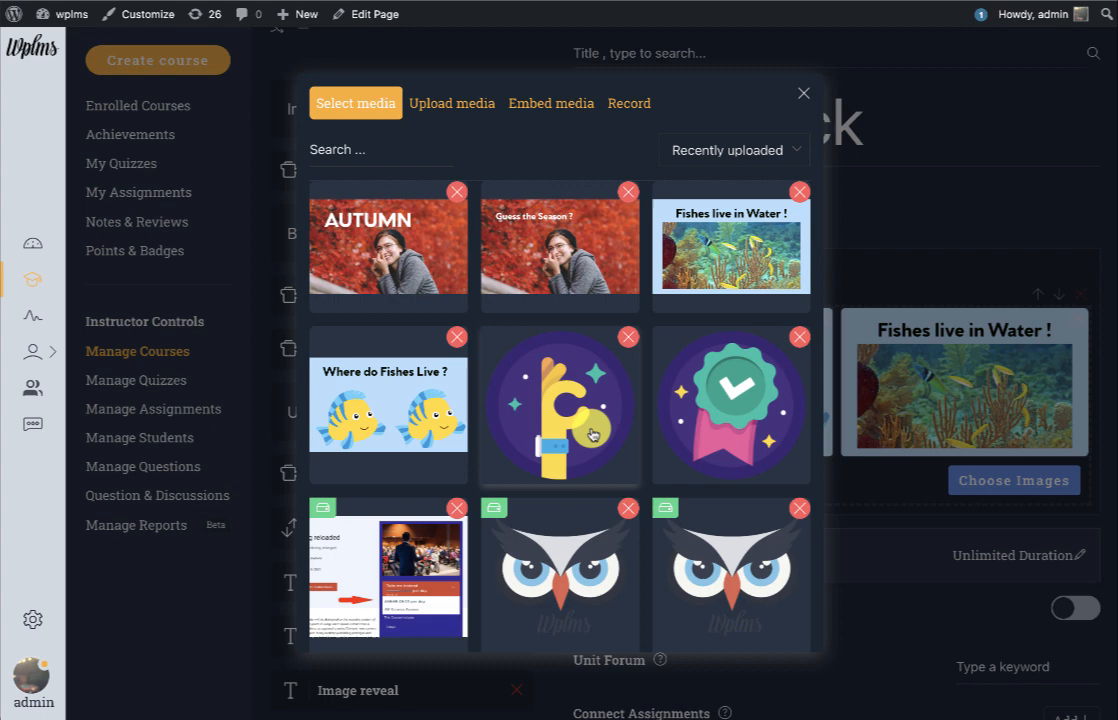
left_click(388, 248)
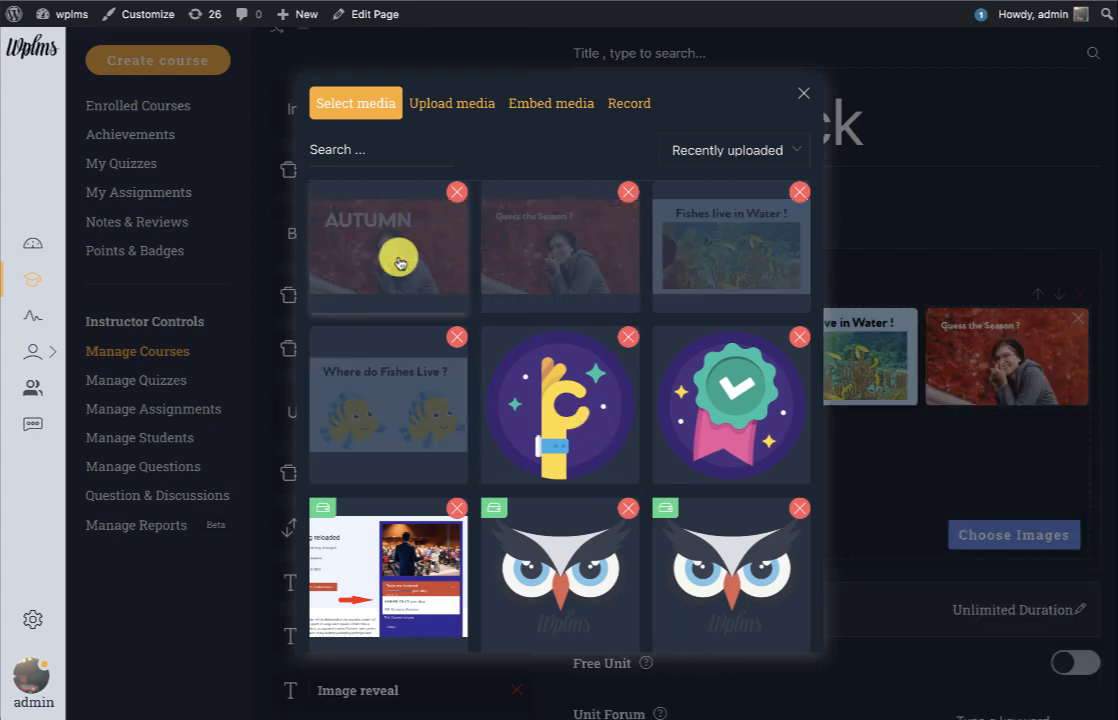
scroll("down", 3)
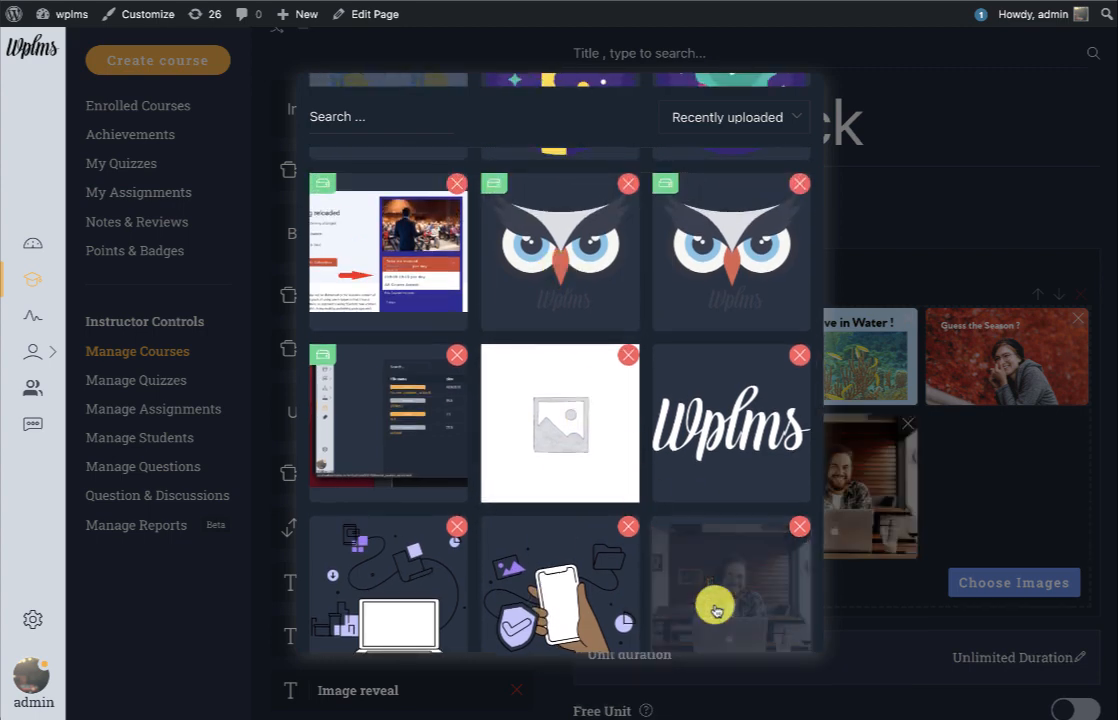
scroll("down", 3)
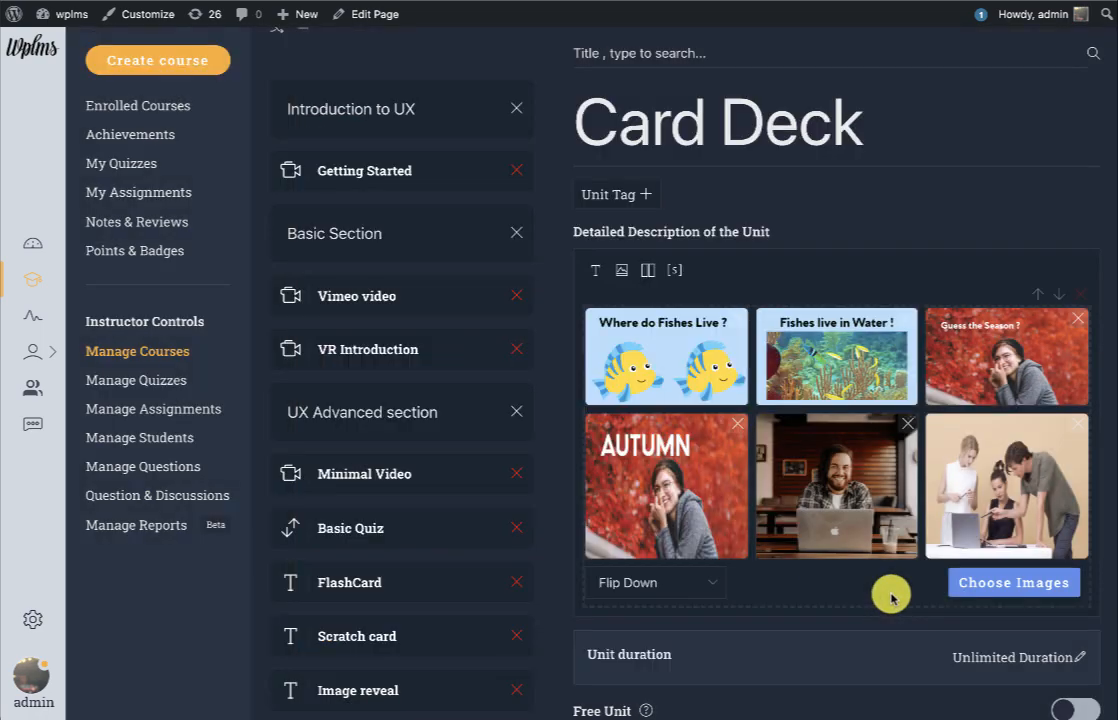
scroll("down", 3)
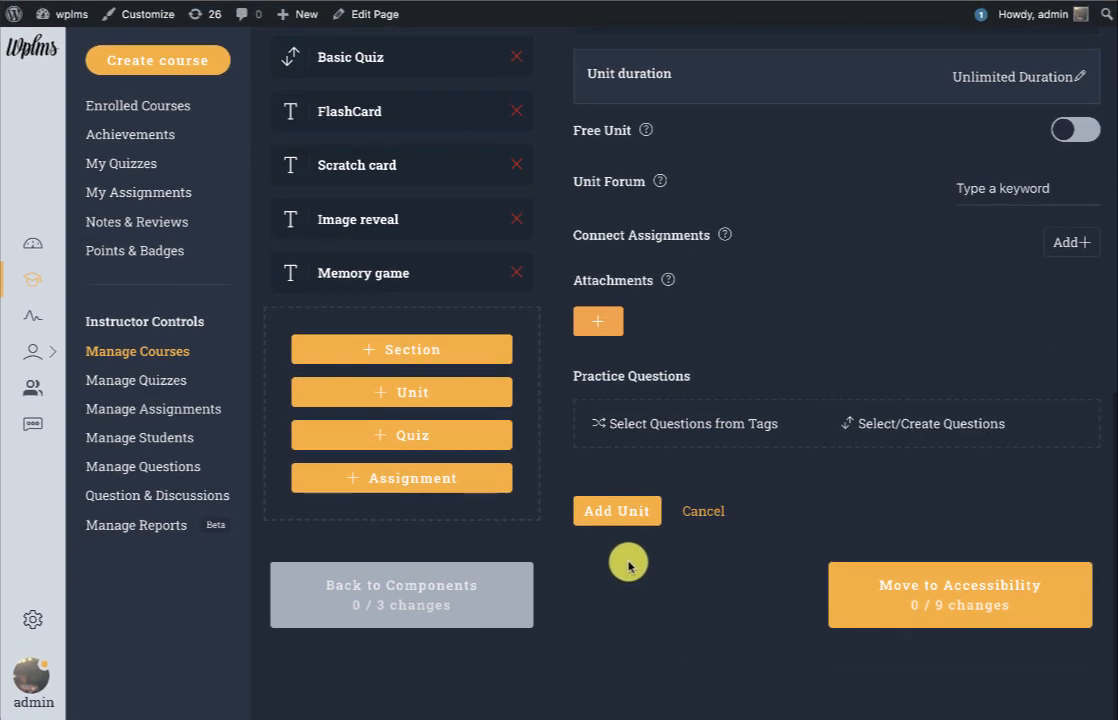
left_click(616, 512)
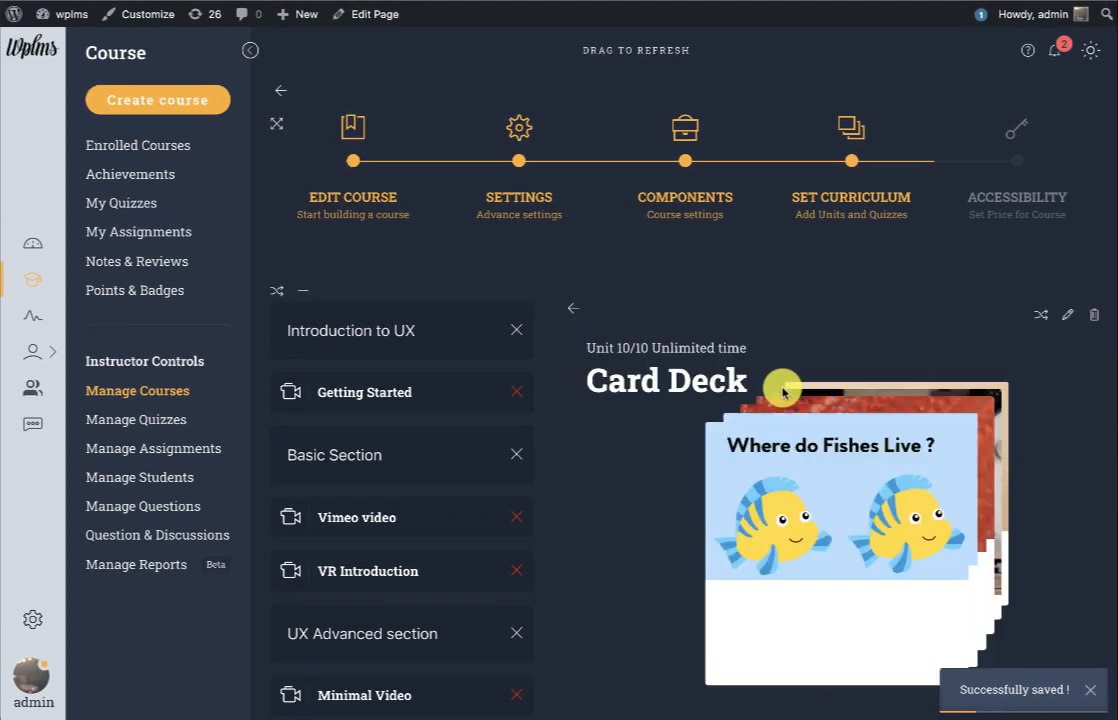
Flip through the Card Deck preview past Where do Fishes Live to Guess the Season and a café photo.
scroll("down", 3)
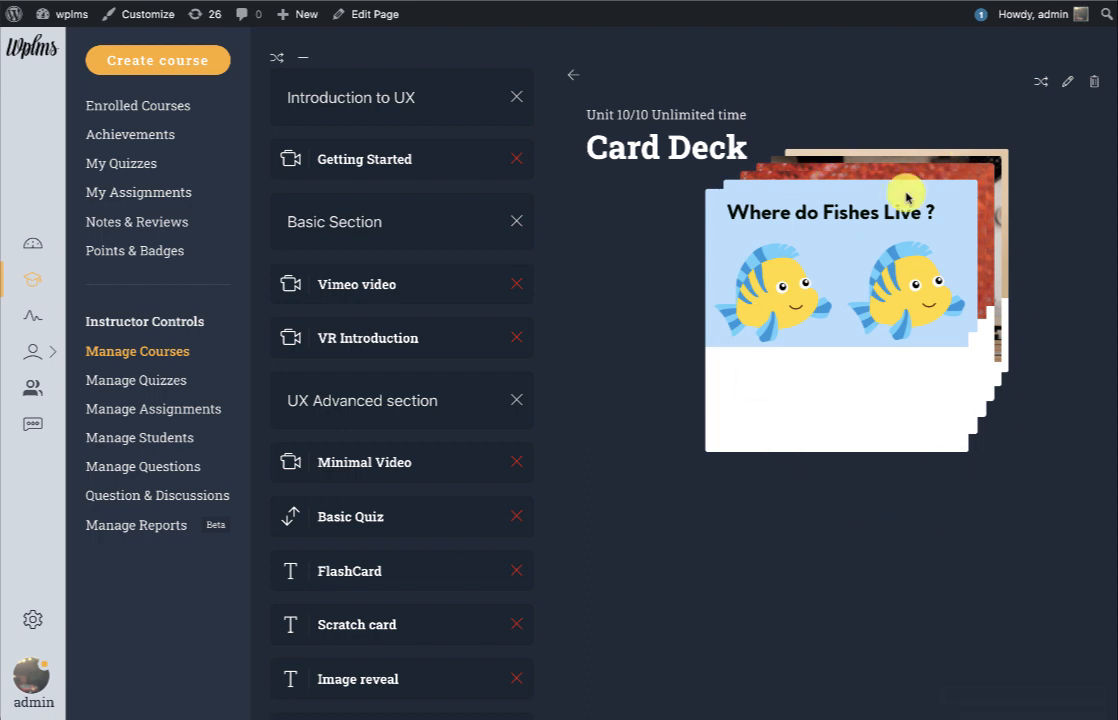
mouse_move(828, 320)
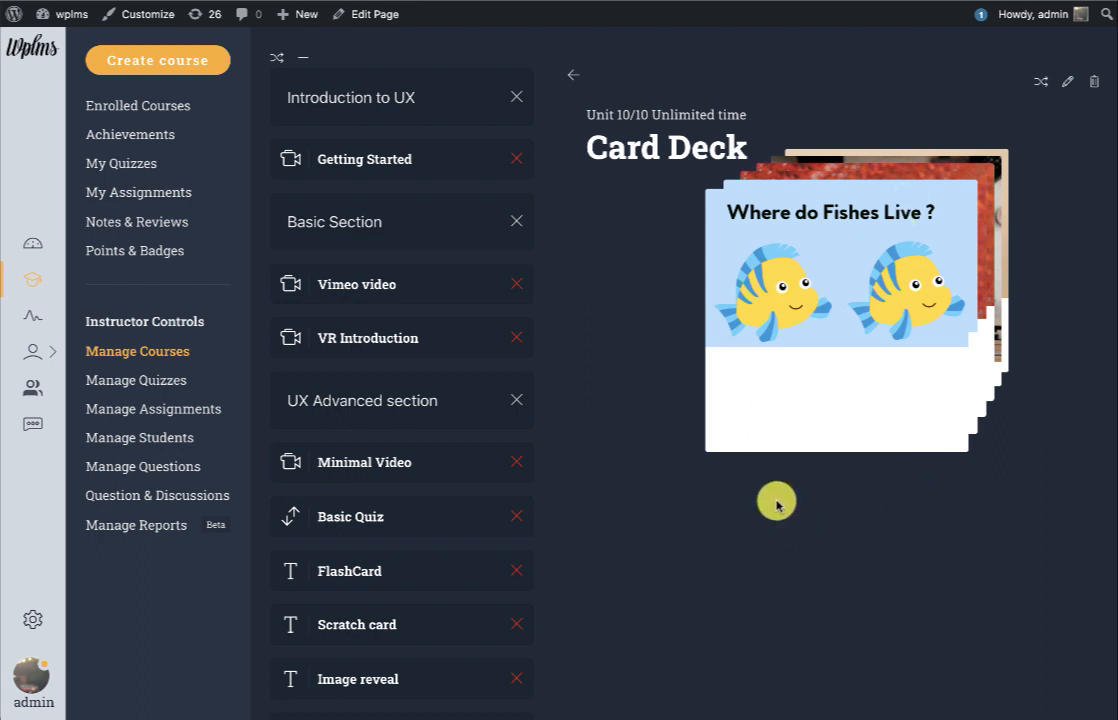
mouse_move(730, 244)
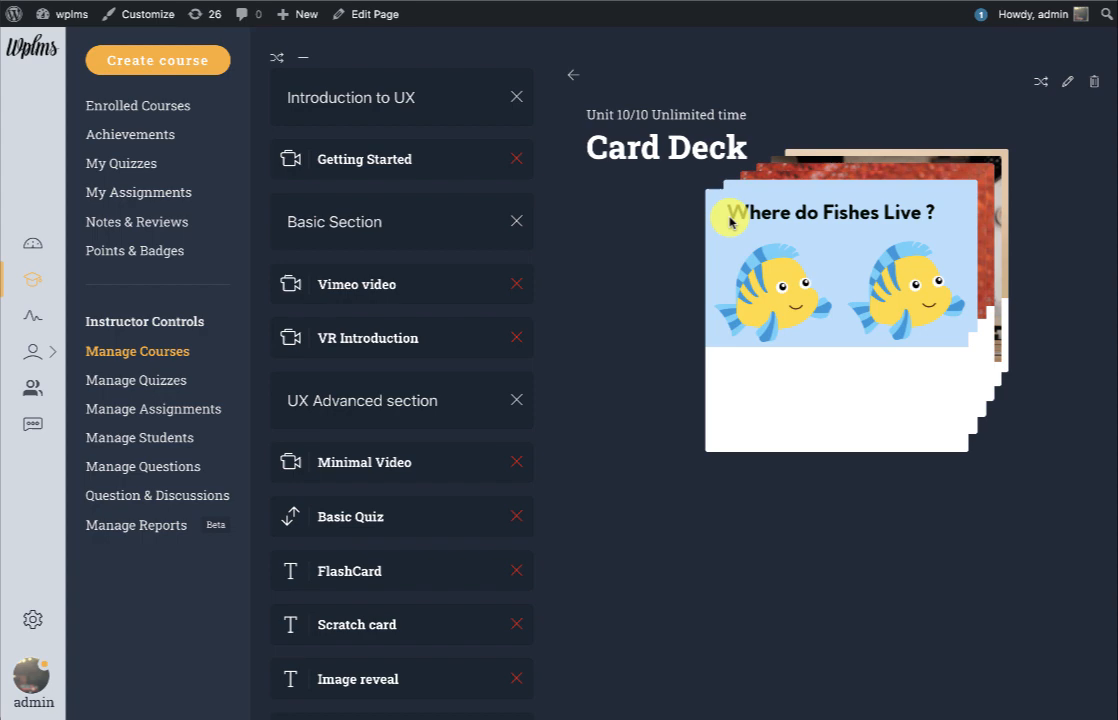
left_click(836, 300)
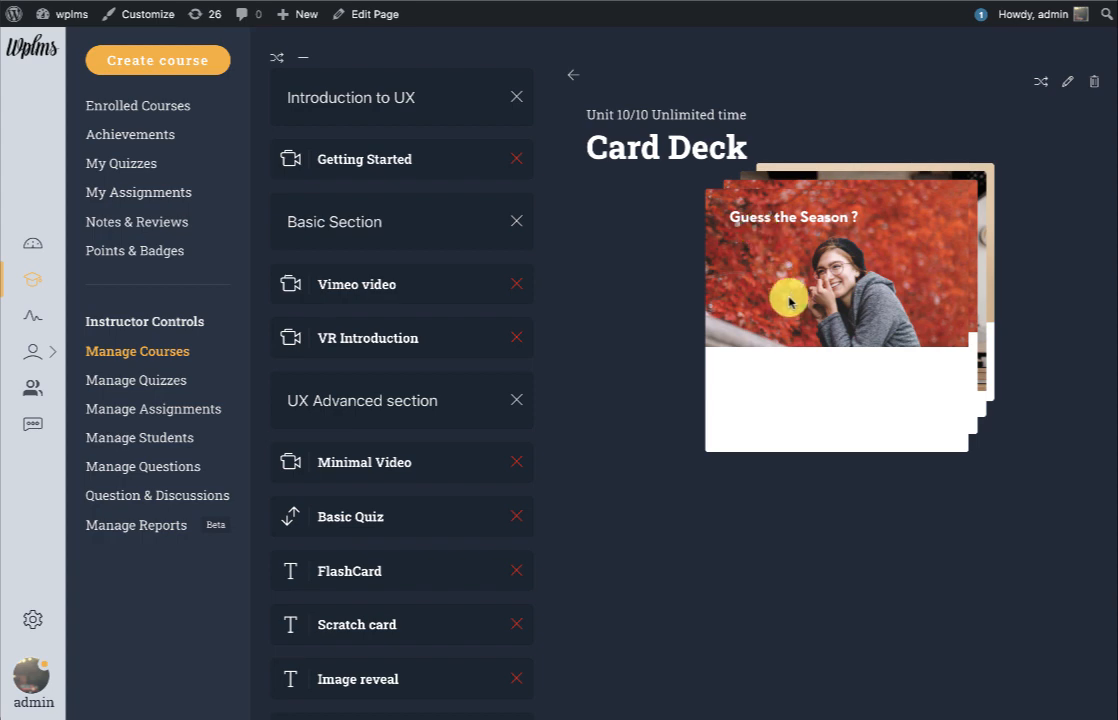
left_click(790, 302)
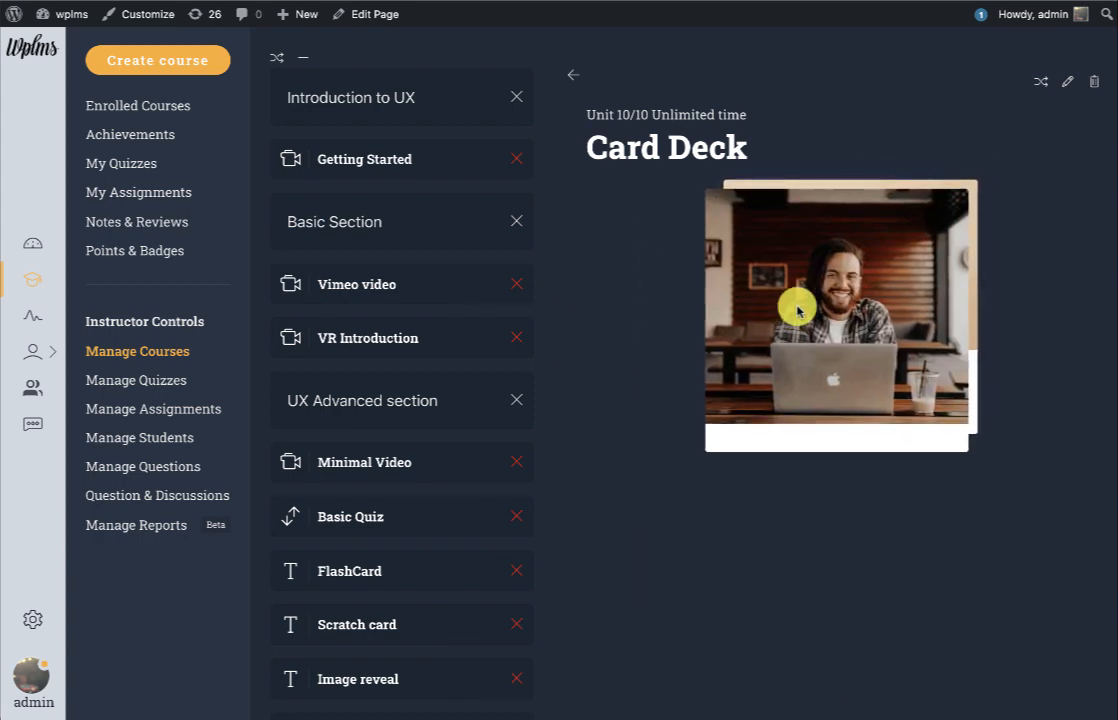